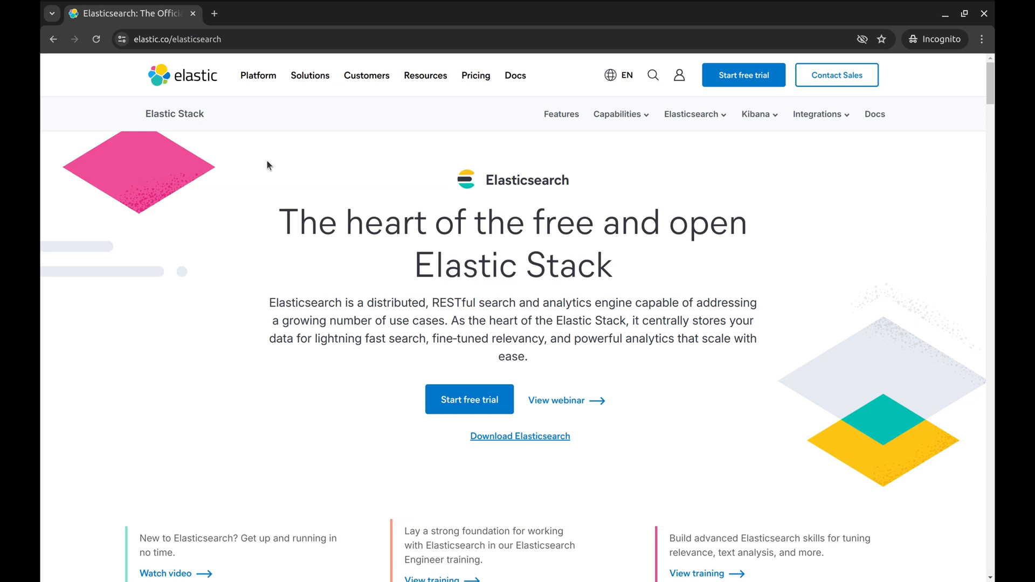
mouse_move(276, 201)
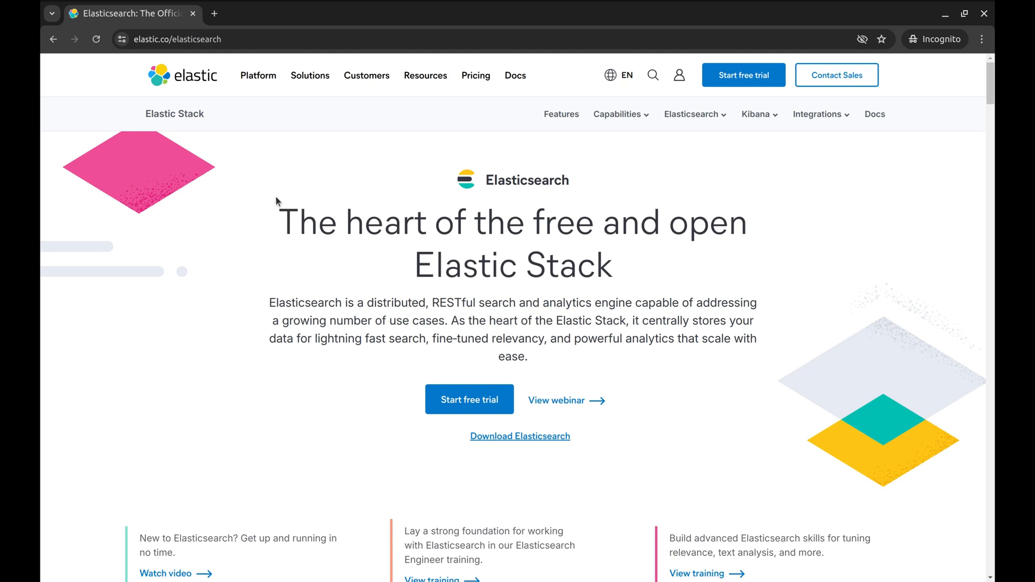
mouse_move(227, 253)
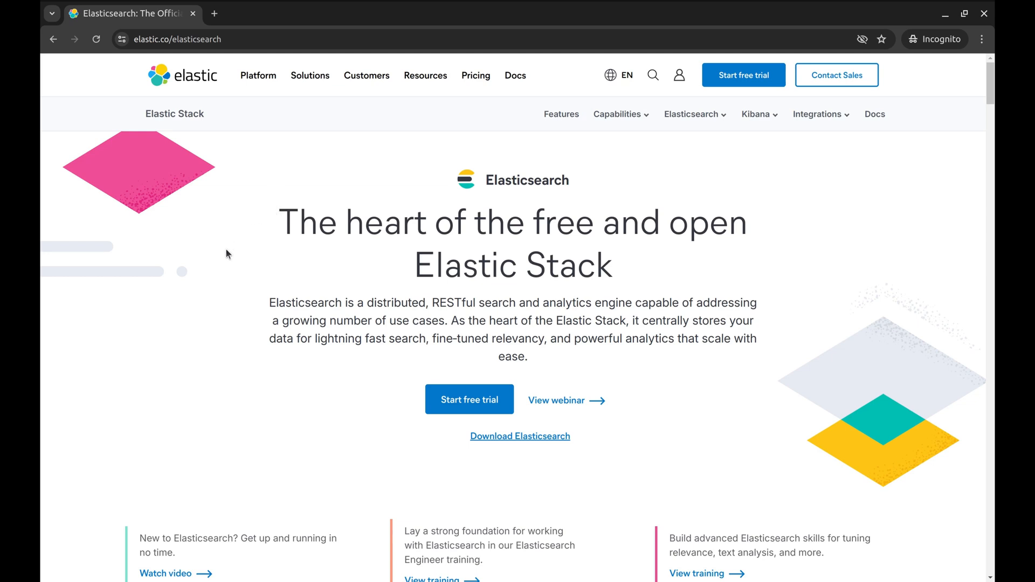
mouse_move(262, 310)
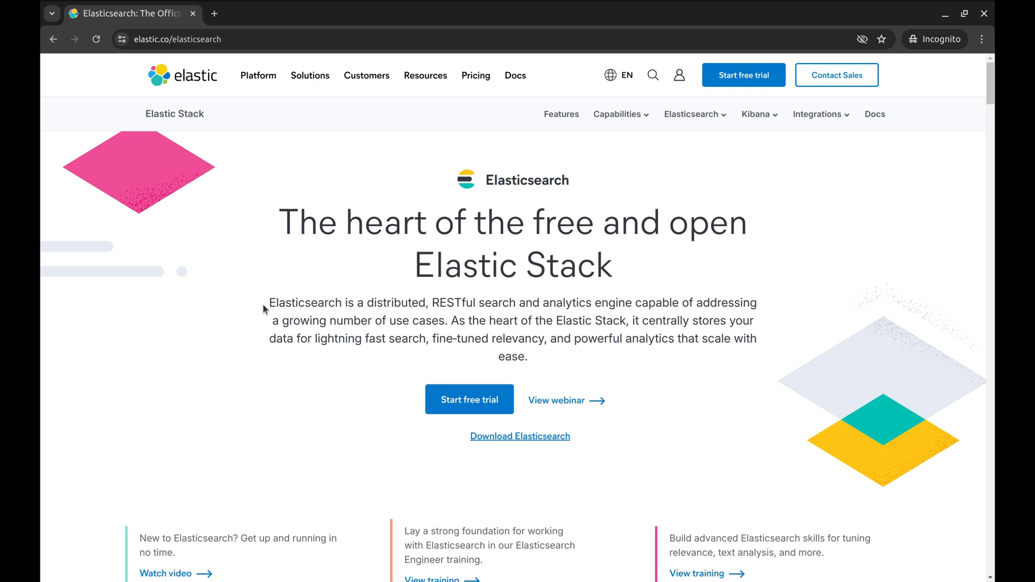
- Scroll the go-elasticsearch README to Installation and open its installation guide link in a new tab
scroll(down, 3)
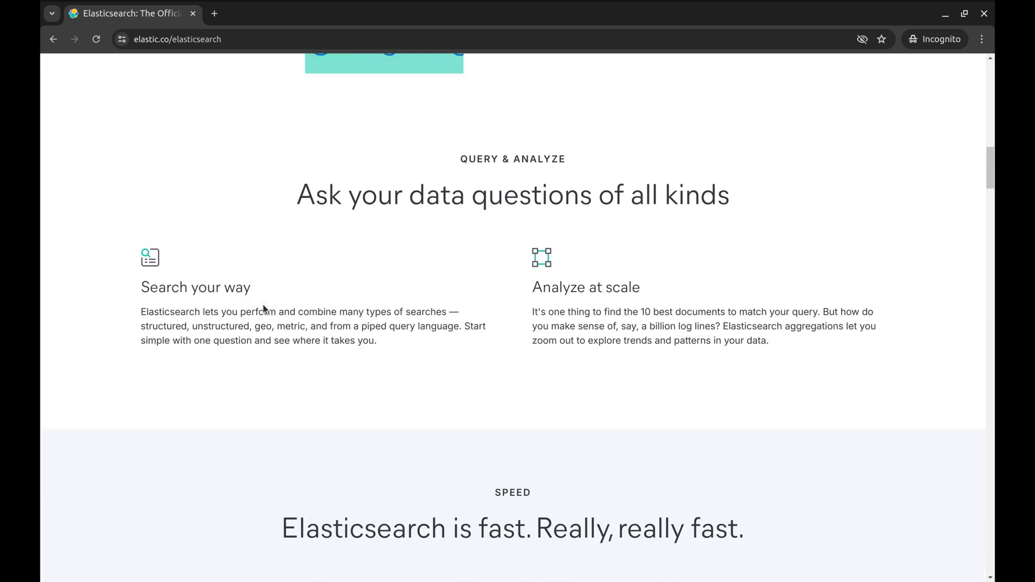
scroll(down, 3)
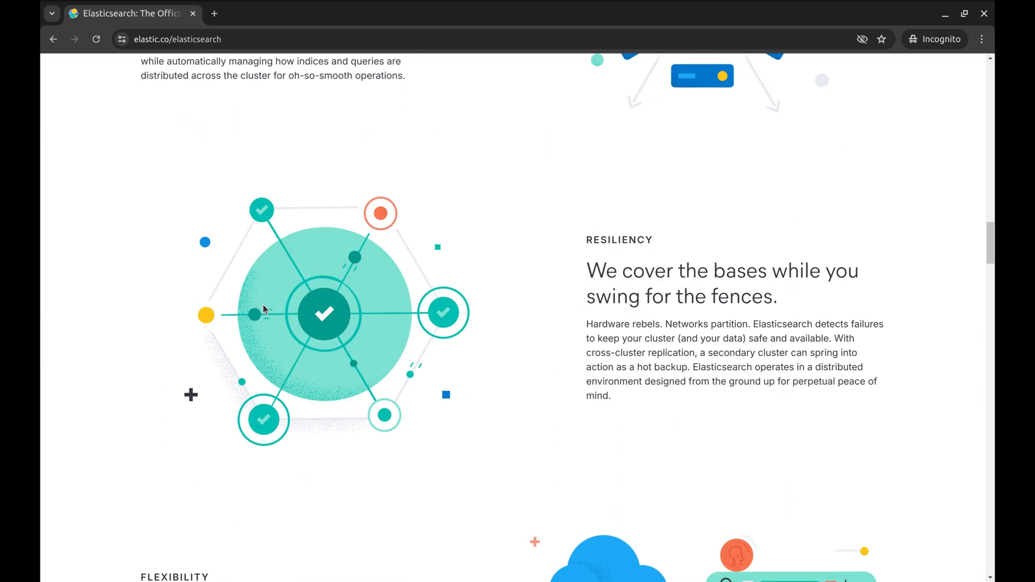
scroll(down, 3)
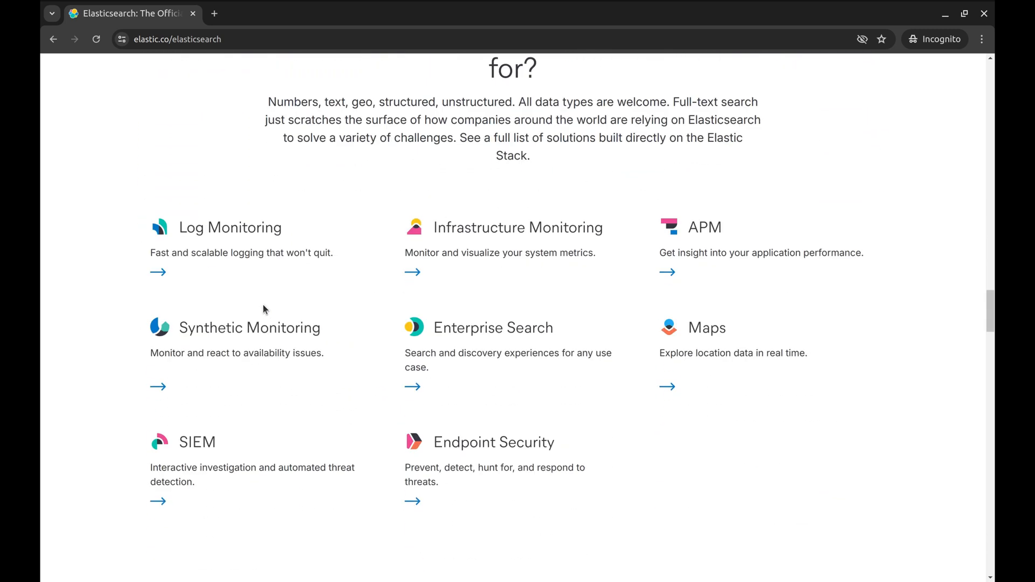
scroll(down, 3)
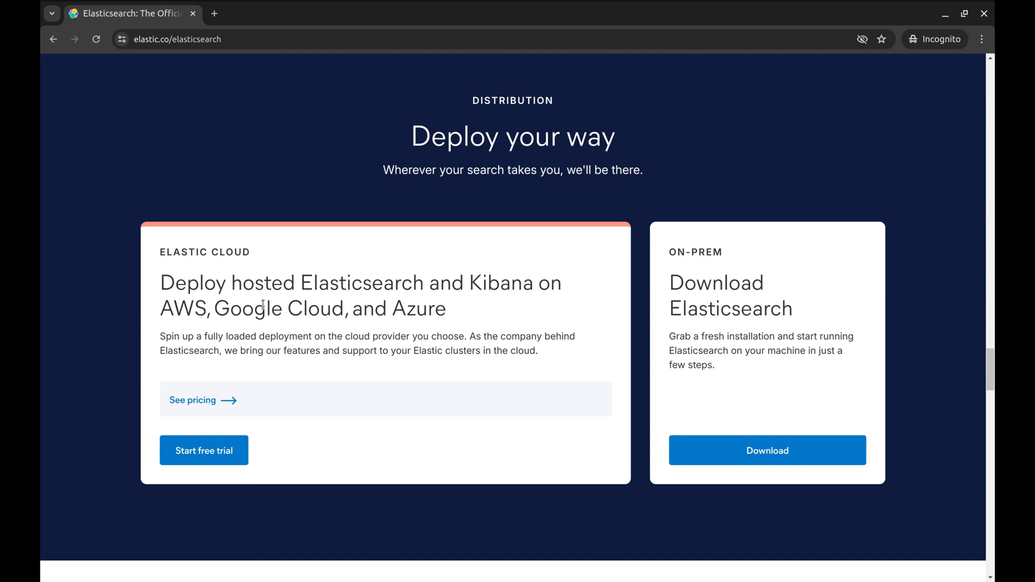
scroll(up, 3)
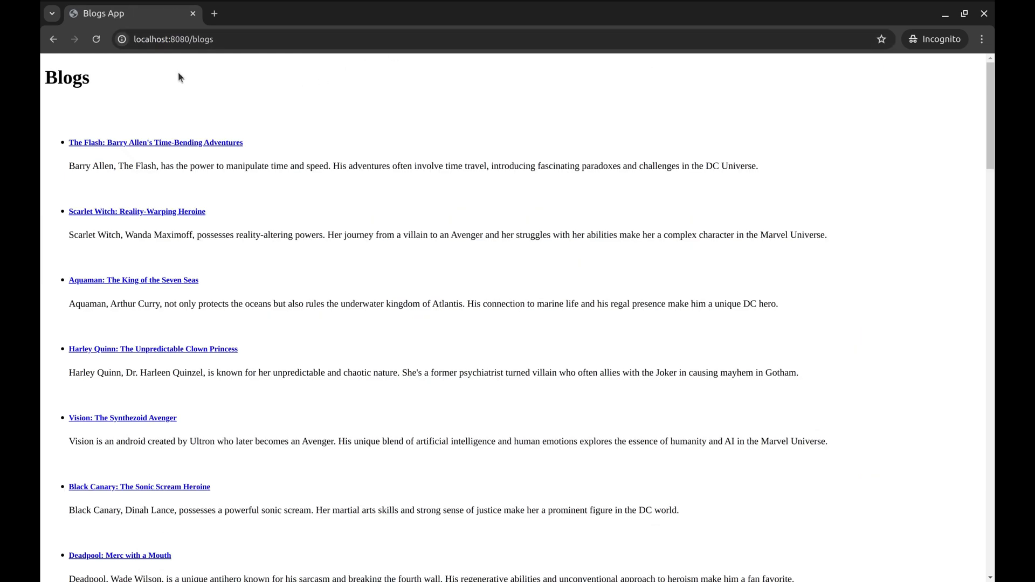
mouse_move(145, 89)
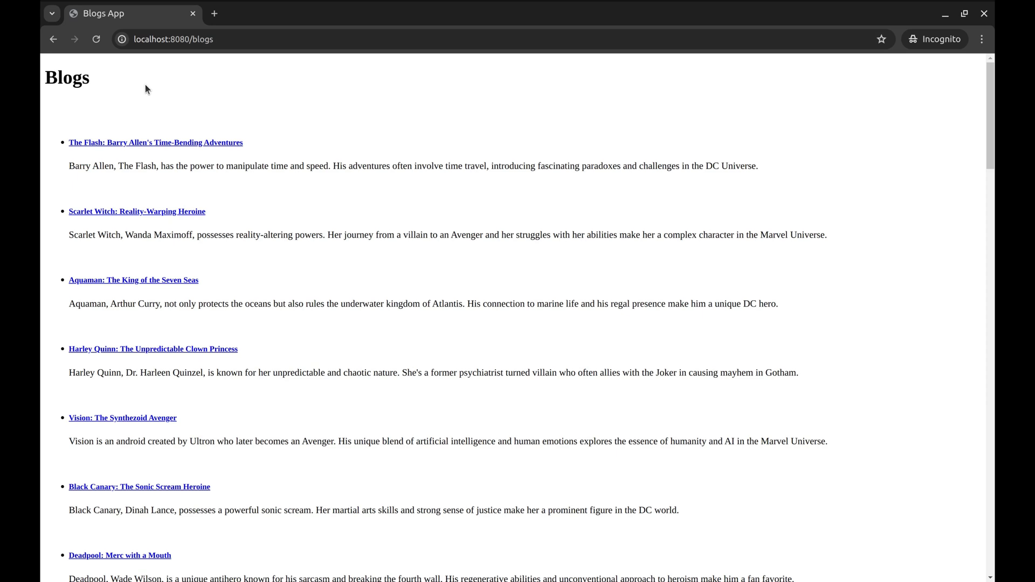
mouse_move(113, 124)
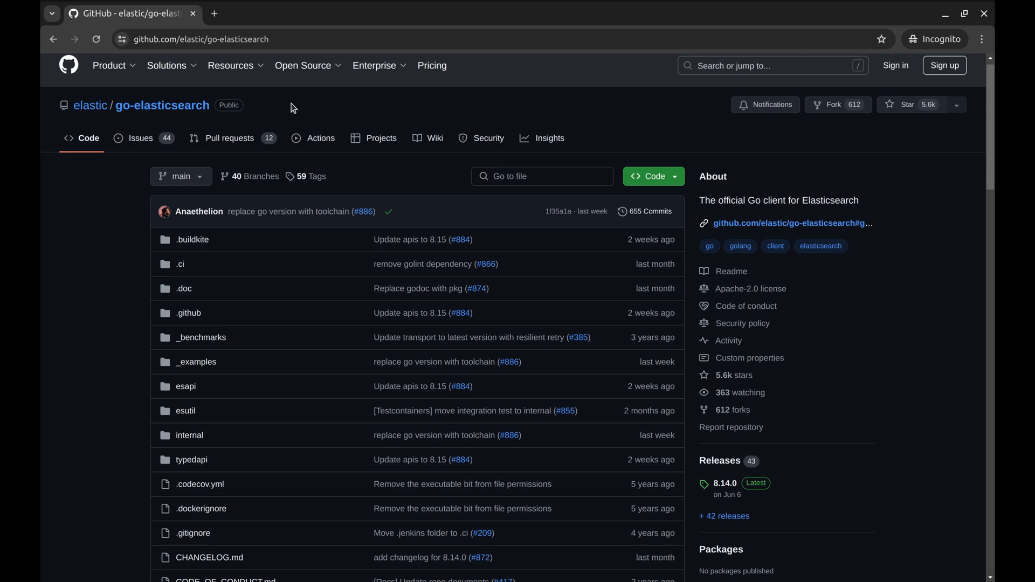
scroll(down, 3)
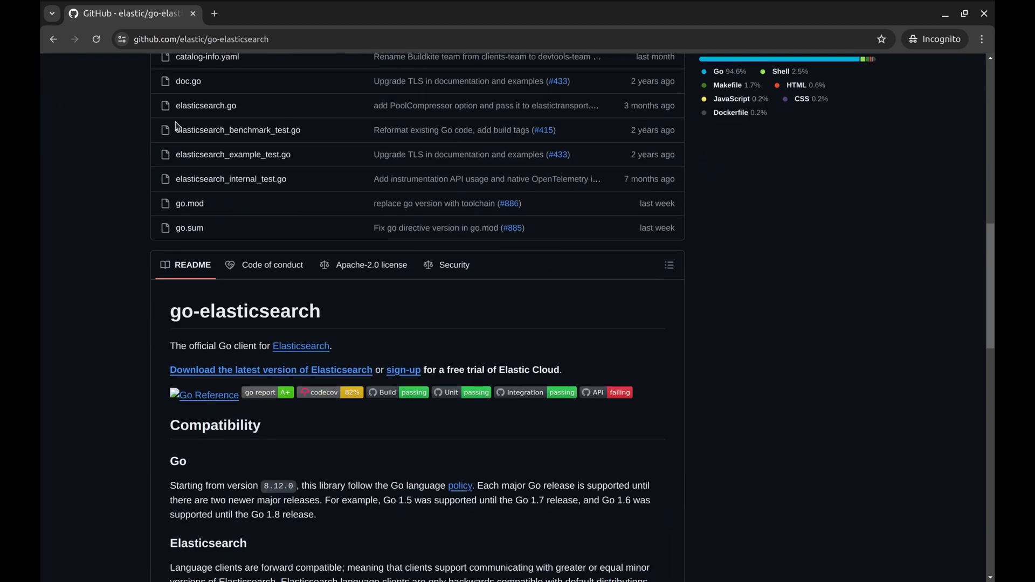
scroll(down, 3)
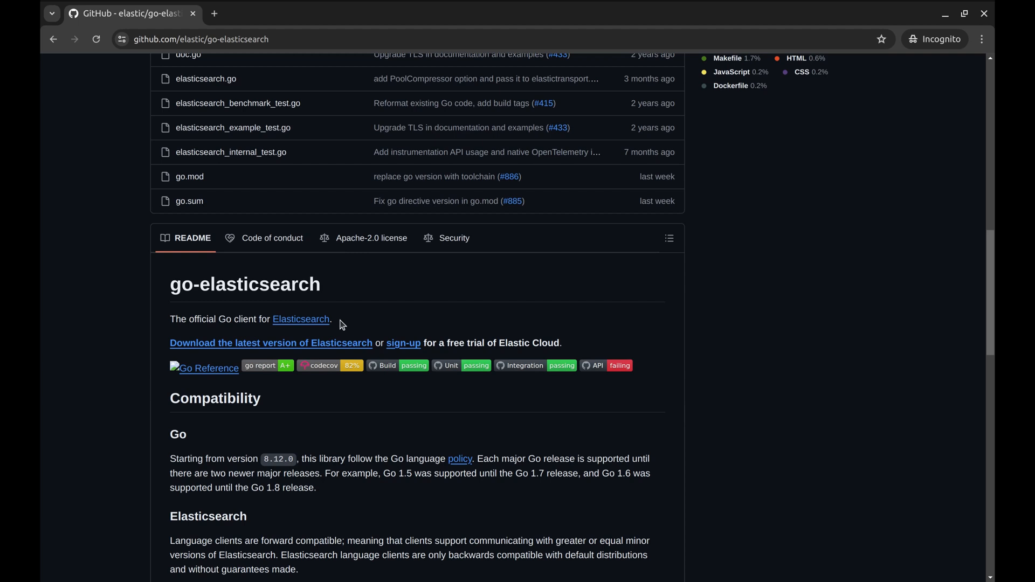
scroll(down, 3)
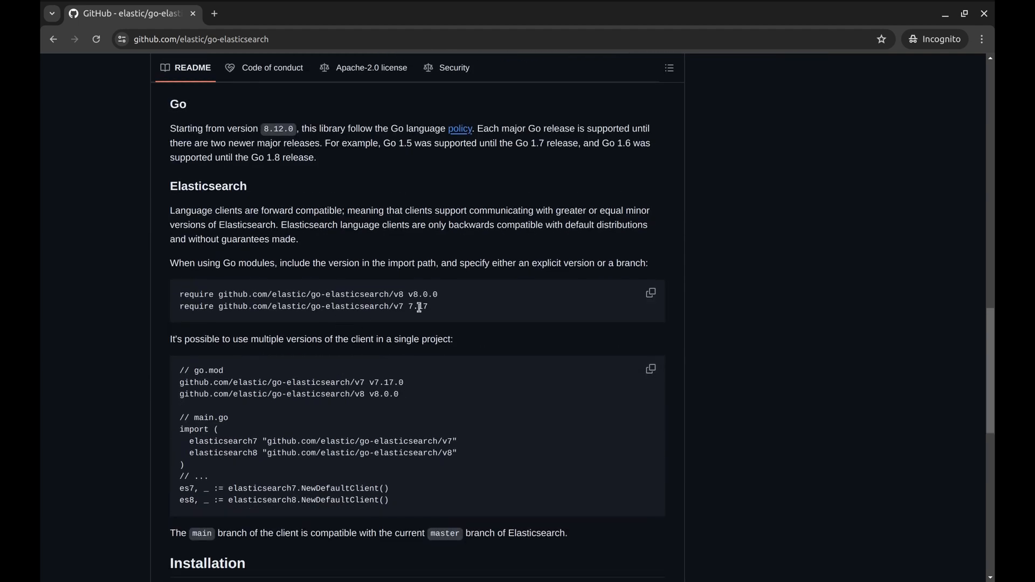
mouse_move(446, 298)
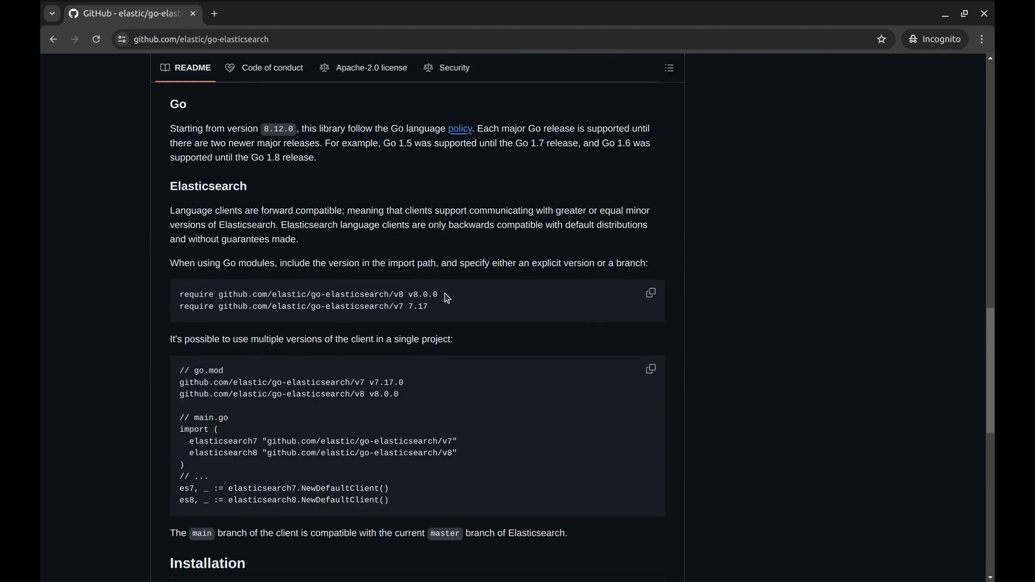
scroll(down, 3)
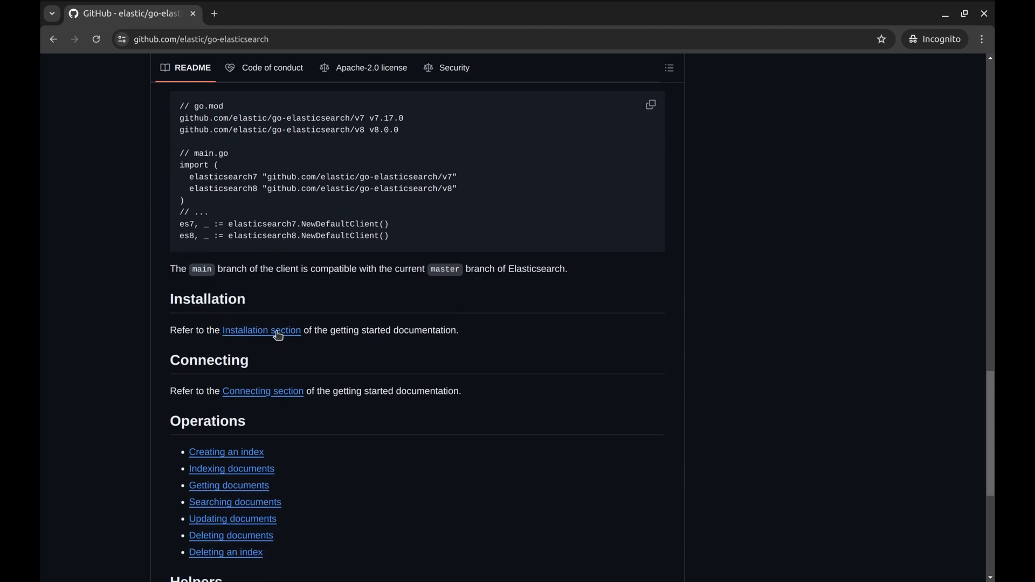
click(261, 330)
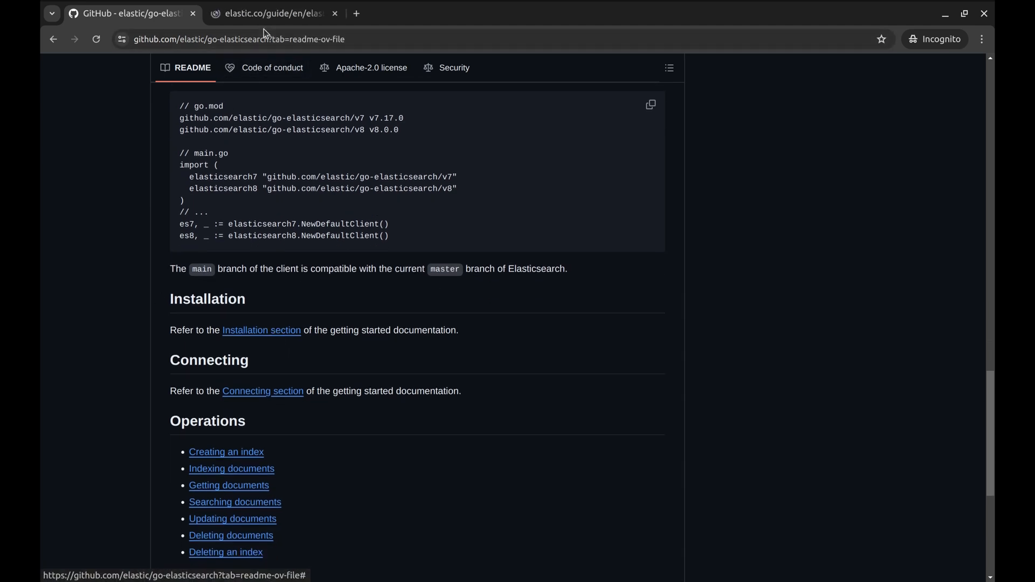
- Switch to the elastic.co Getting started tab and view its Installation and Connecting sections
click(271, 13)
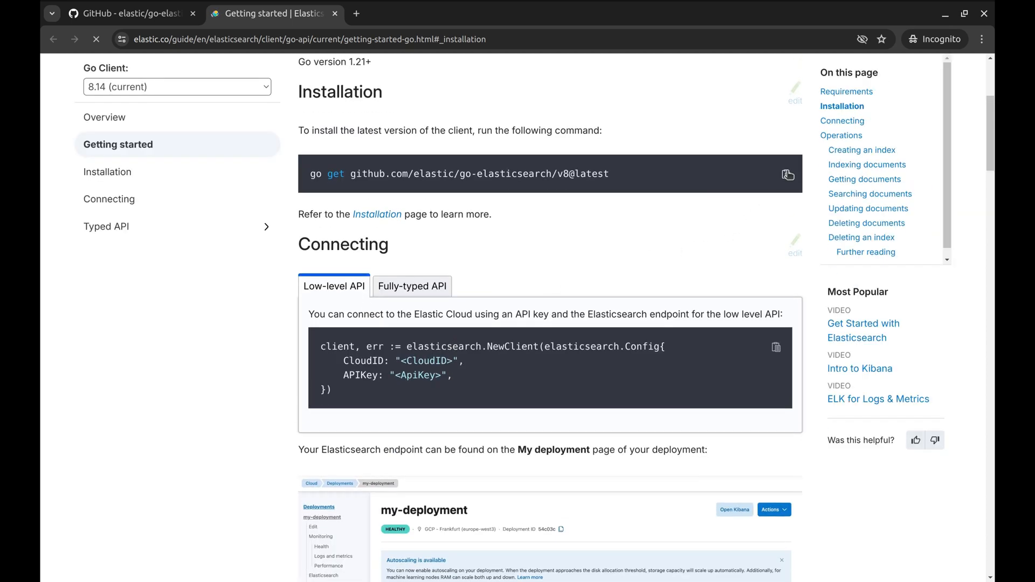
click(786, 175)
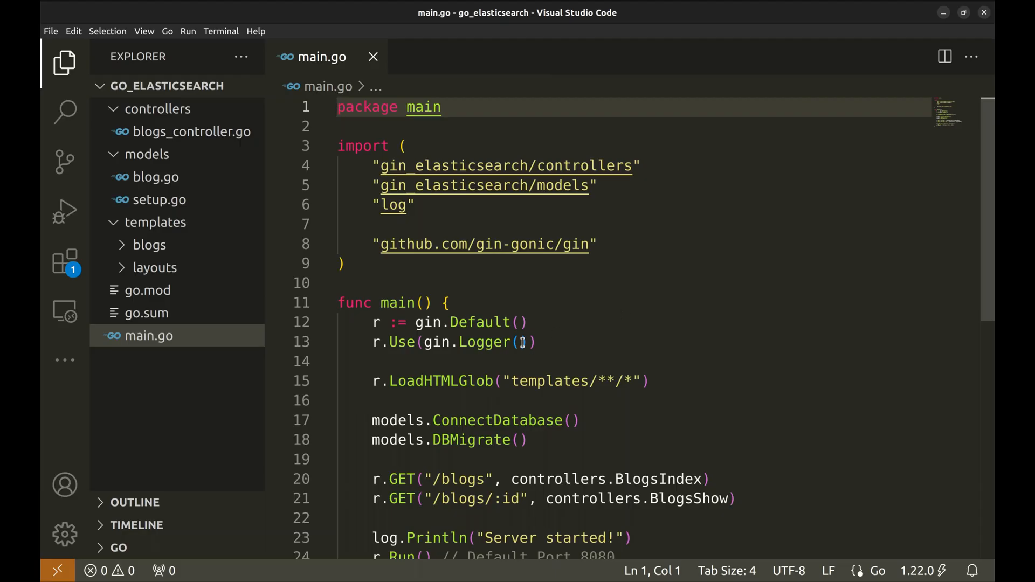
mouse_move(561, 336)
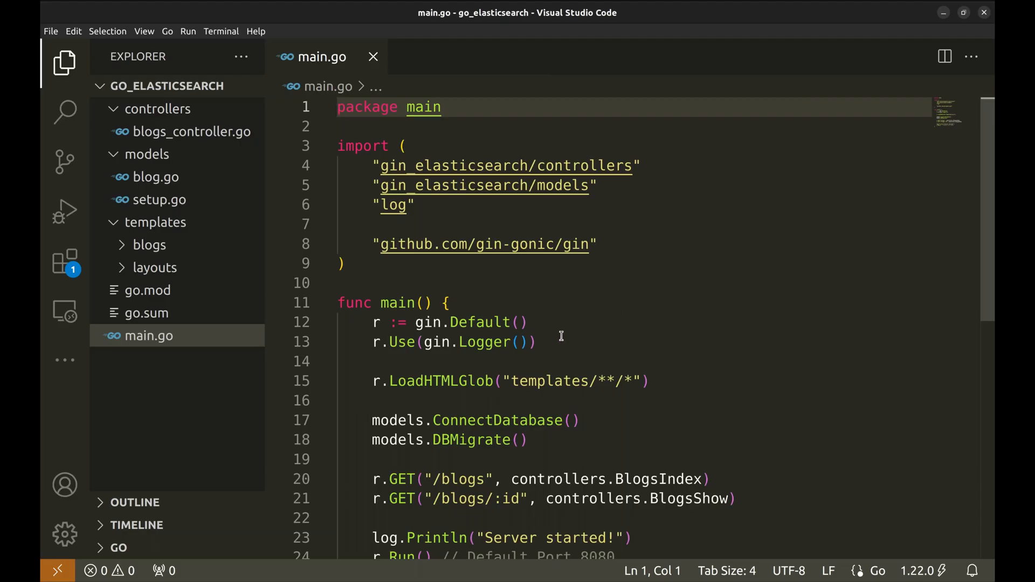
mouse_move(159, 200)
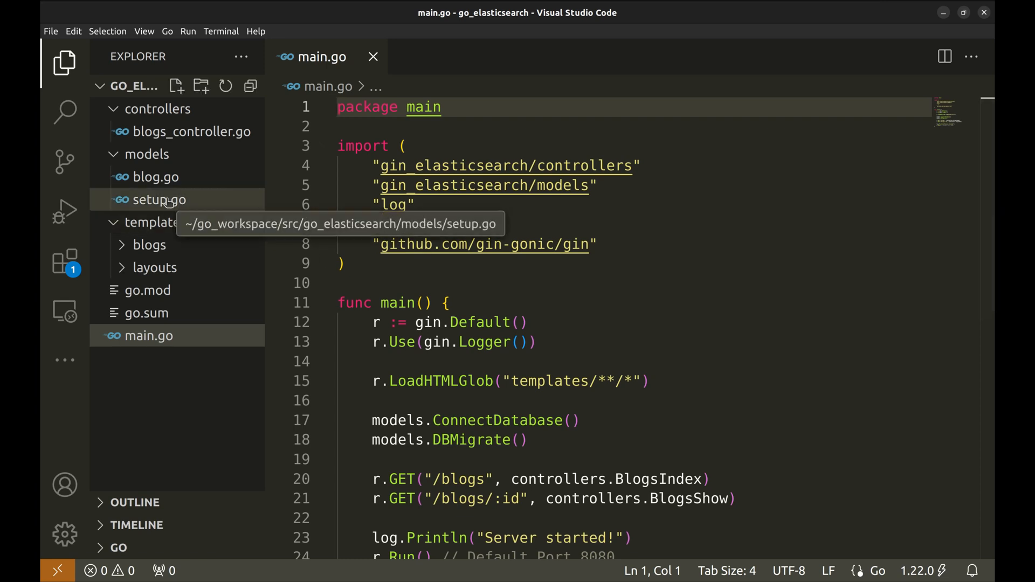
- In setup.go, declare var ESClient *elasticsearch.Client and import github.com/elastic/go-elasticsearch/v8
click(159, 200)
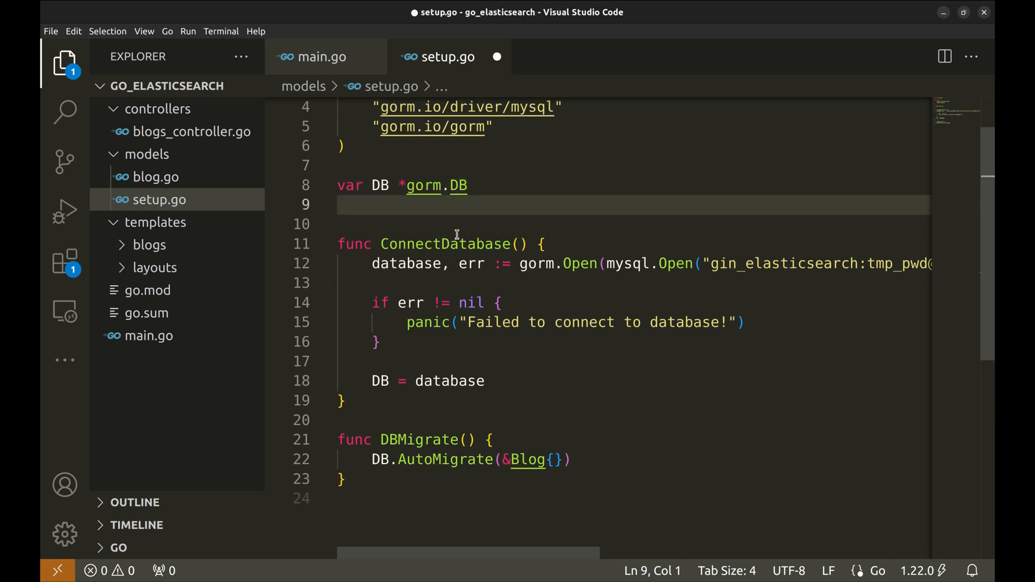
text(var ESClient *elasticsearch.Client)
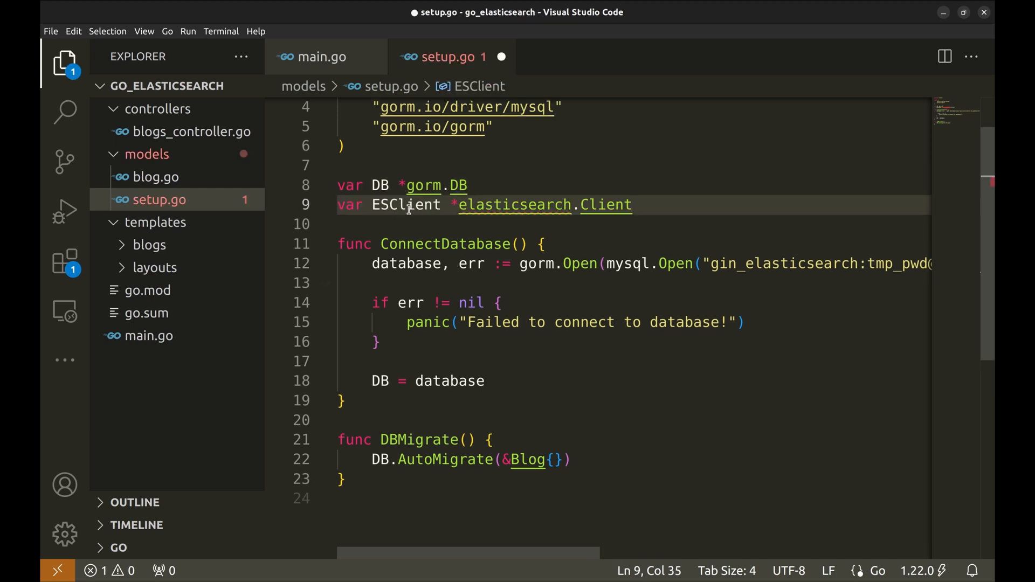
text("github.com/elastic/go-elasticsearch")
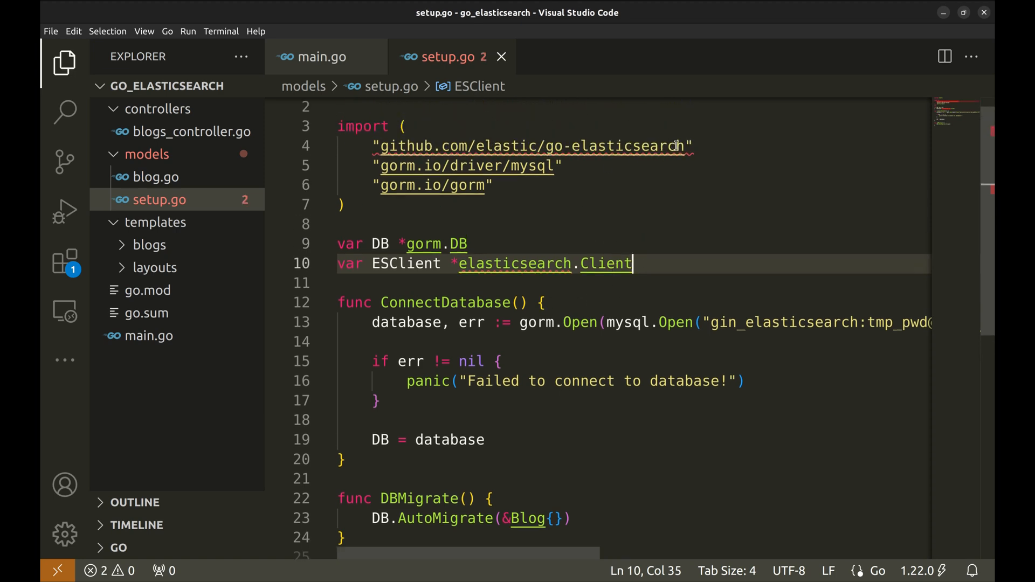
text(/v)
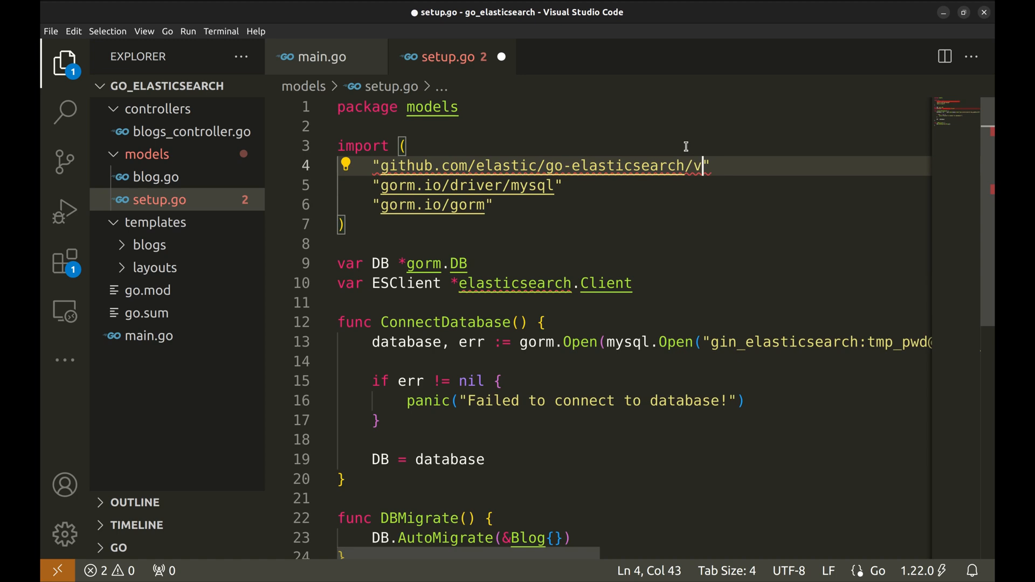
text(8)
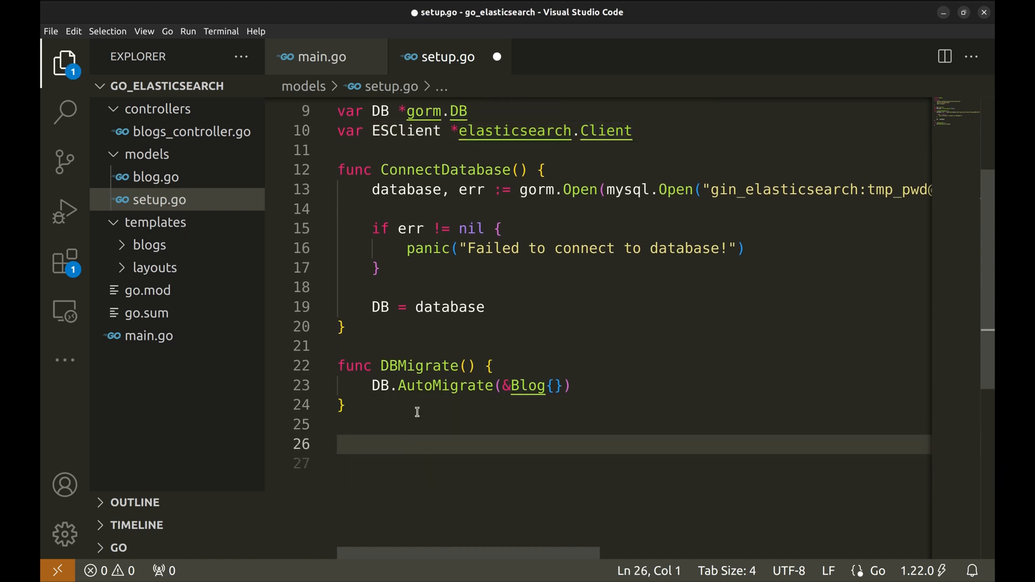
- Write ESClientConnection using elasticsearch.NewDefaultClient(), panicking on err and assigning the client to ESClient
text(func E)
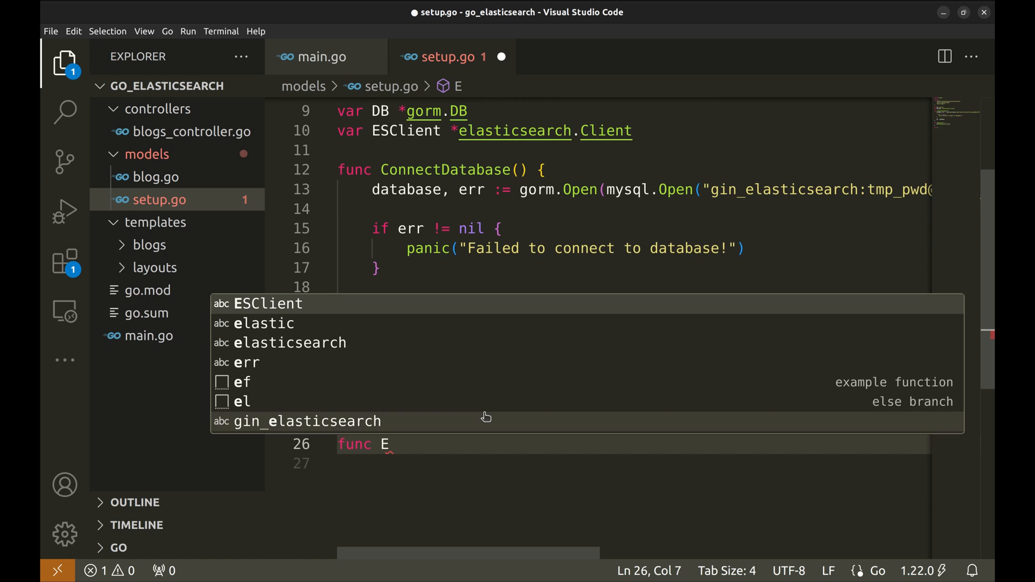
text(SClientCom)
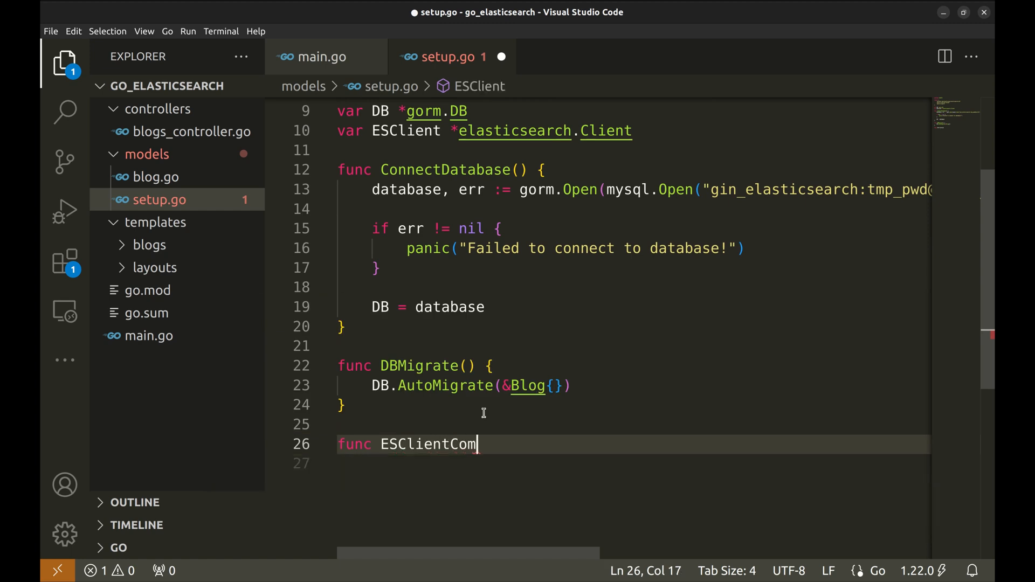
text(ne)
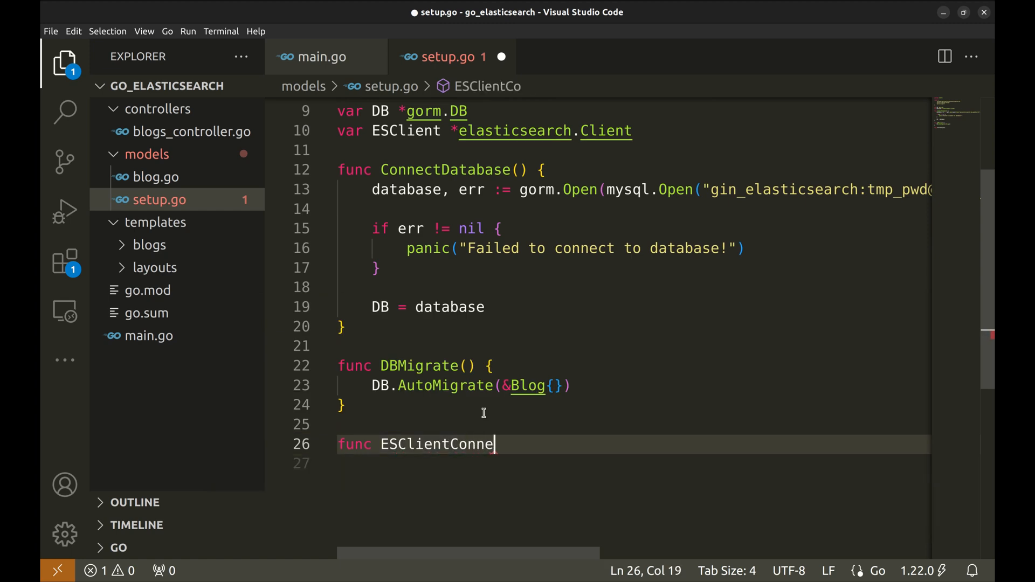
text(ction())
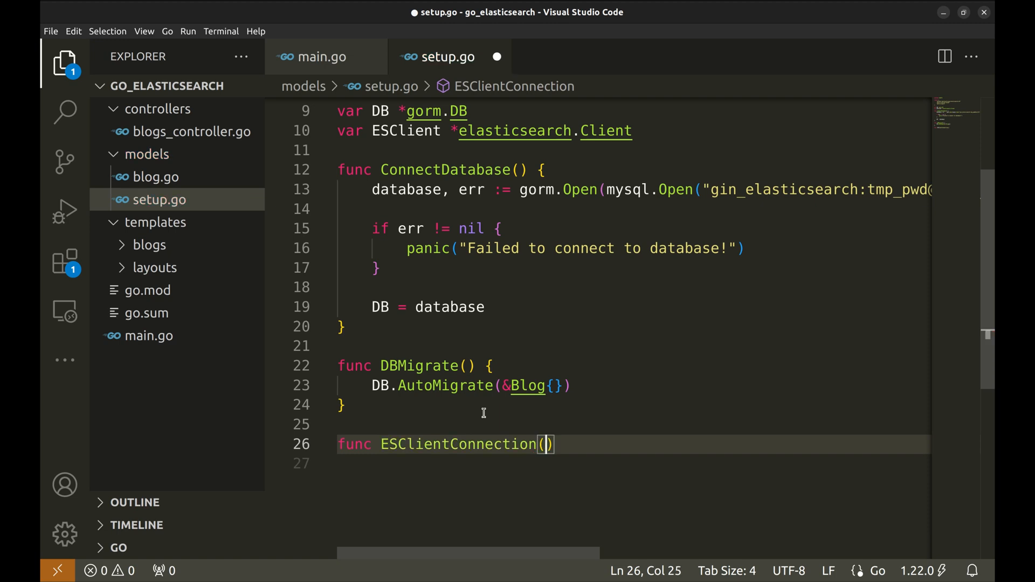
text({)
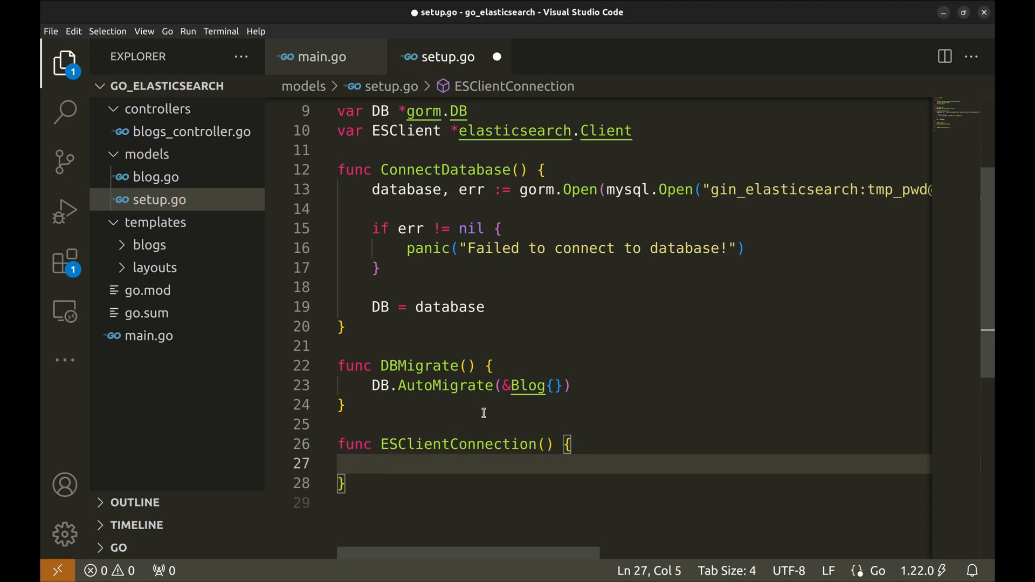
text(client, err := elasticsearch.NewDefaultClient())
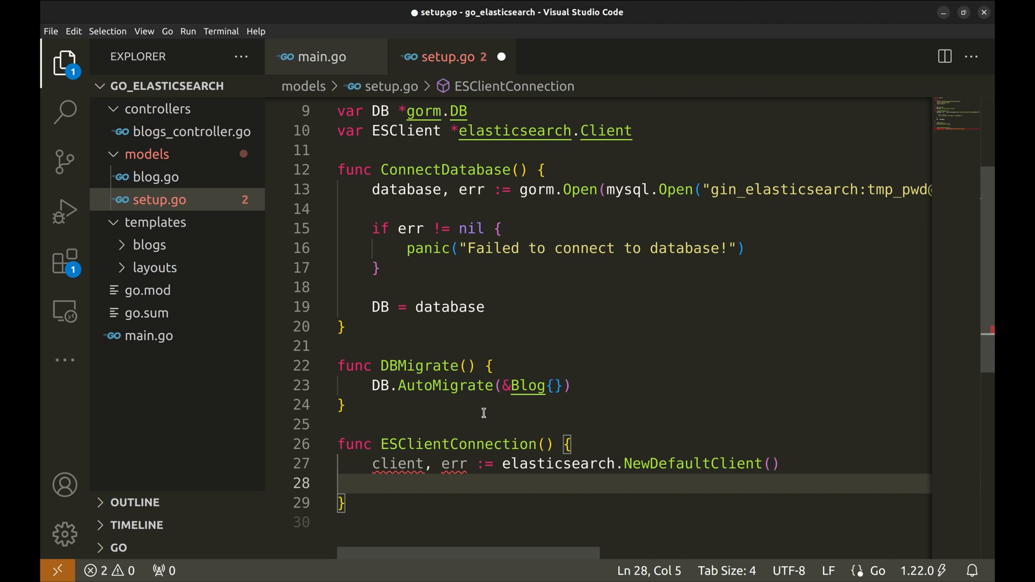
text(if err)
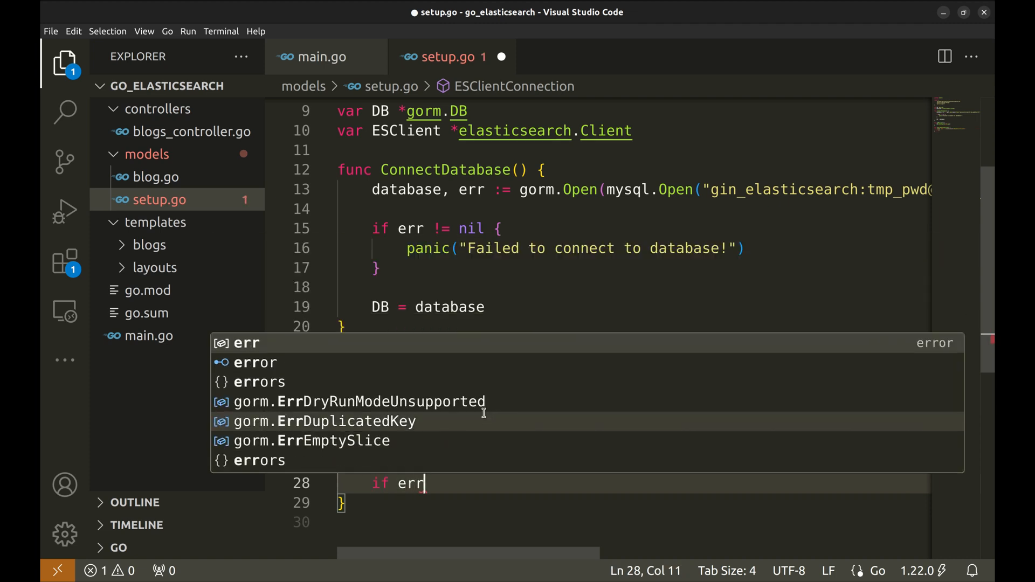
text(p)
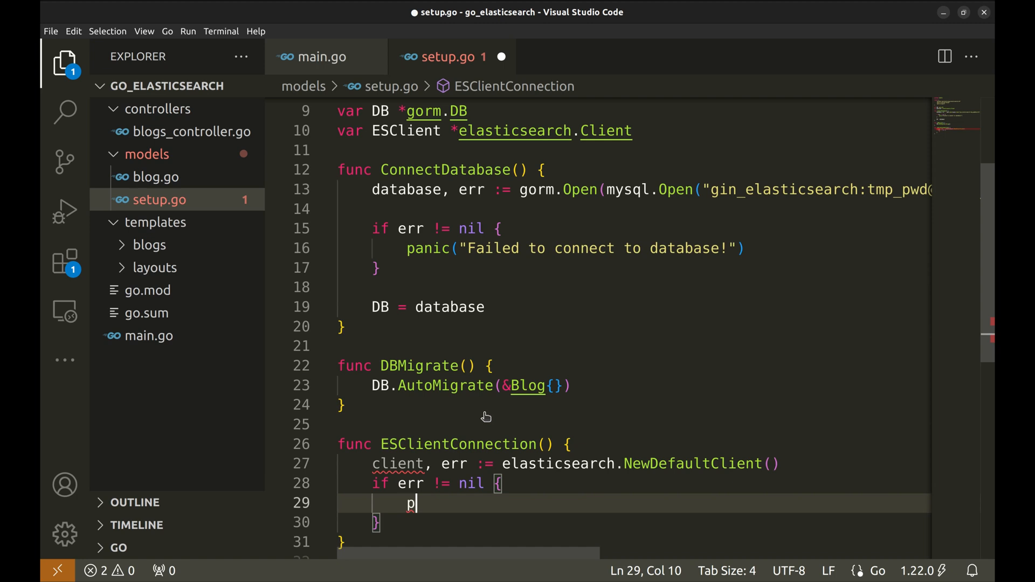
text(anic(err))
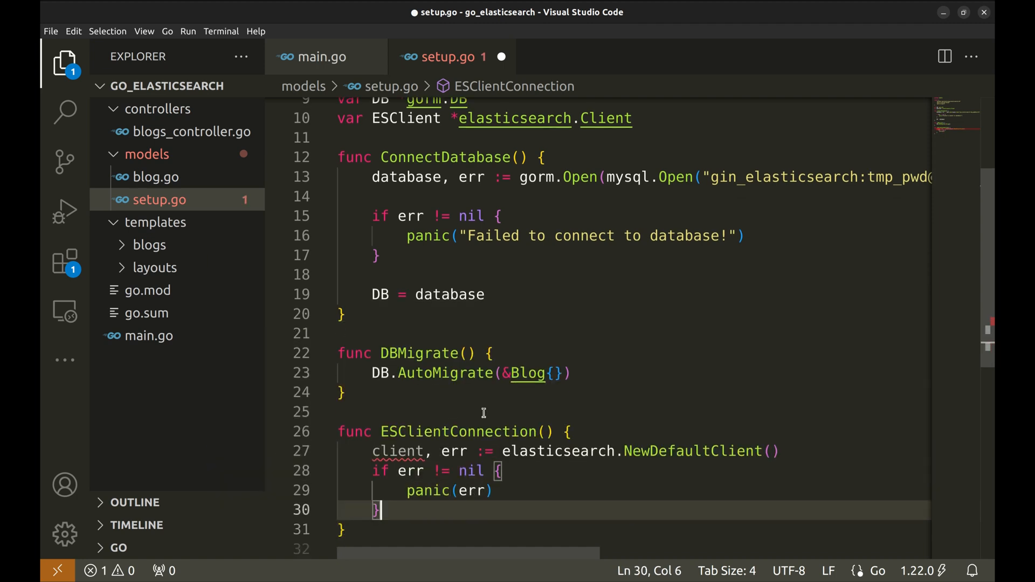
text(ESClient)
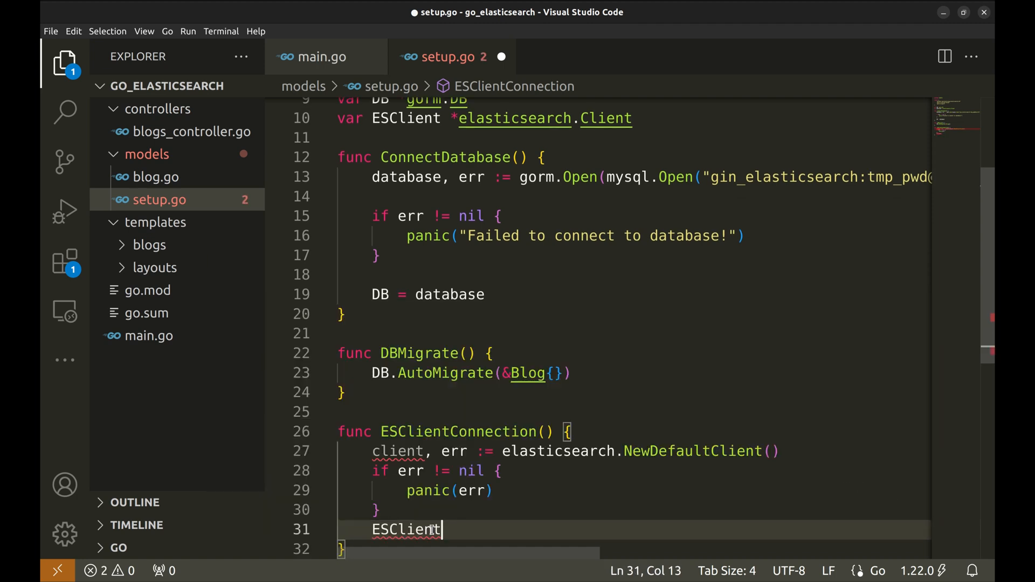
text(= client)
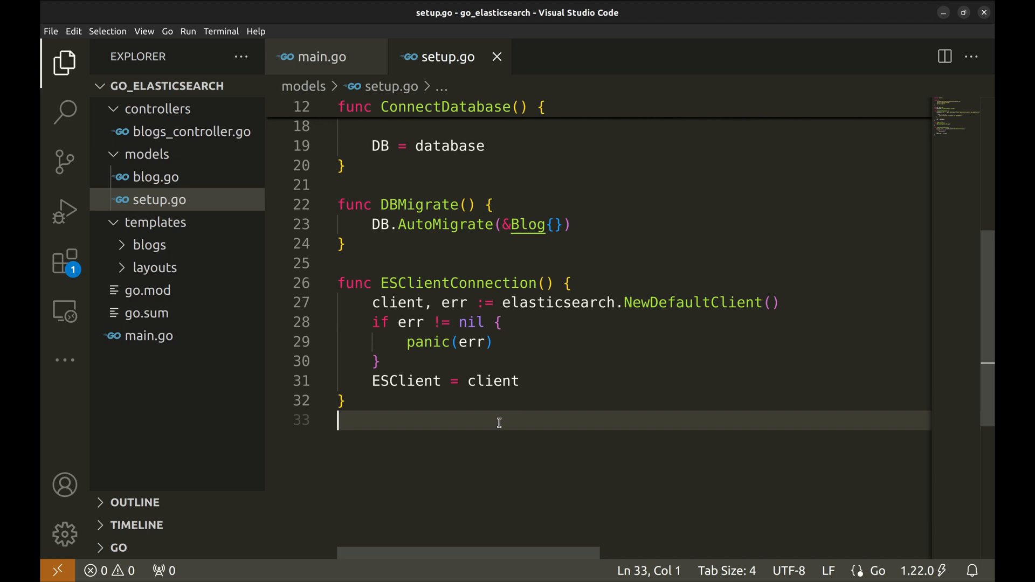
- Start func ESCreateIndexIfNotExist, whose IndicesExistsRequest references the undefined SearchIndex
text(func ESCreateIndexIfNotExist() {)
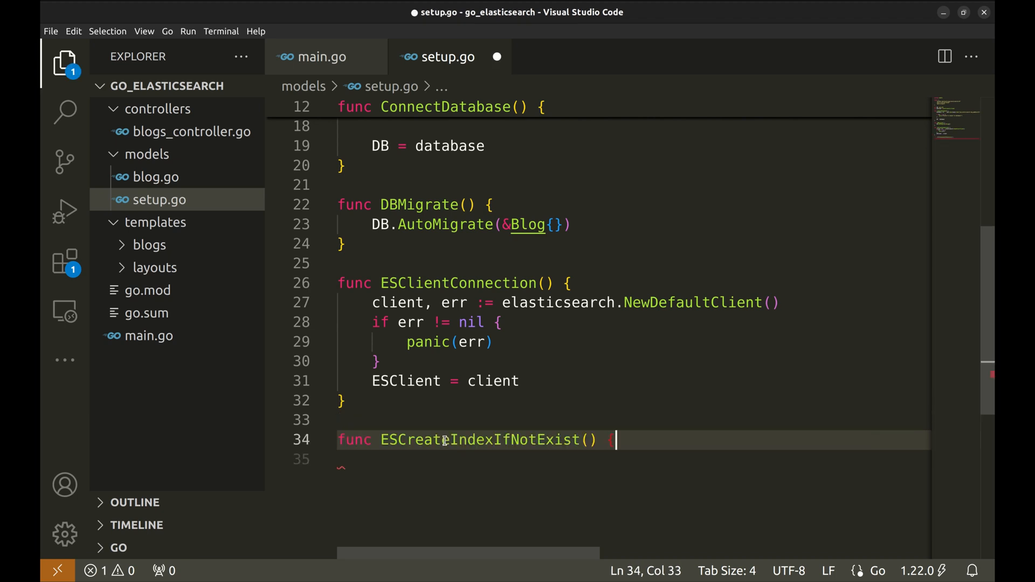
text({)
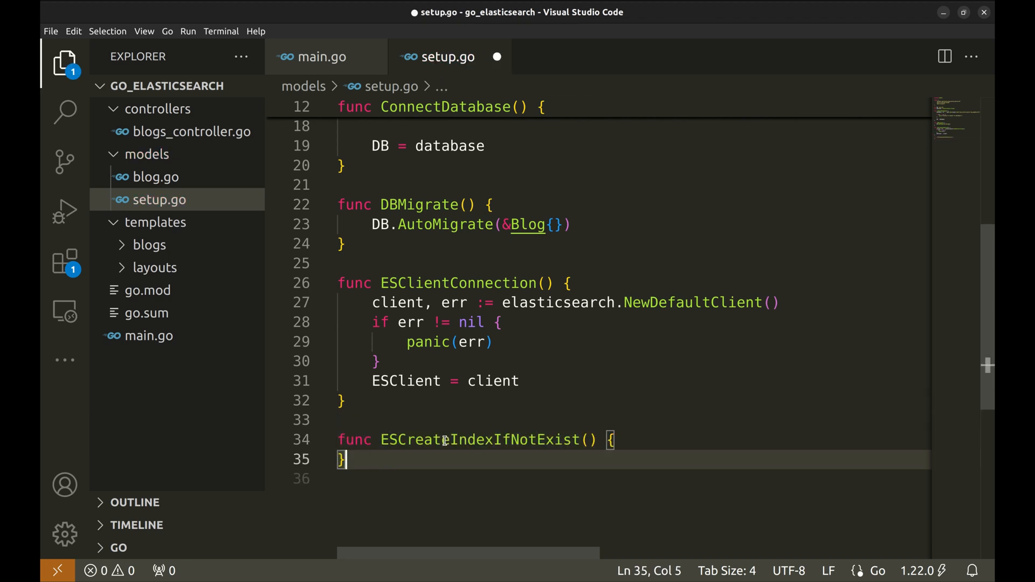
key(Enter)
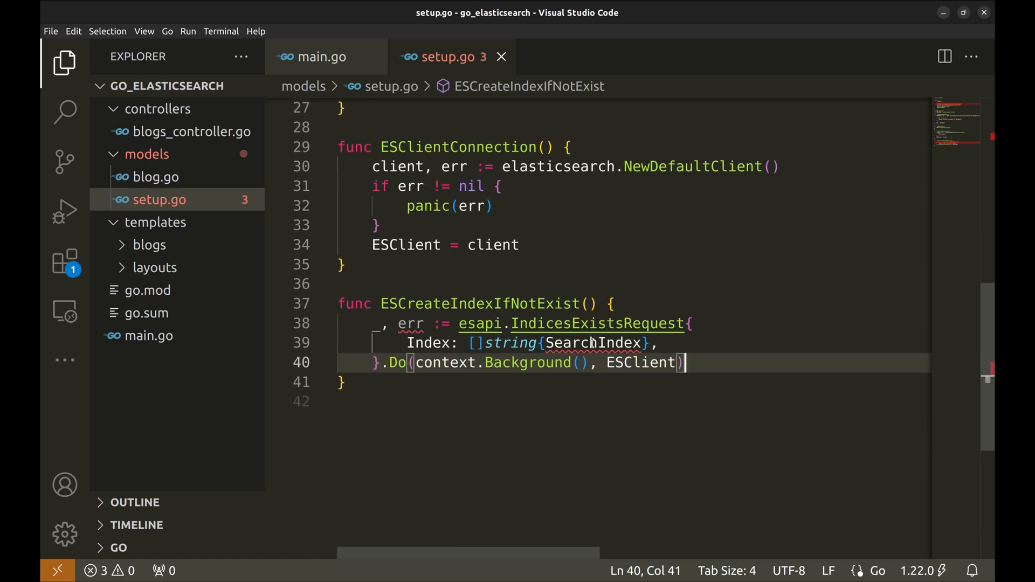
double_click(594, 343)
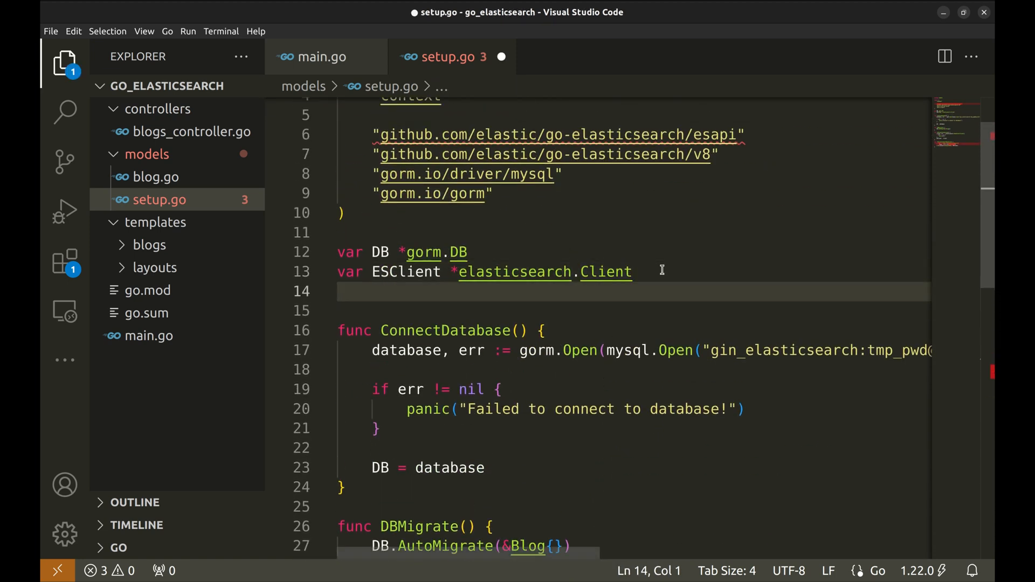
- Define const SearchIndex = "blogs" and review the IndicesExistsRequest in the function
text(const SearchIndex =)
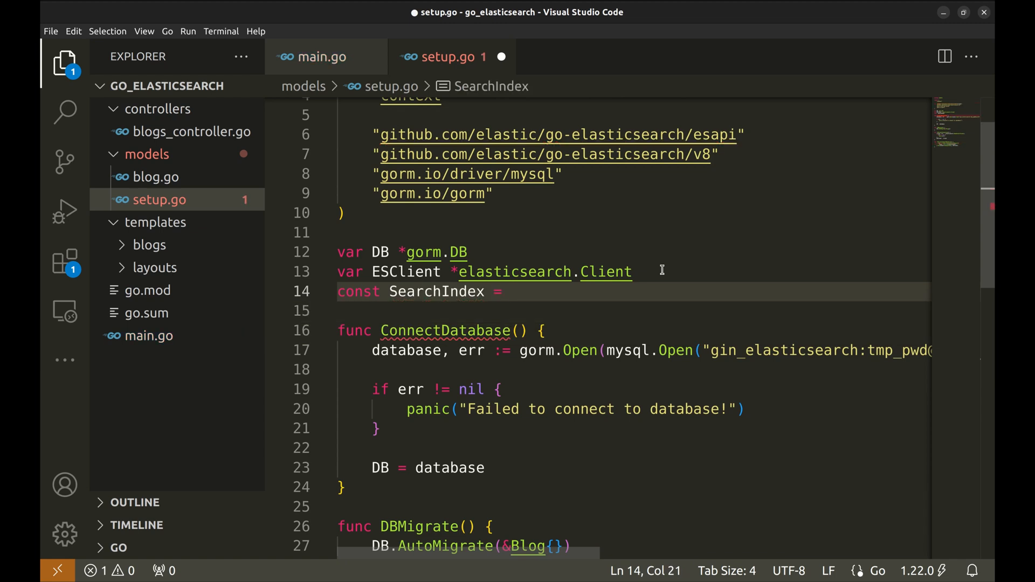
text("blogs")
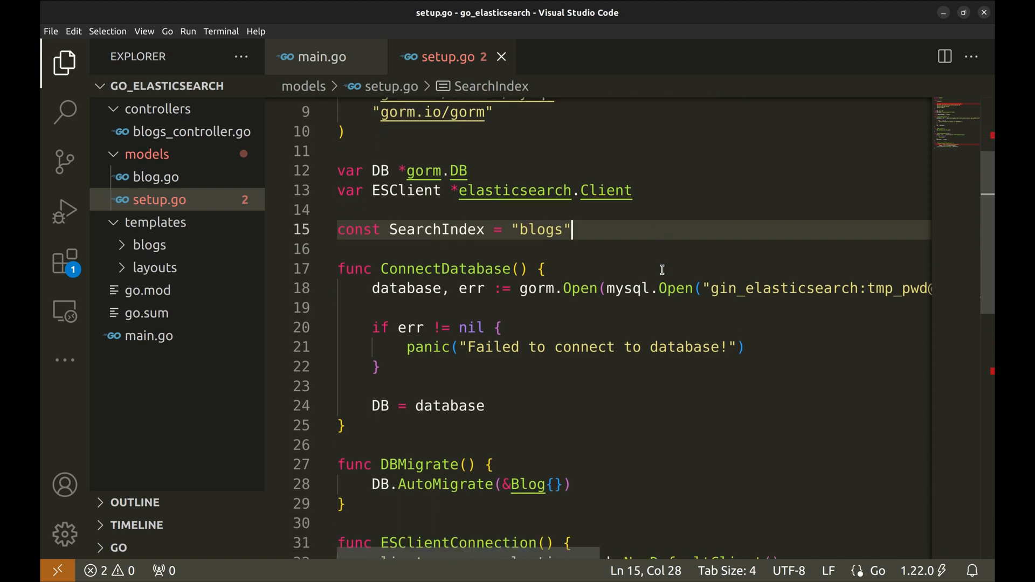
scroll(down, 3)
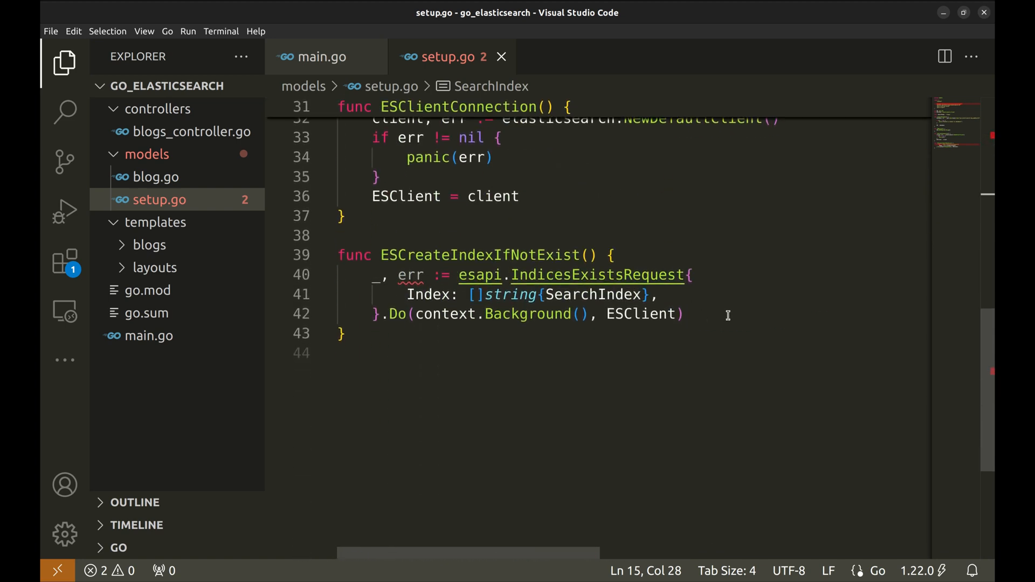
double_click(598, 274)
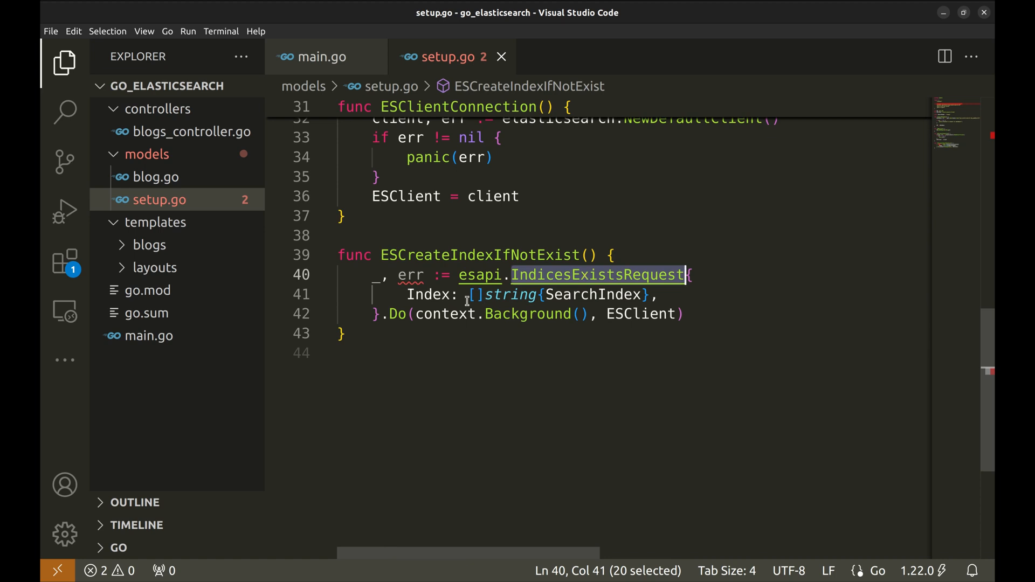
double_click(593, 295)
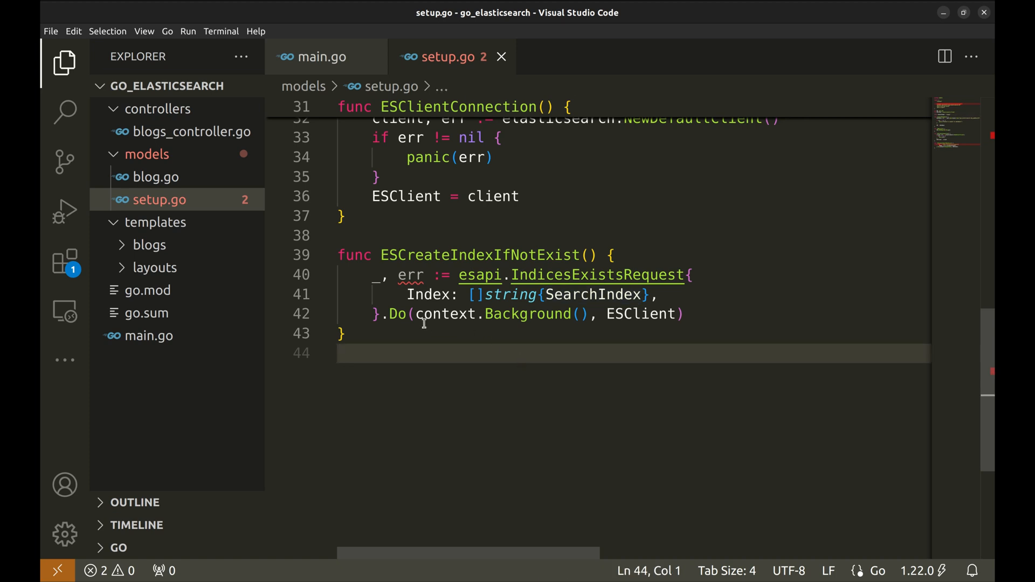
double_click(396, 314)
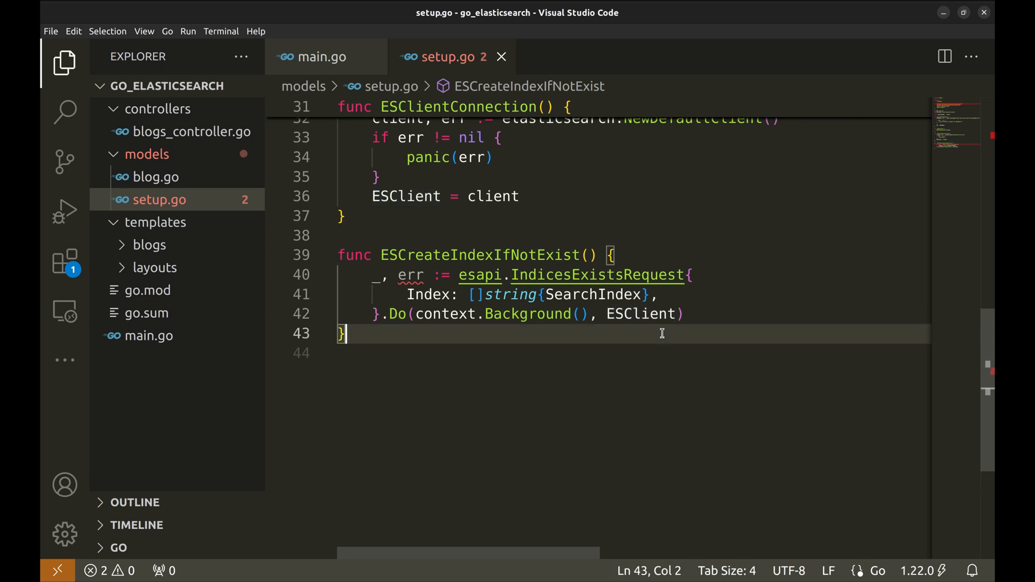
- Create SearchIndex via ESClient.Indices.Create when err != nil, fix the esapi import to v8, and save
text(if)
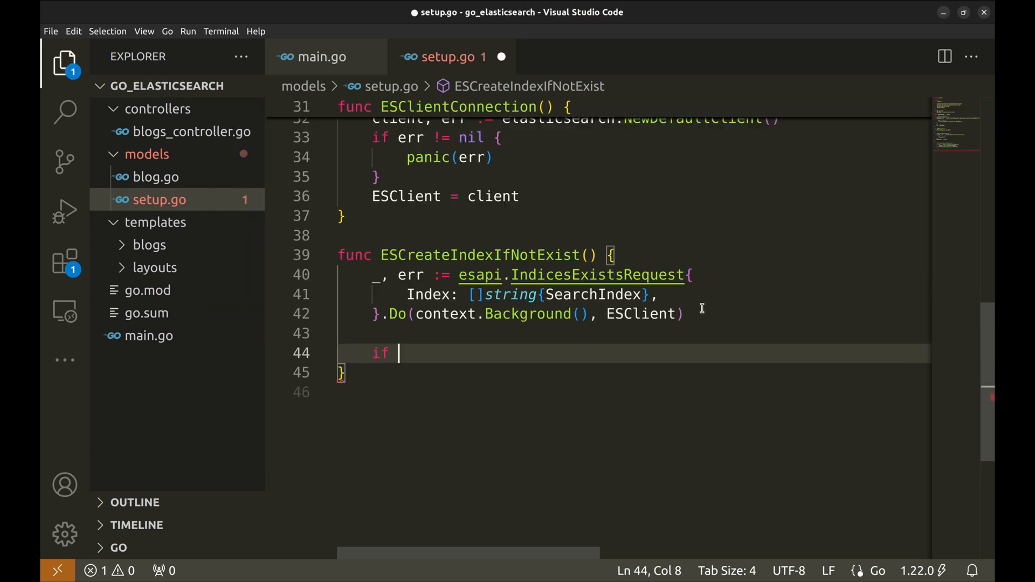
text(err != nil {)
text(ESClient.Indices.)
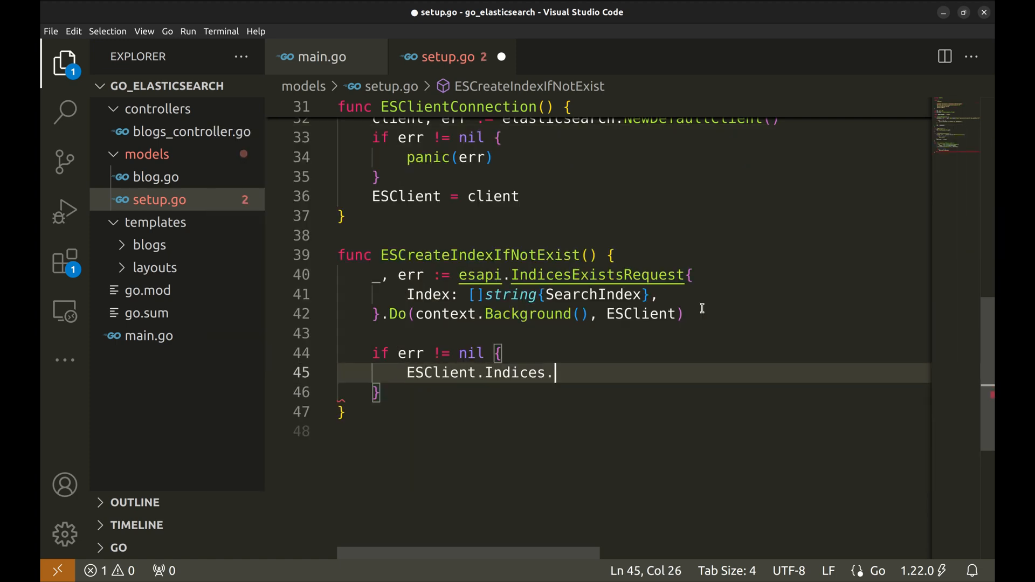
text(Create(SearchIndex)
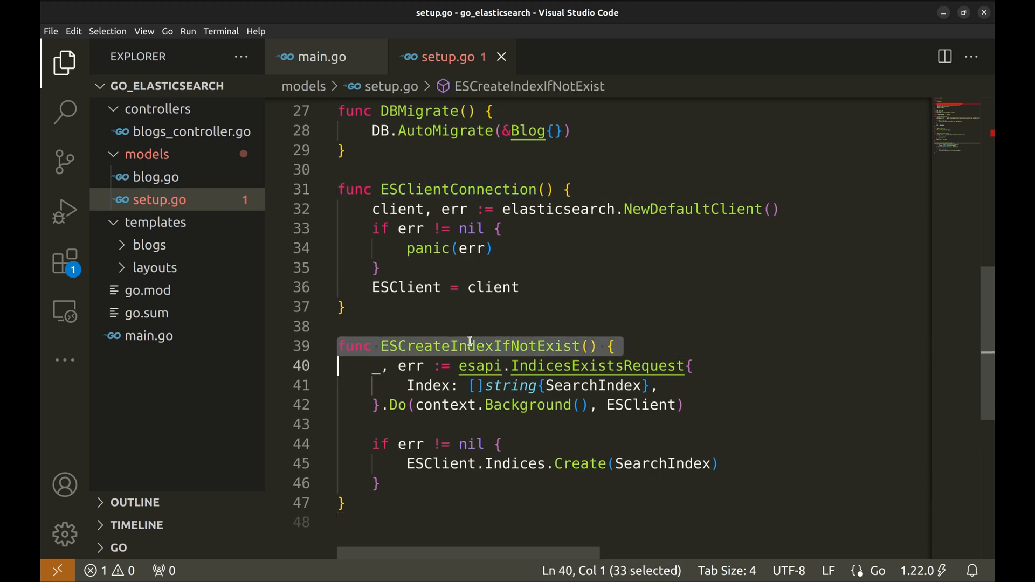
click(469, 346)
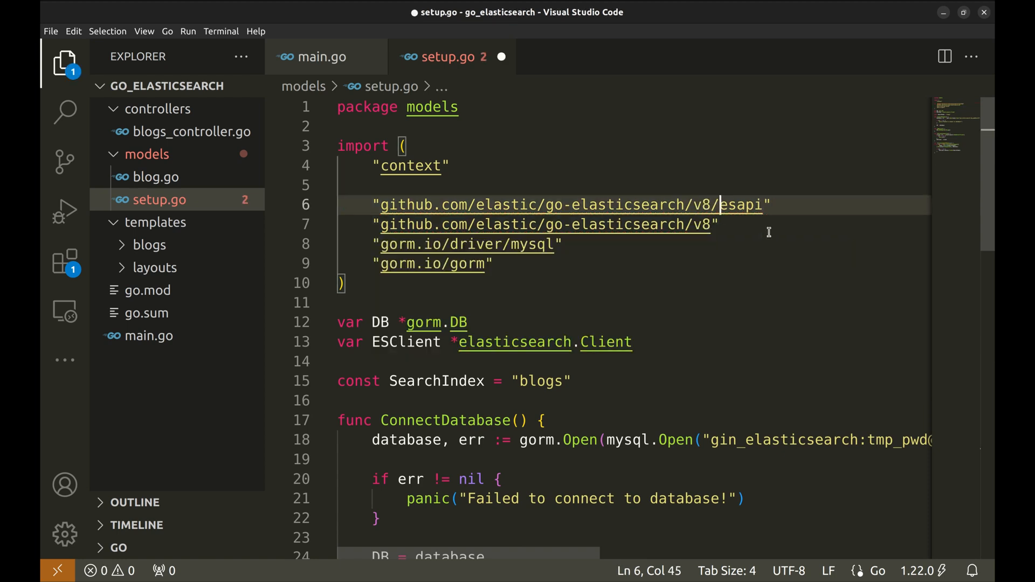
key(ctrl+s)
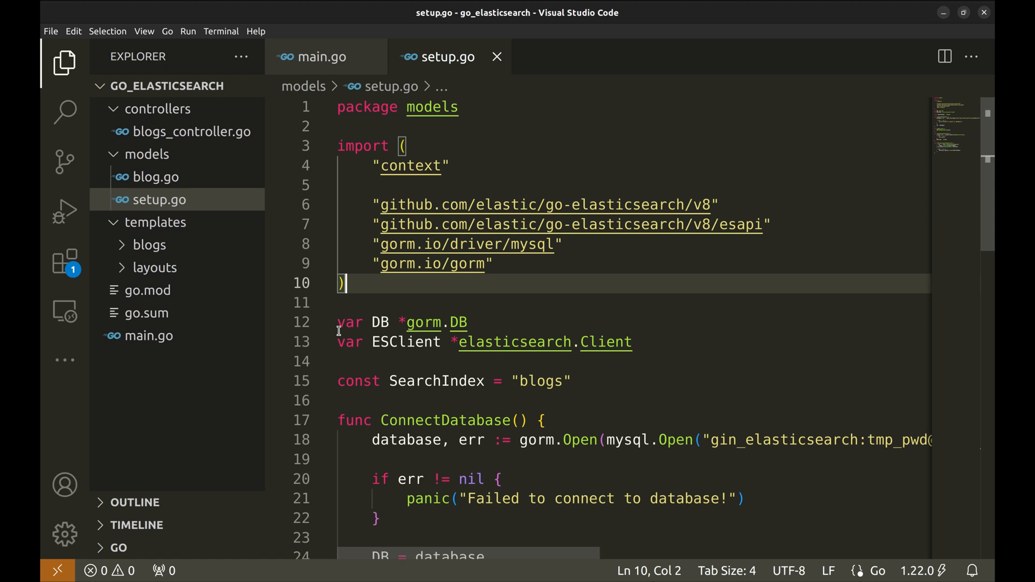
click(320, 56)
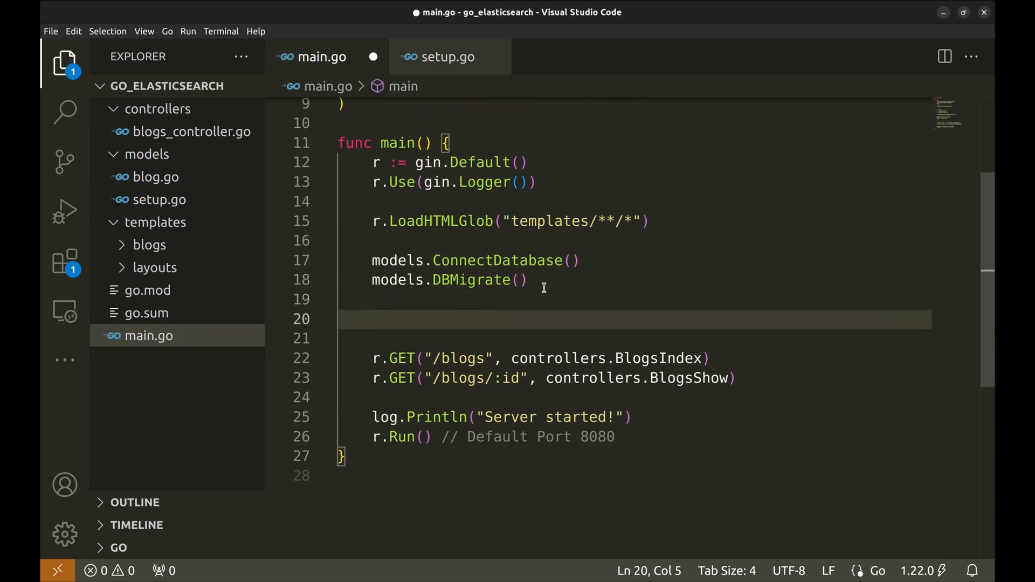
- In main.go, call models.ESClientConnection() and register r.POST("/blogs/index", controllers.BlogsBuildSearchIndex)
text(models.ESClientConnection())
click(634, 338)
text(models.ESCreateIndexIfNotExist())
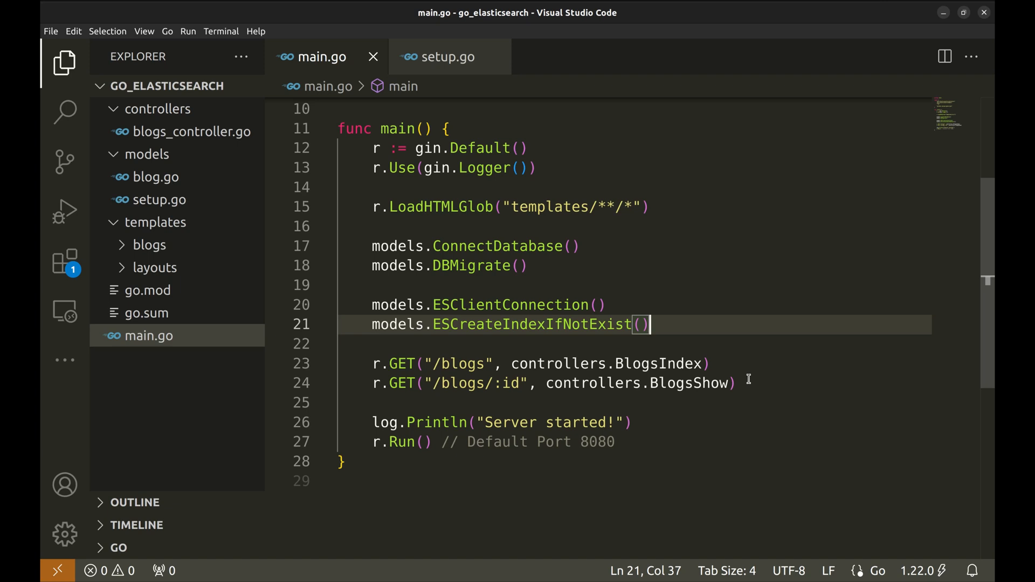
click(738, 383)
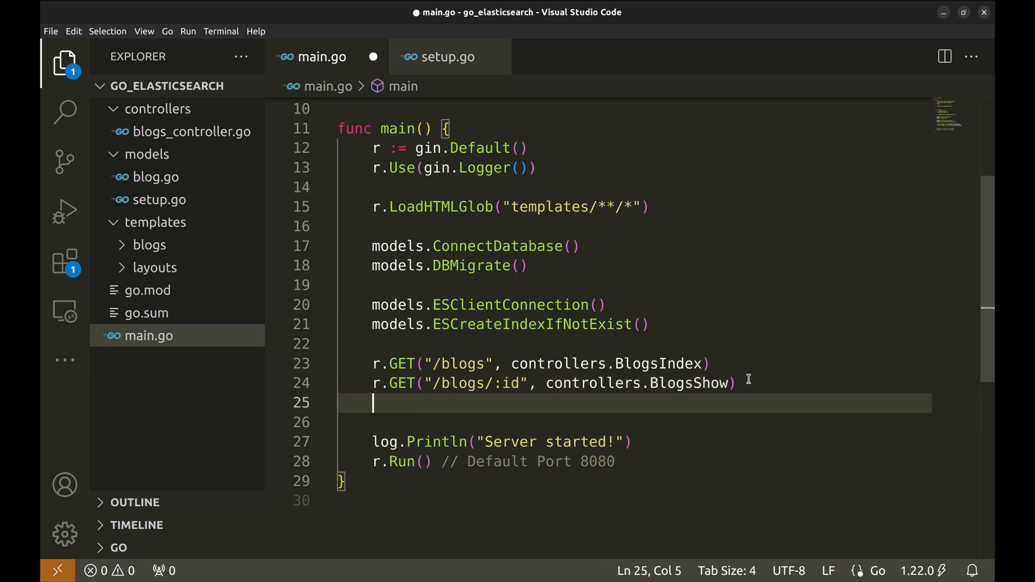
text(r.POST("/blogs/index", controllers.BlogsBuildSearchIndex))
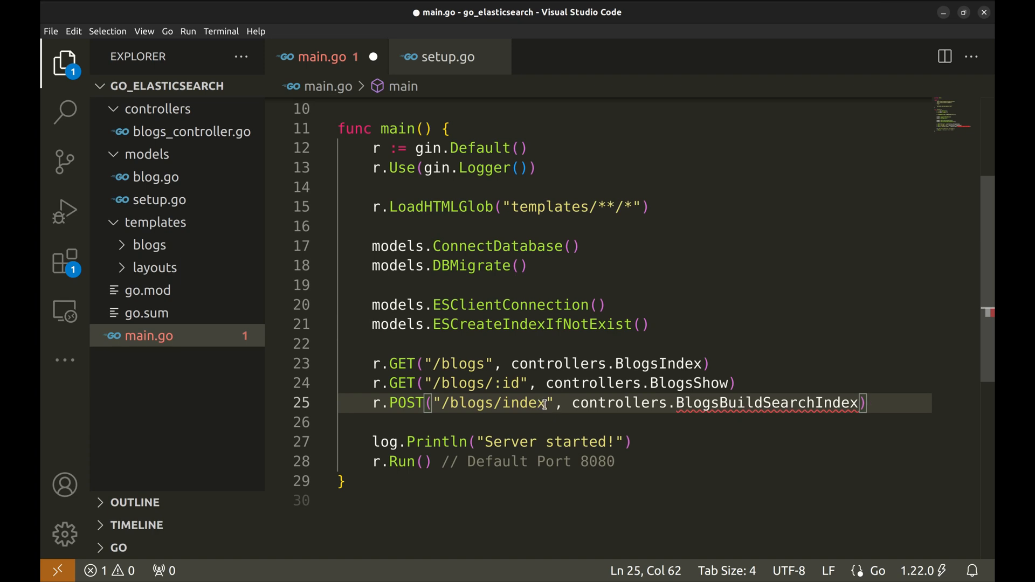
double_click(492, 403)
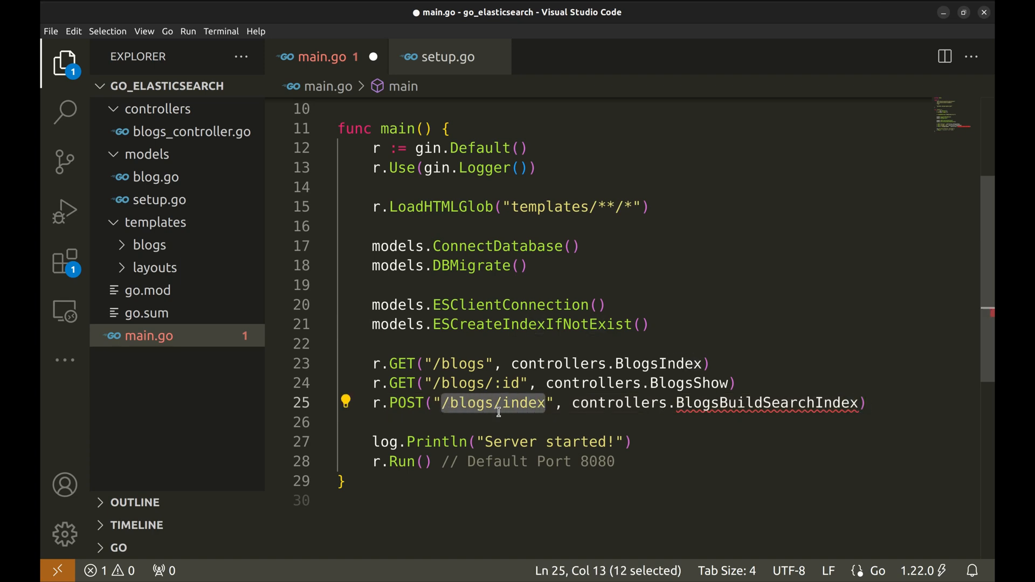
double_click(763, 402)
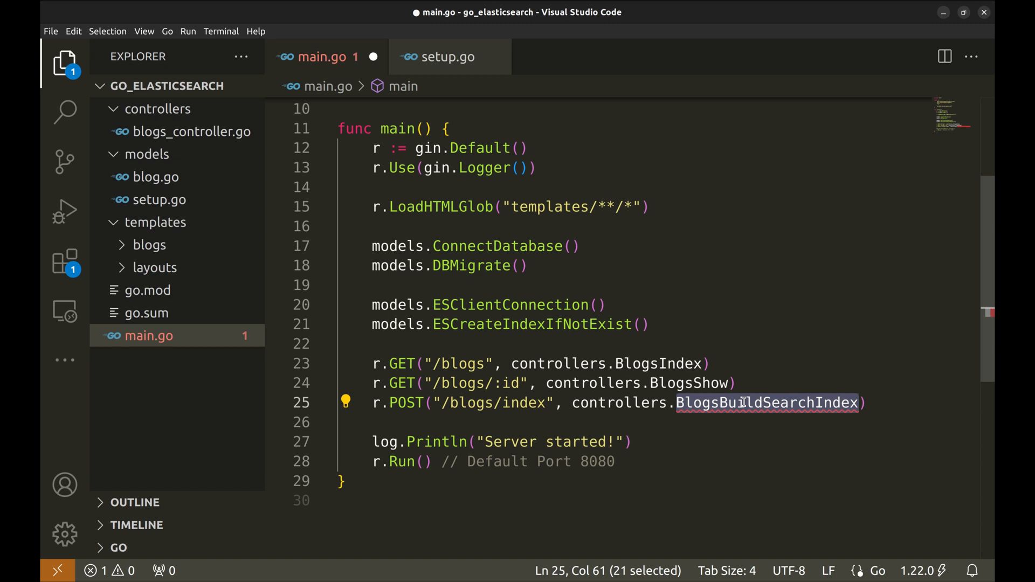
click(192, 131)
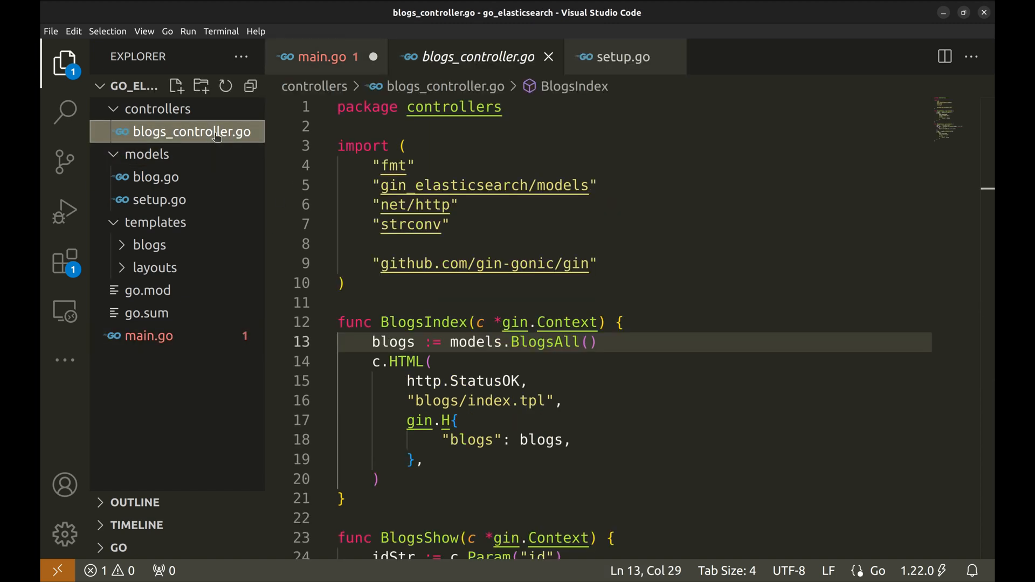
- In BlogsBuildSearchIndex, fetch blogs from models, loop over them with an 'Index the blog' comment
scroll(down, 3)
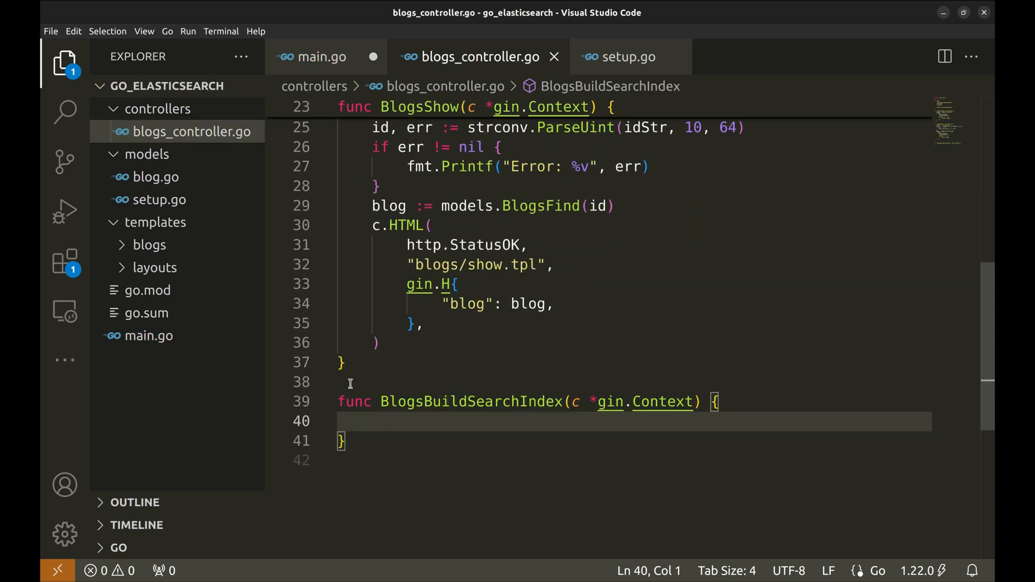
text(blogs :=)
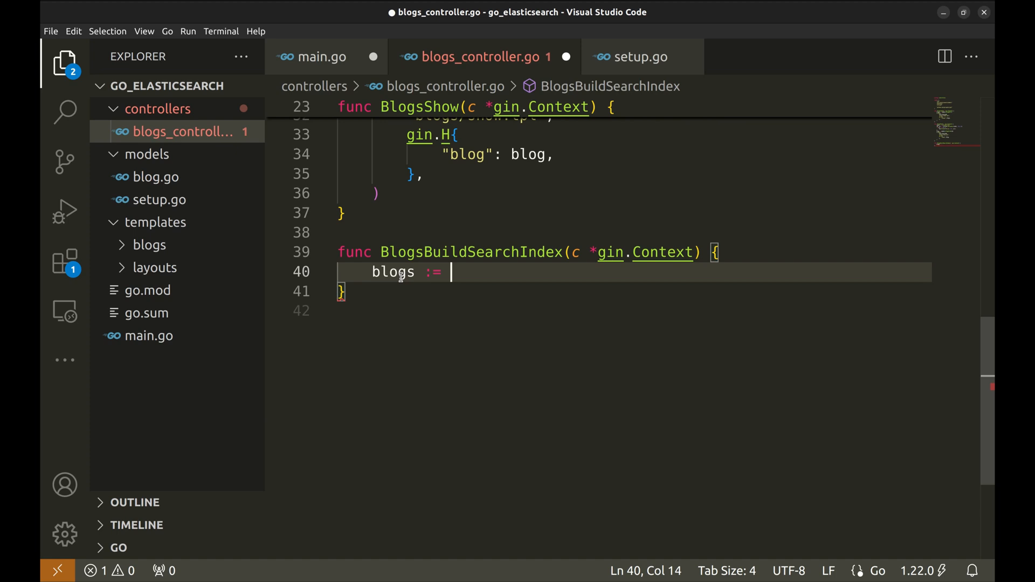
text(models.BlogsAll()
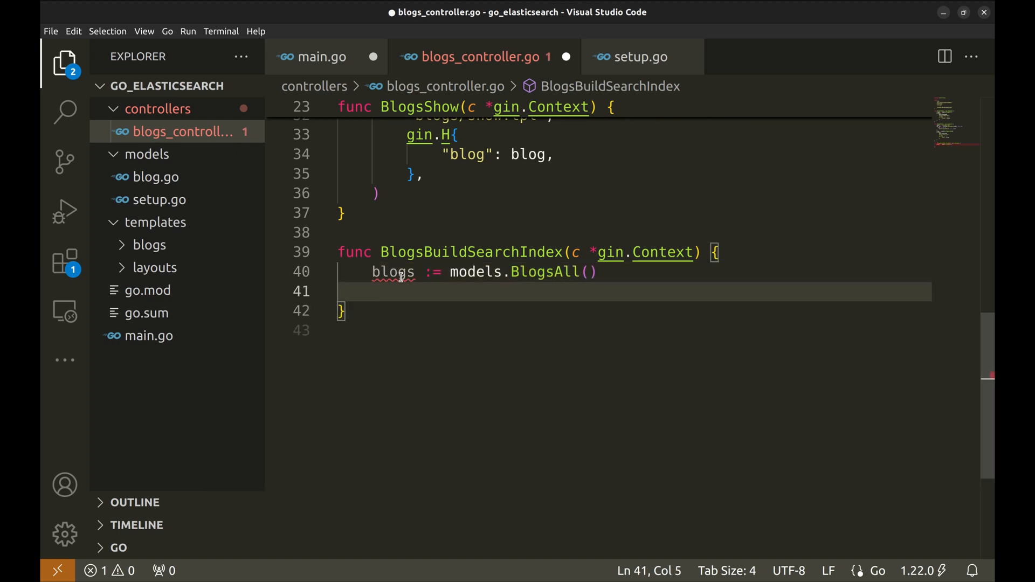
text(for _, blog := range *blogs {)
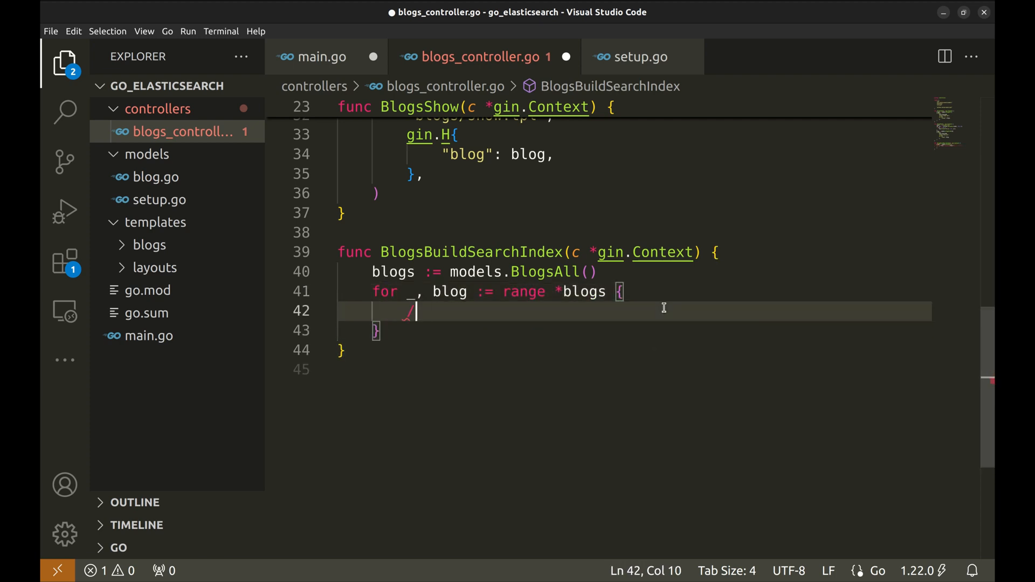
text(/ Index the blog)
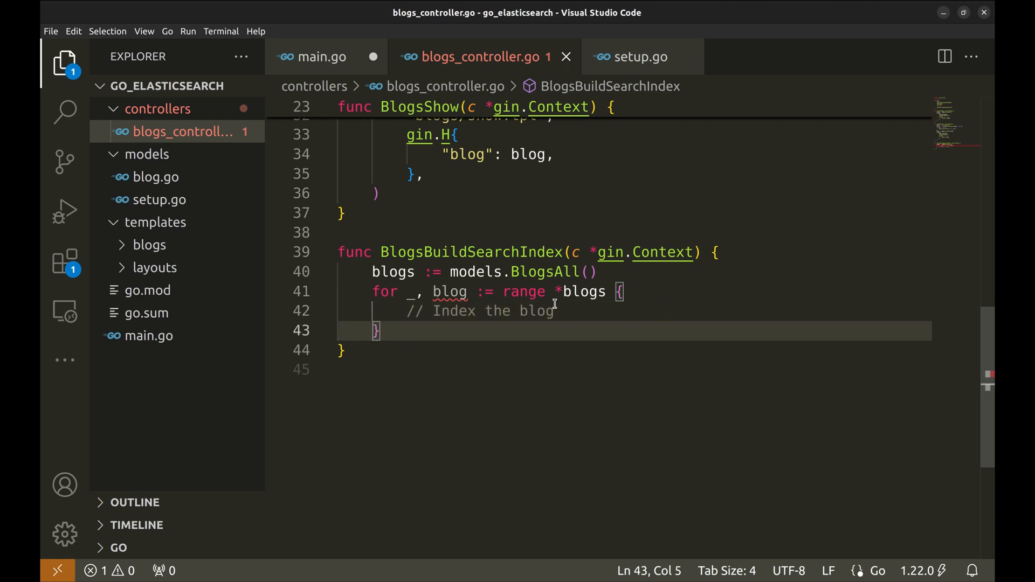
click(156, 177)
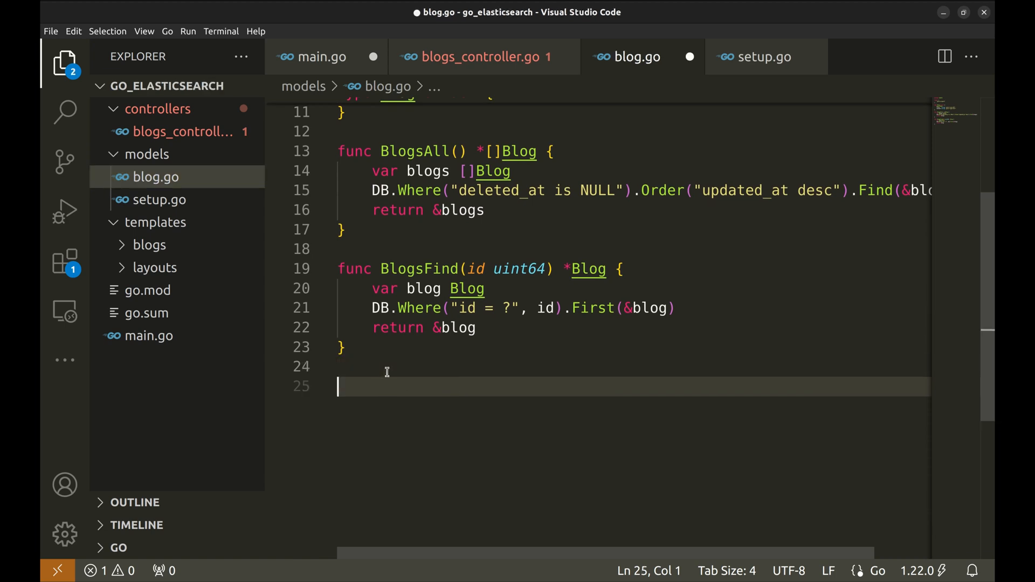
- In blog.go, add func (b *Blog) AddToIndex() building a document struct from b.Title and b.Content
text(func (b *Blog) AddToIndex() {)
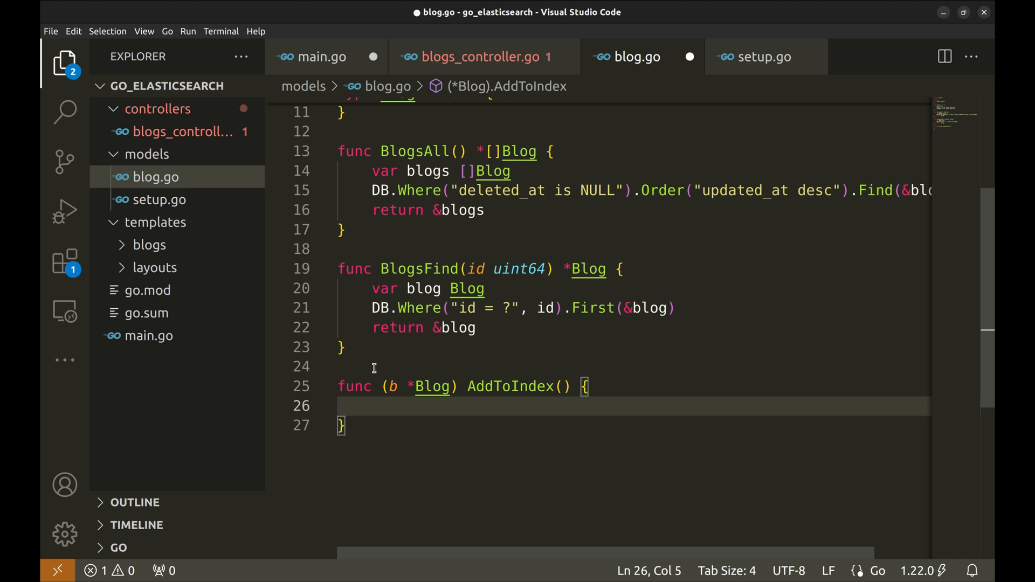
scroll(down, 3)
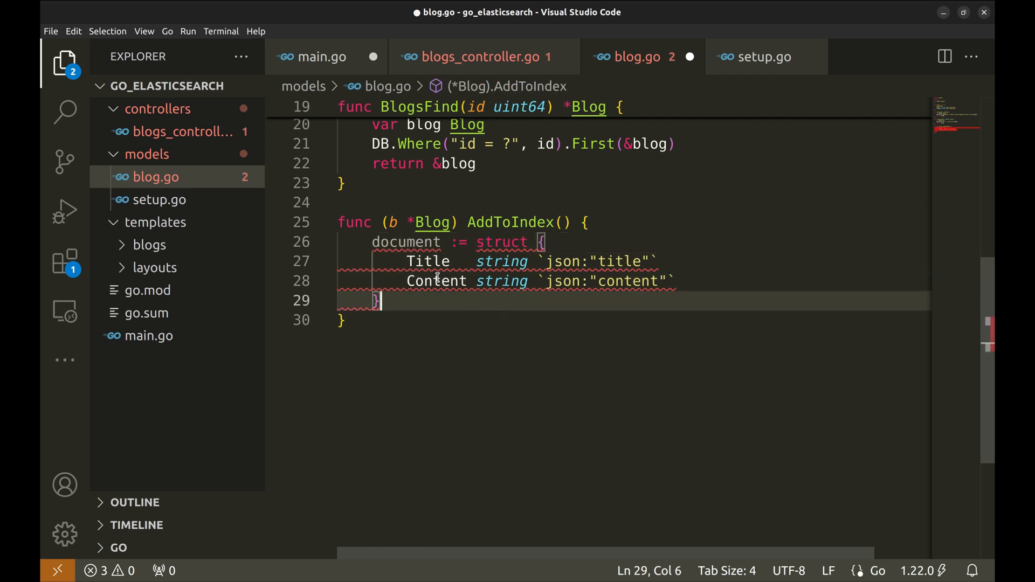
text({})
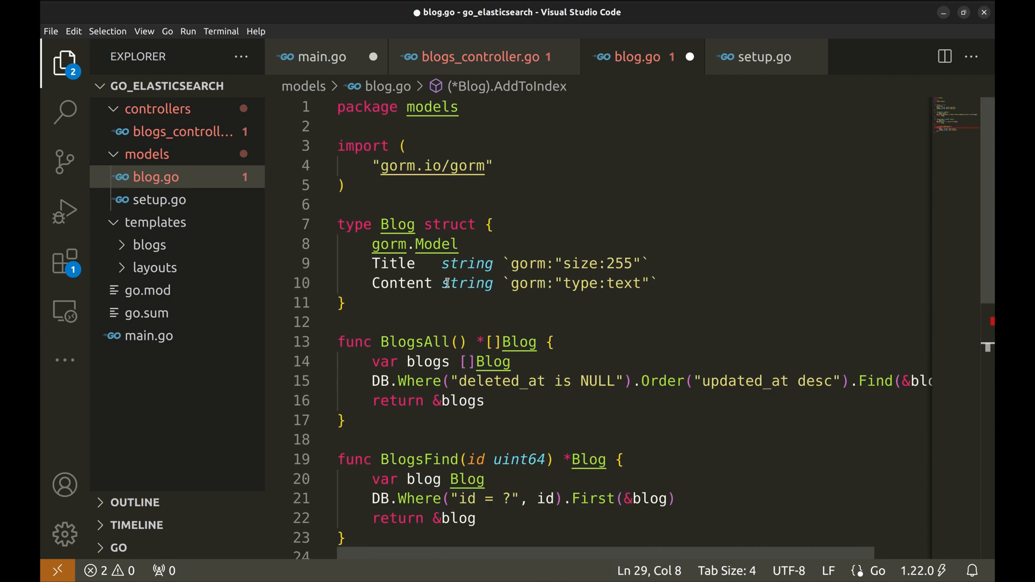
double_click(400, 283)
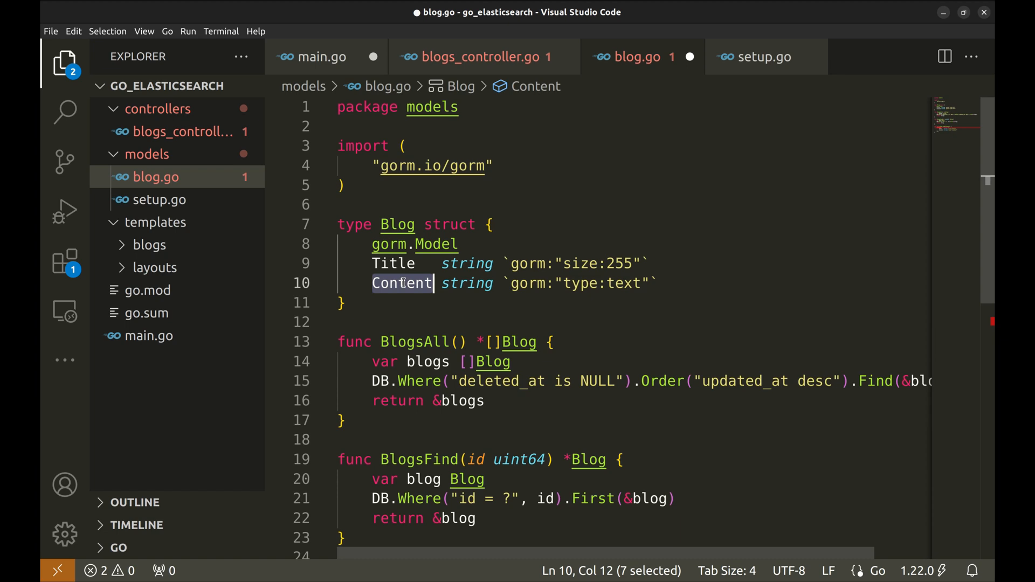
scroll(down, 3)
text(}{ })
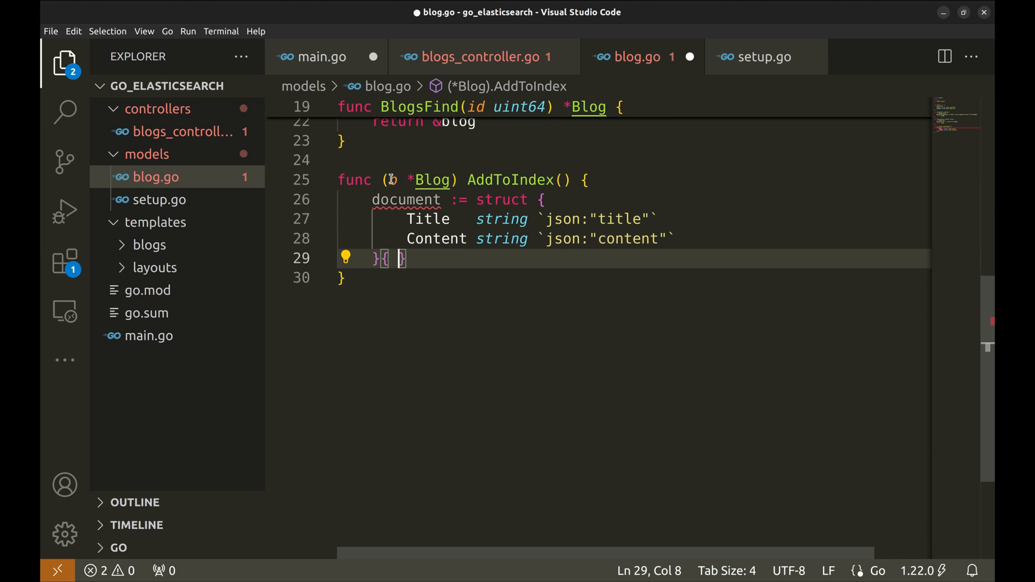
text(b.Title)
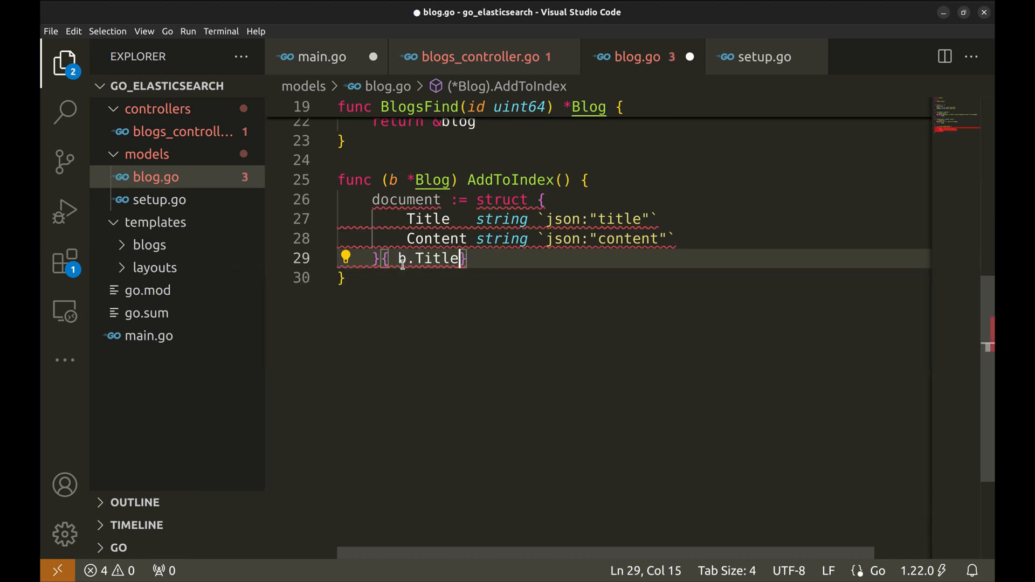
text(, b.Content)
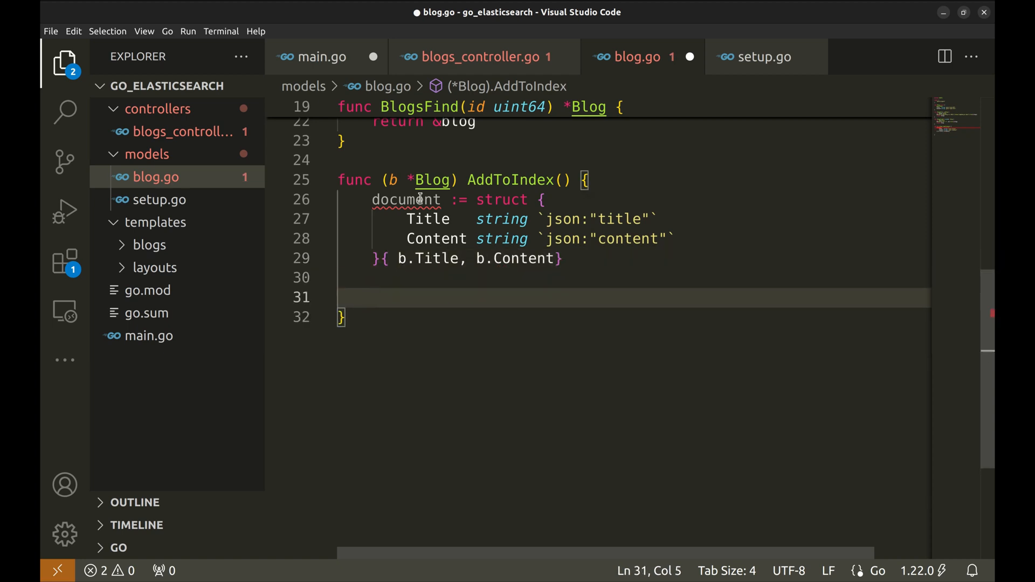
mouse_move(448, 289)
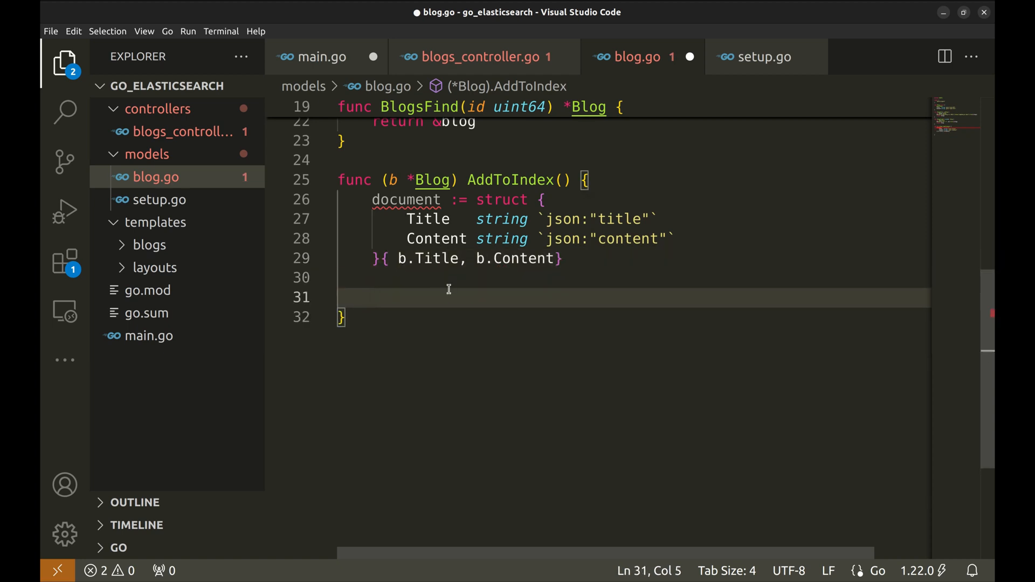
- Marshal the document to JSON and build an esapi.IndexRequest for SearchIndex with the blog ID and Refresh true
text(data, err := json.Marshal(document))
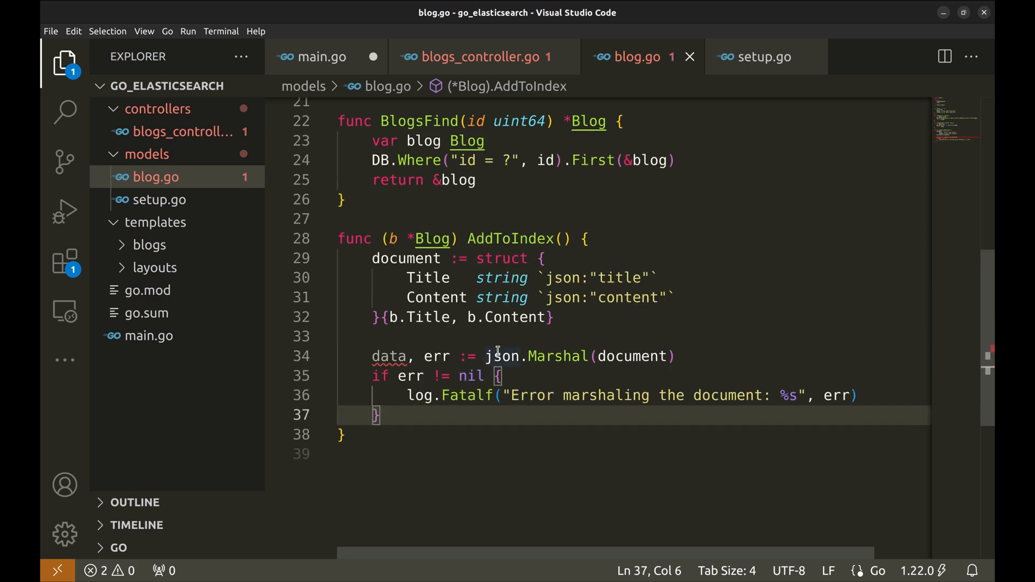
key(Enter)
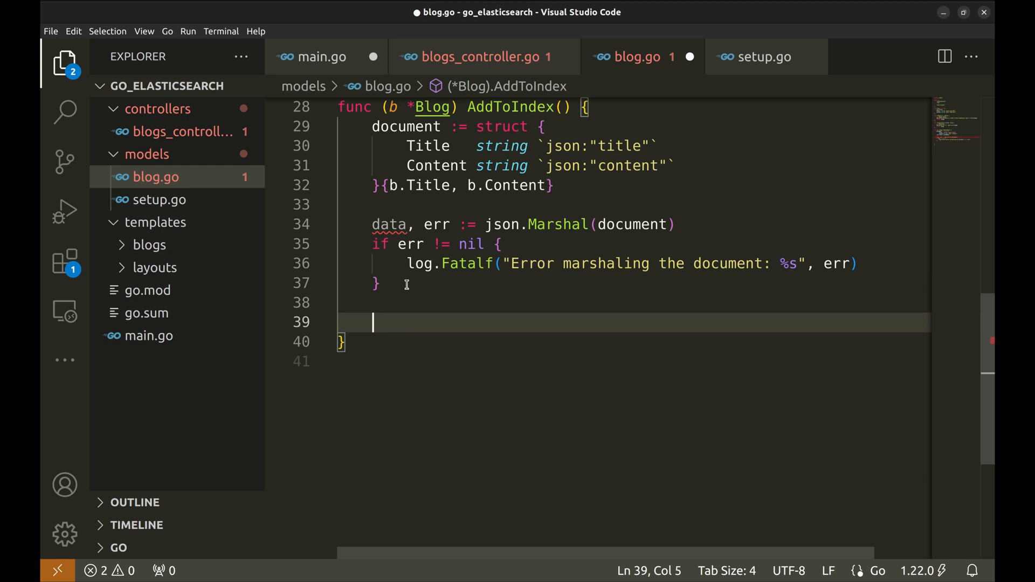
text(esapi.IndexRequest{)
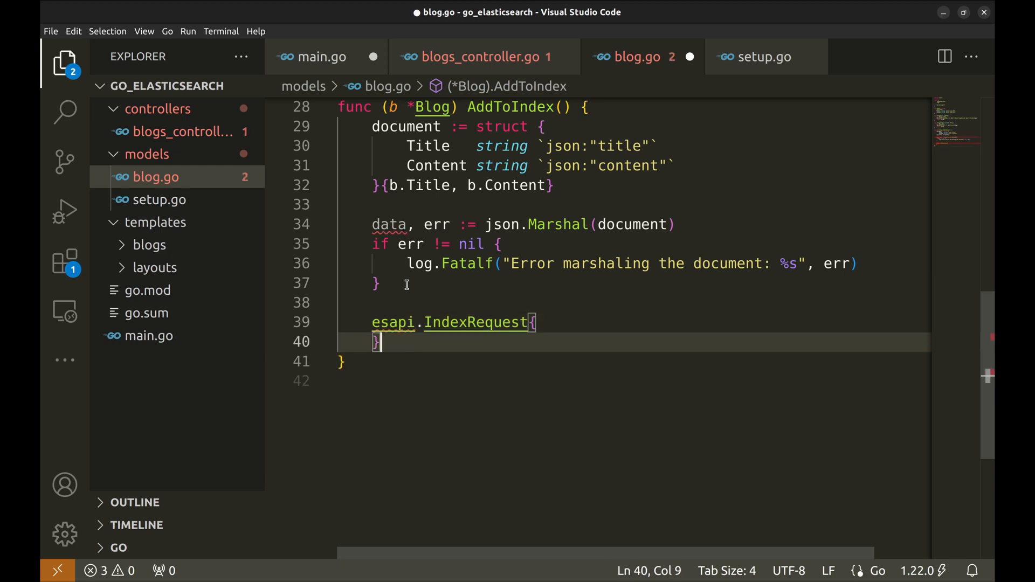
key(Enter)
text(Index:)
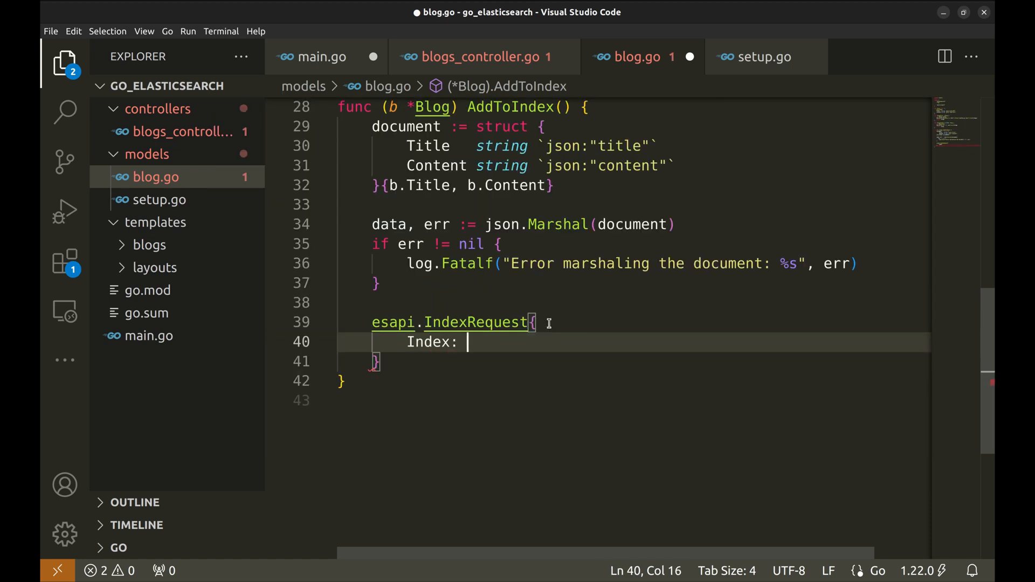
text(SearchIndex)
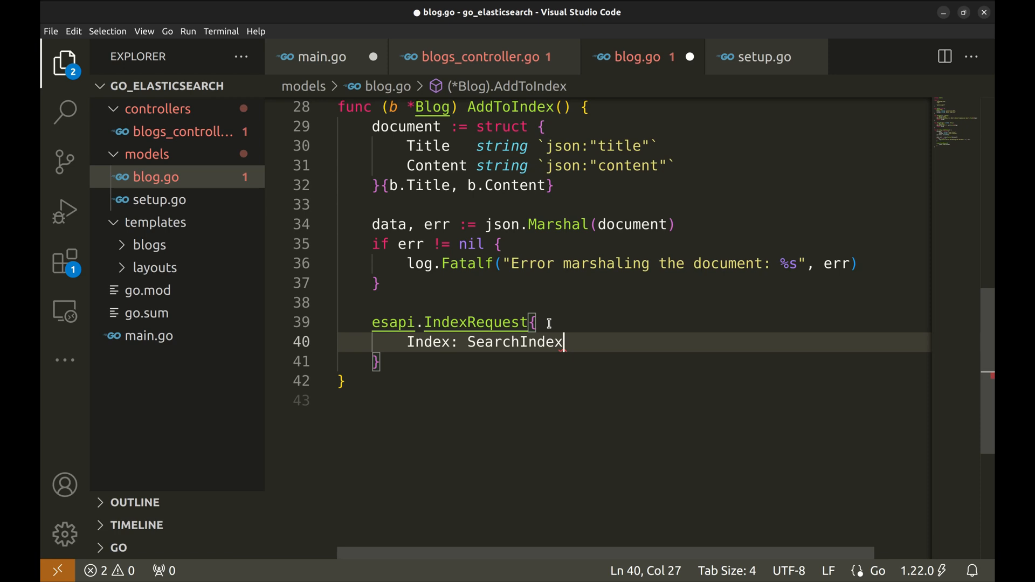
key(Enter)
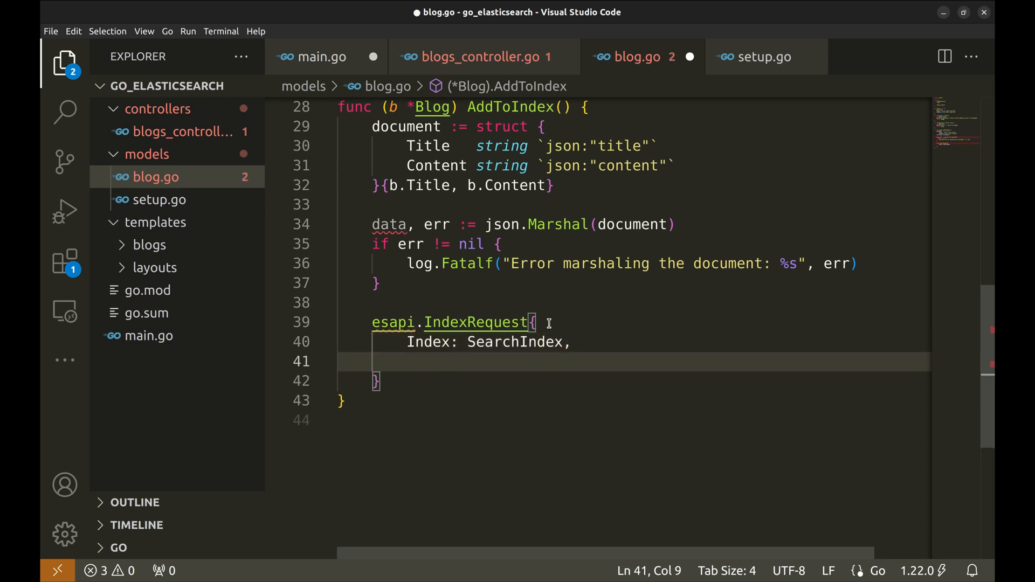
text(DocumentID: b.ID)
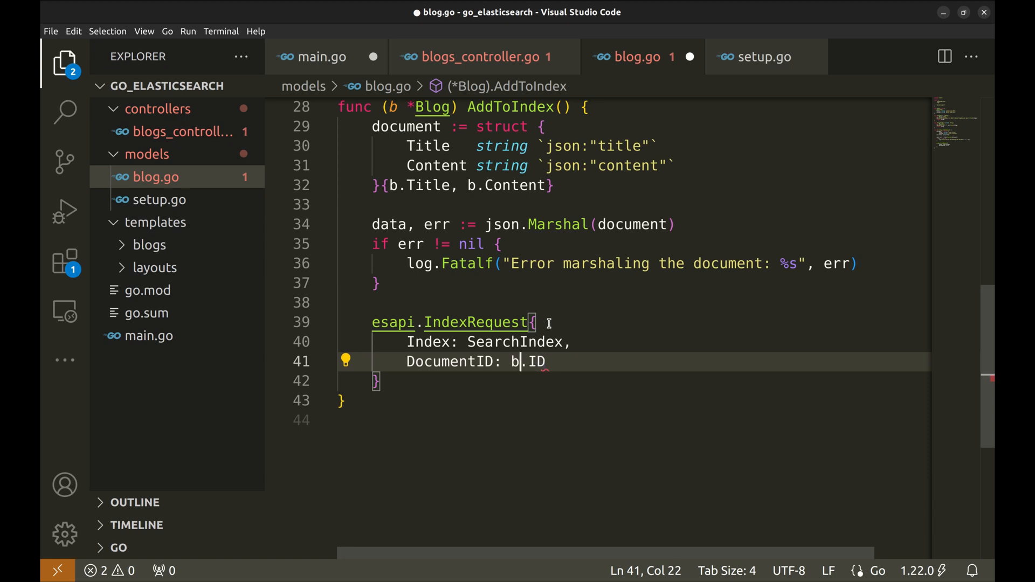
text(strconv.Itoa(int()
text(Body:       bytes.NewReader(data),)
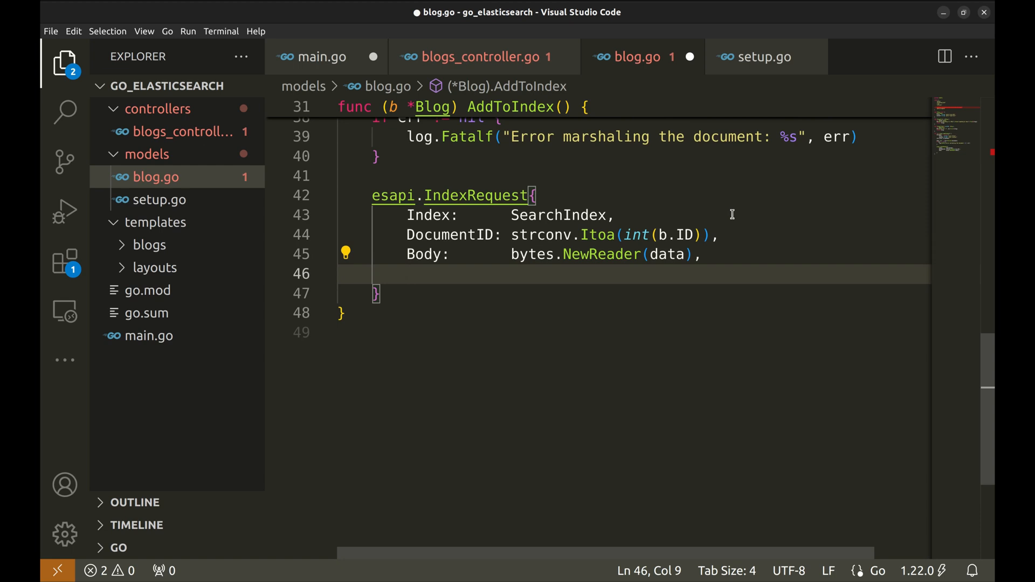
text(Refresh: ")
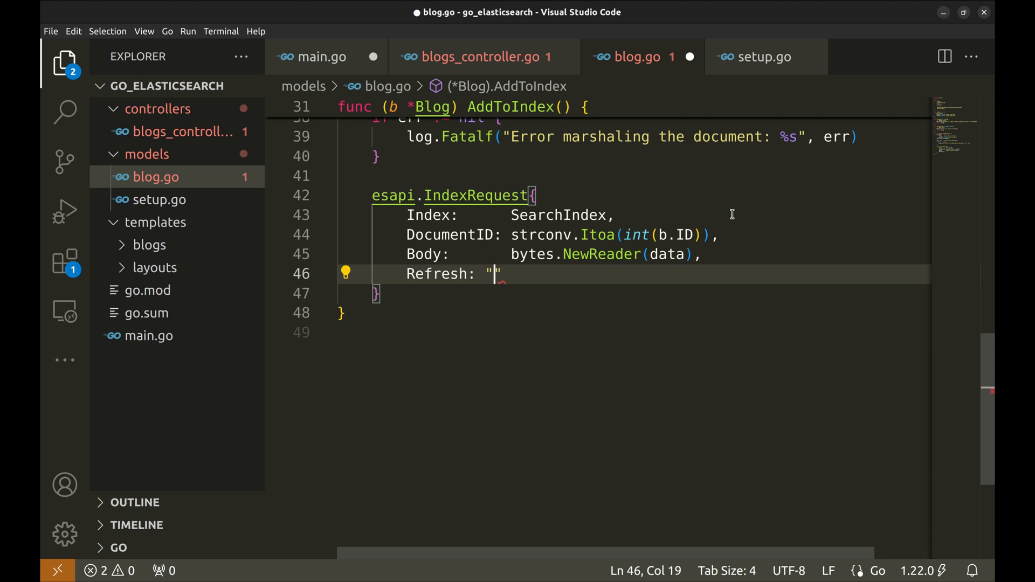
text(true)
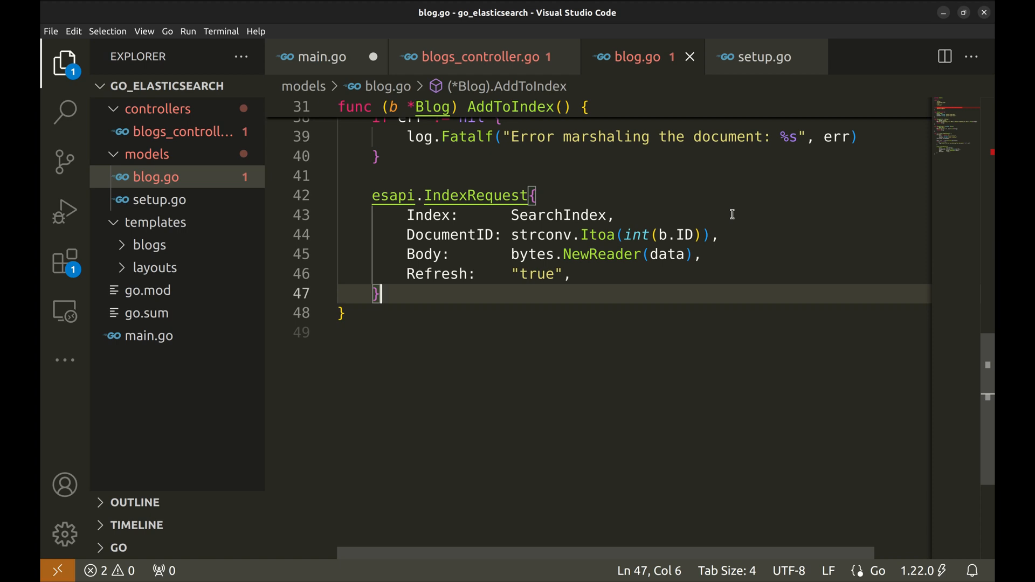
text(req :=)
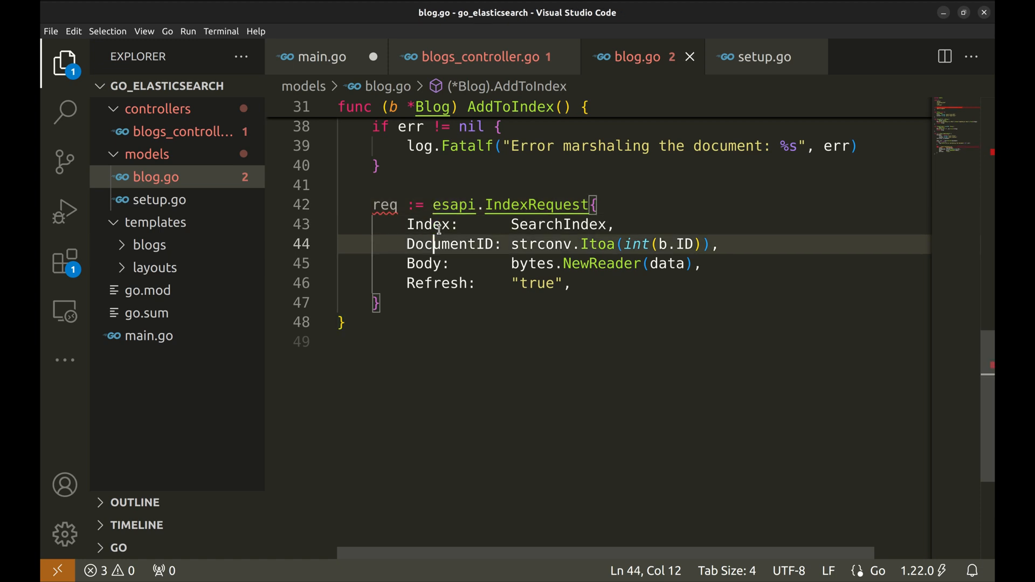
- Send the request with req.Do(context.Background(), ESClient), defer closing the body, and log the indexed document
text(req.Do(context.Background(), ESClient))
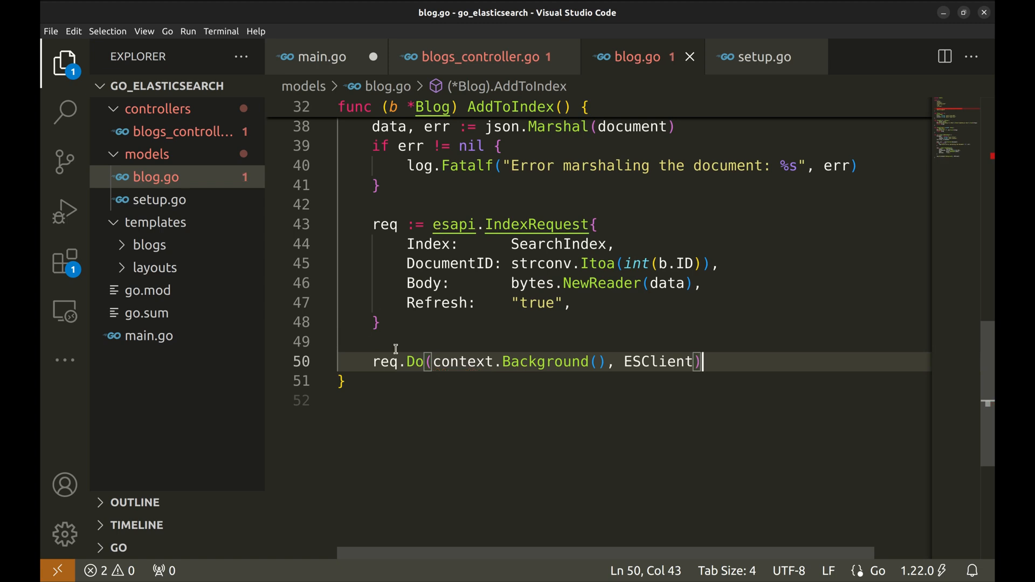
double_click(414, 361)
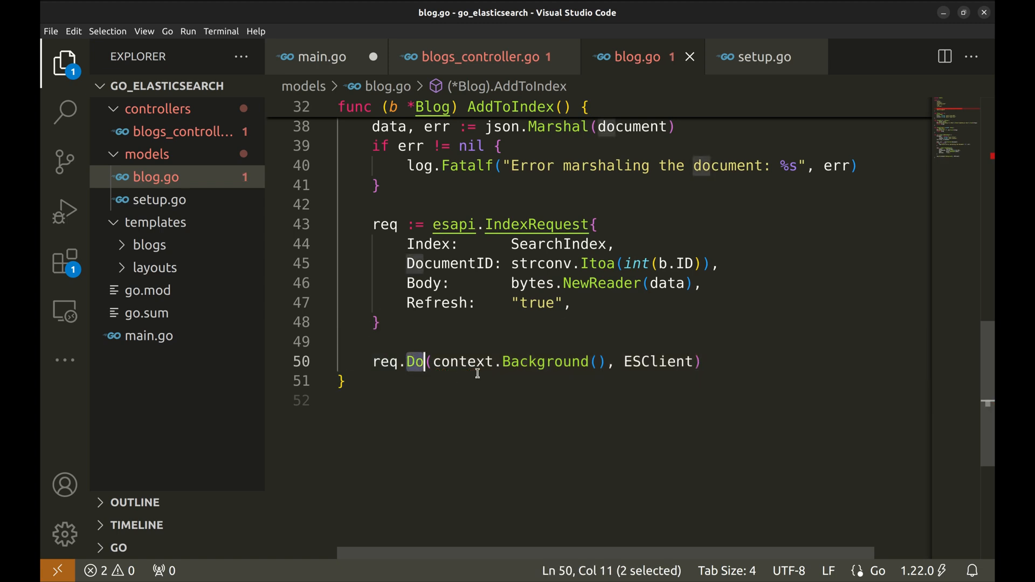
double_click(656, 362)
text(resp, err := )
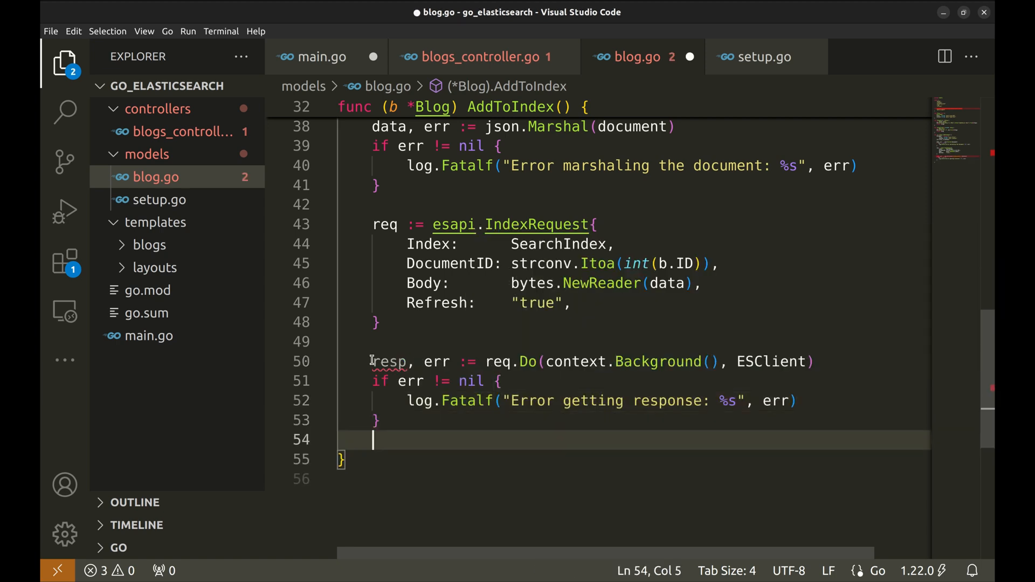
key(Enter)
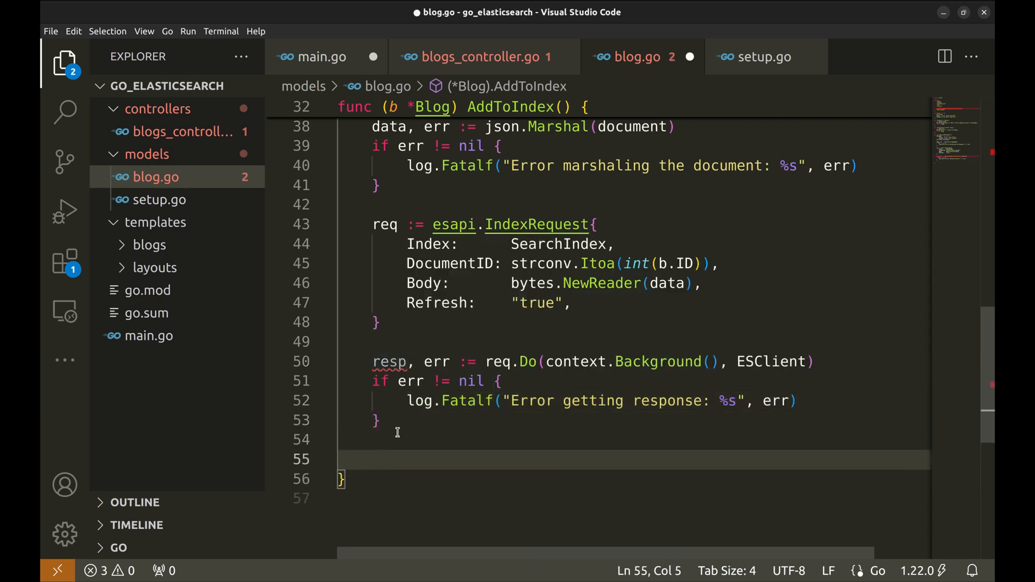
scroll(down, 3)
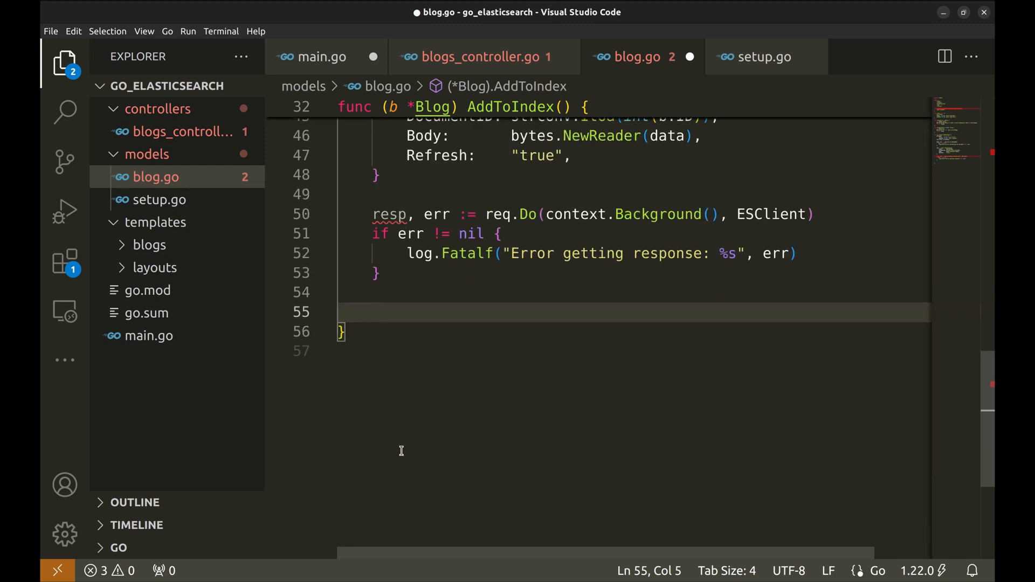
text(defer resp.Body.Close())
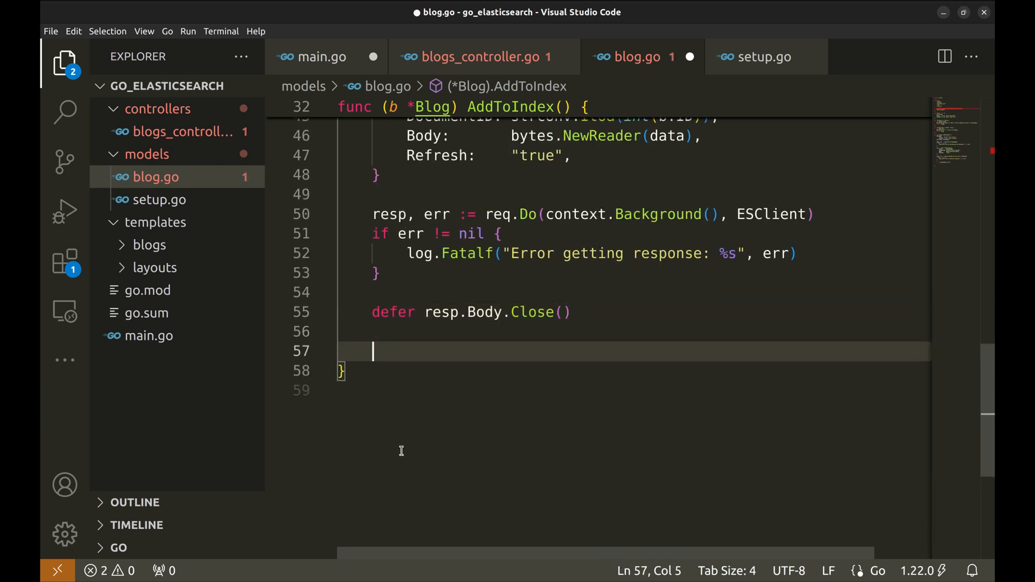
text(log.Printf("Indexed document %s to index %s\n", resp.String(), SearchIndex))
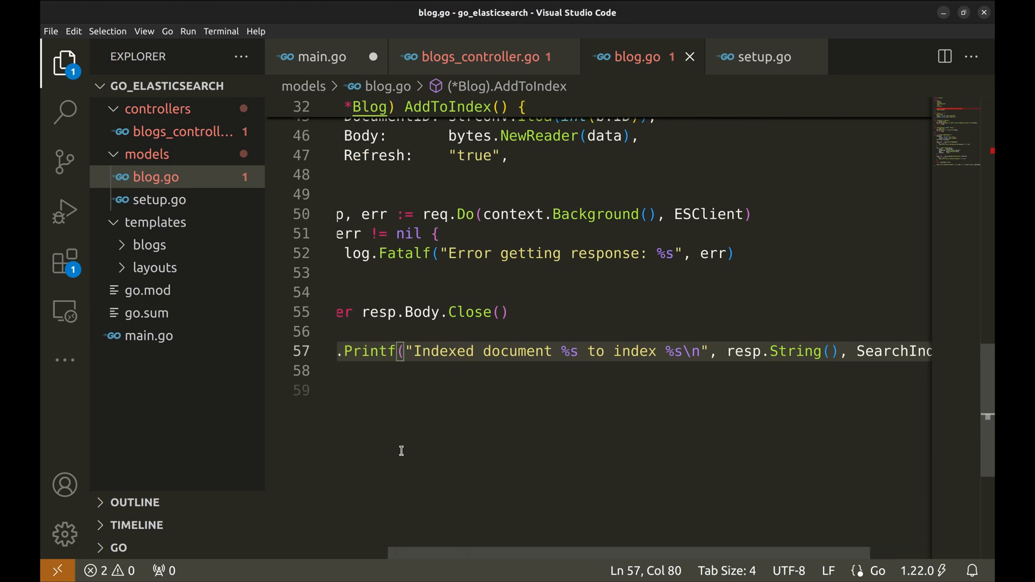
click(65, 63)
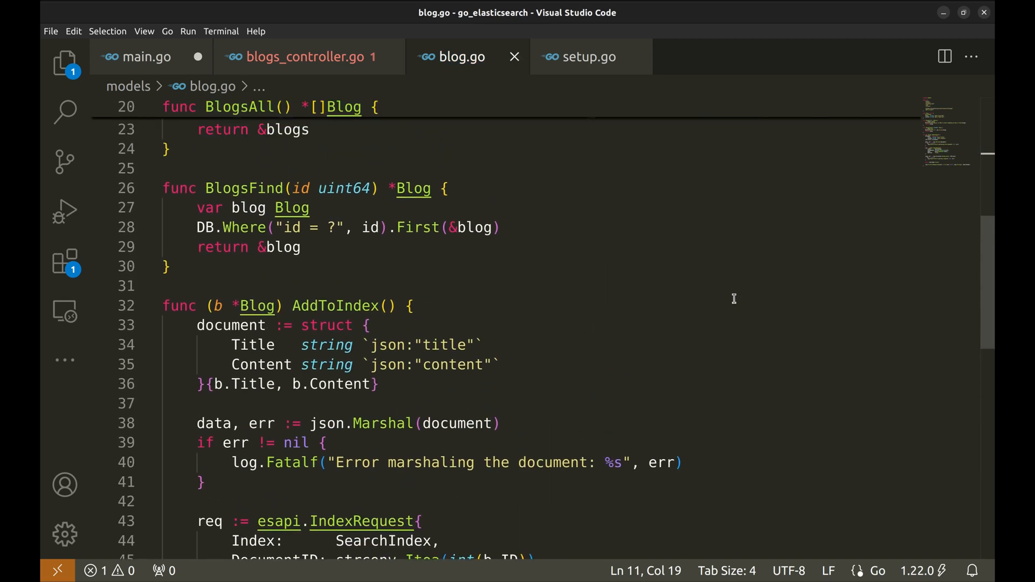
- In the blogs controller loop, call blog.AddToIndex() for each blog
click(308, 56)
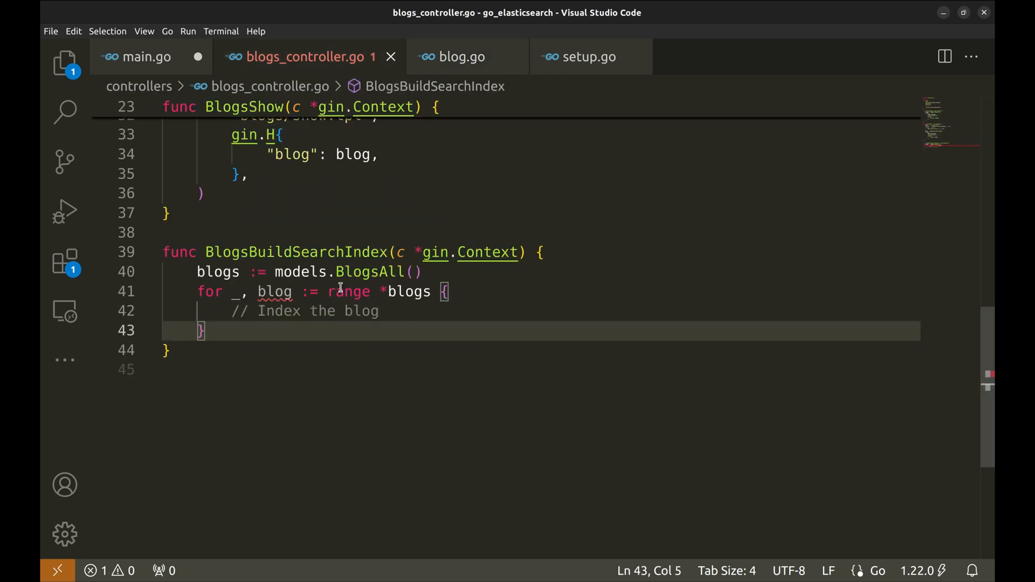
text(blo)
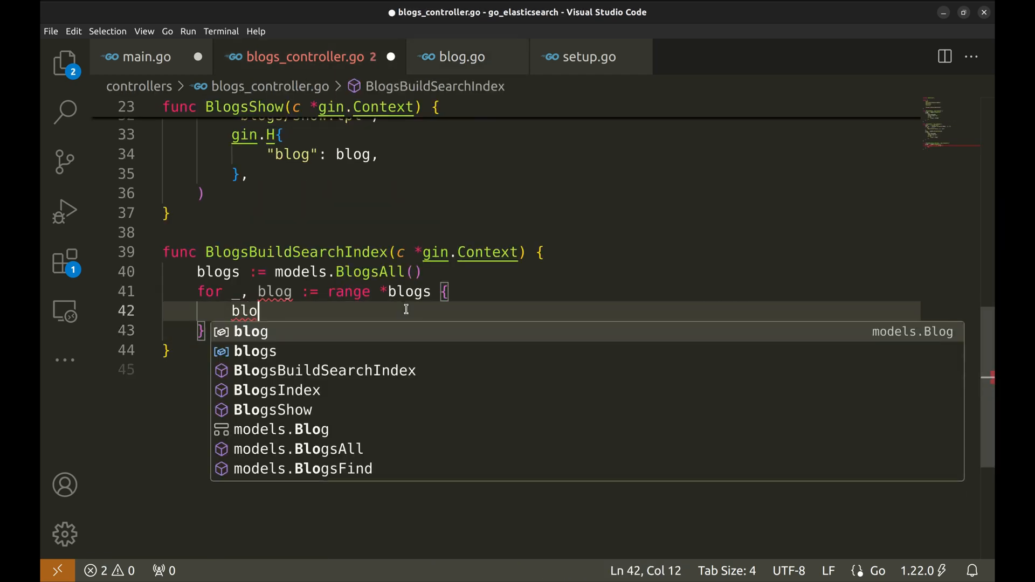
text(g.AddToIndex9)
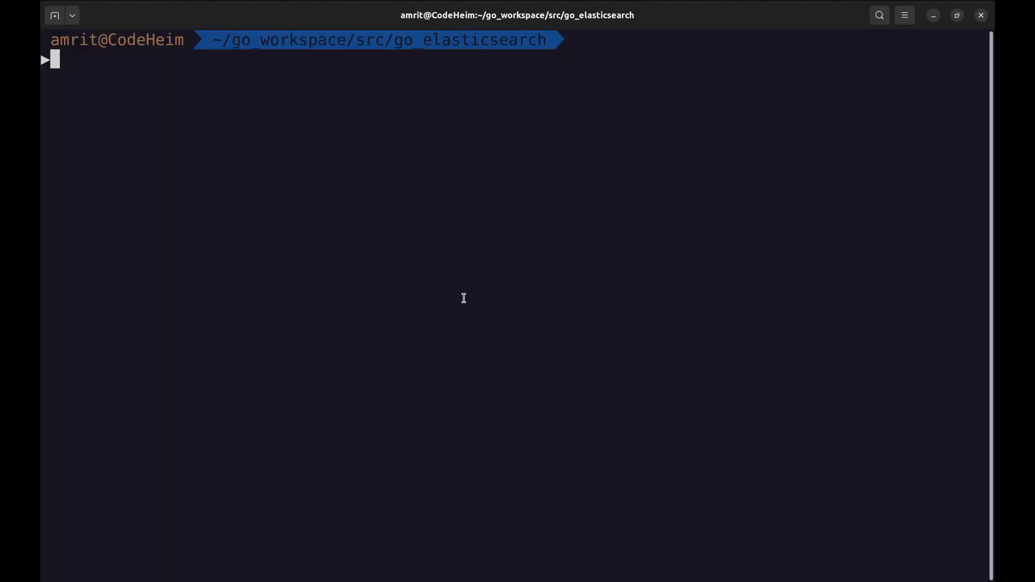
- Run go run main.go in the go_elasticsearch terminal to launch the blogs server
text(go run ma)
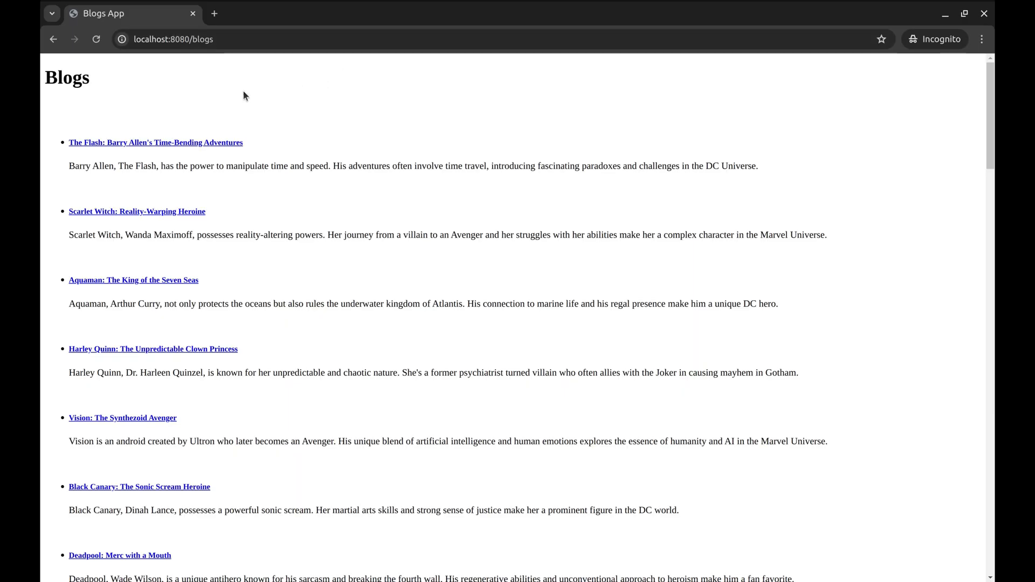
mouse_move(146, 91)
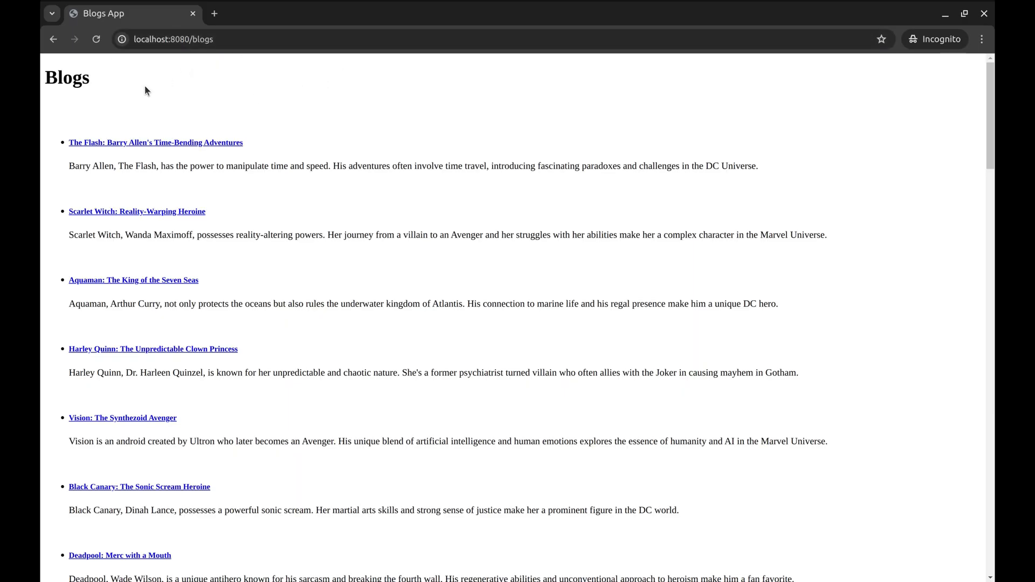
scroll(down, 3)
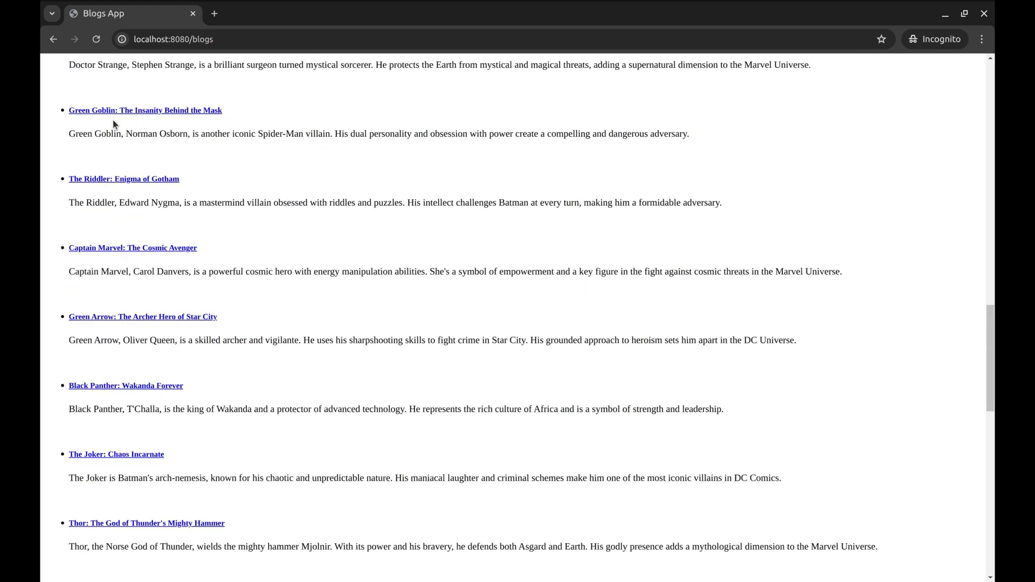
scroll(up, 3)
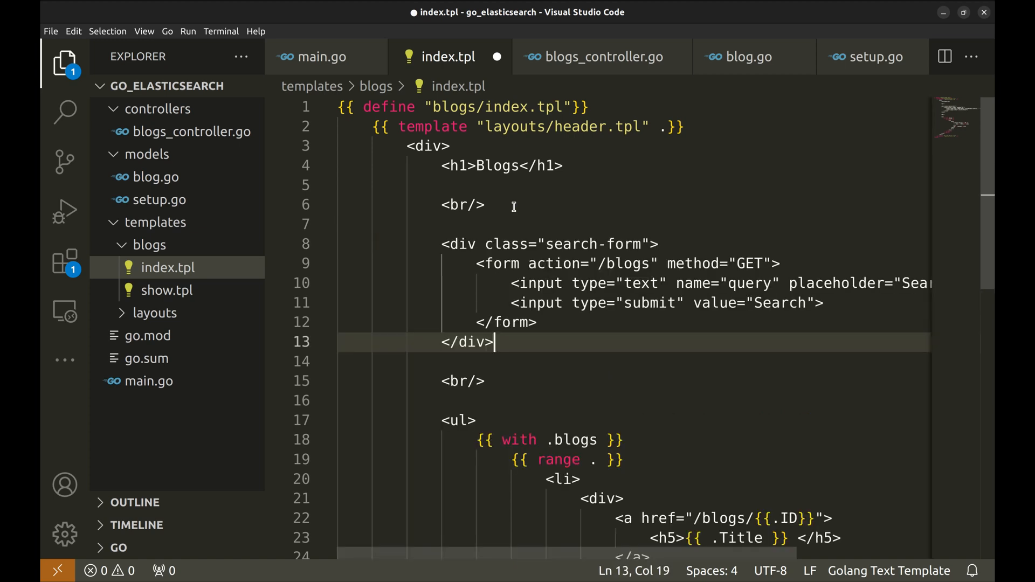
- Save index.tpl and select the search form's action and method attributes for review
key(ctrl+s)
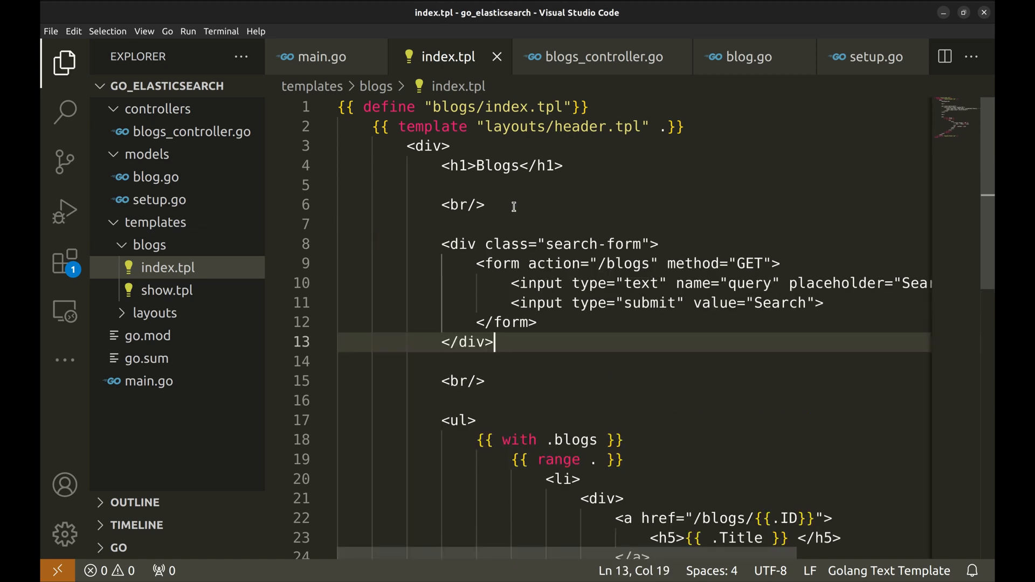
drag(482, 264, 779, 264)
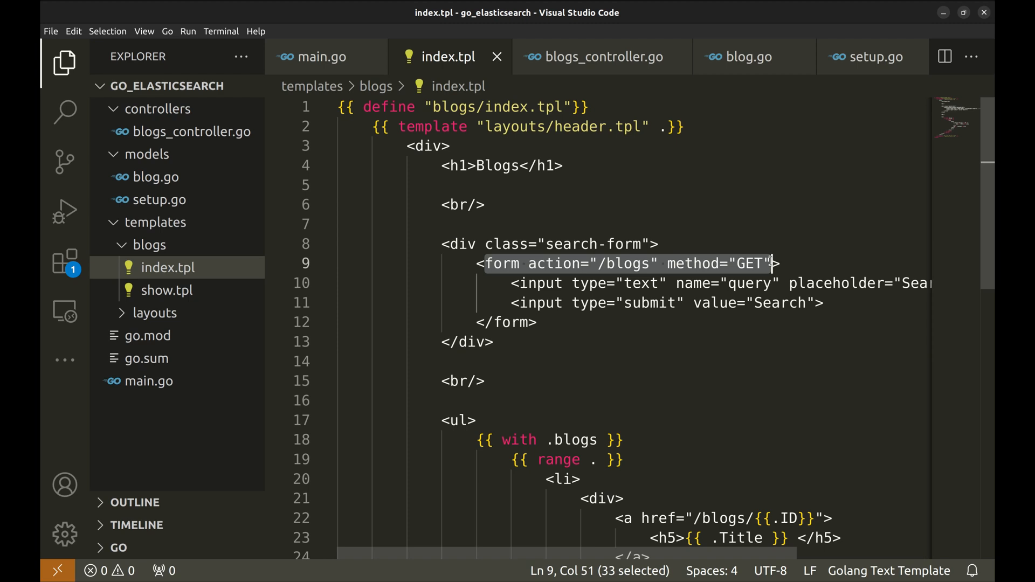
double_click(626, 263)
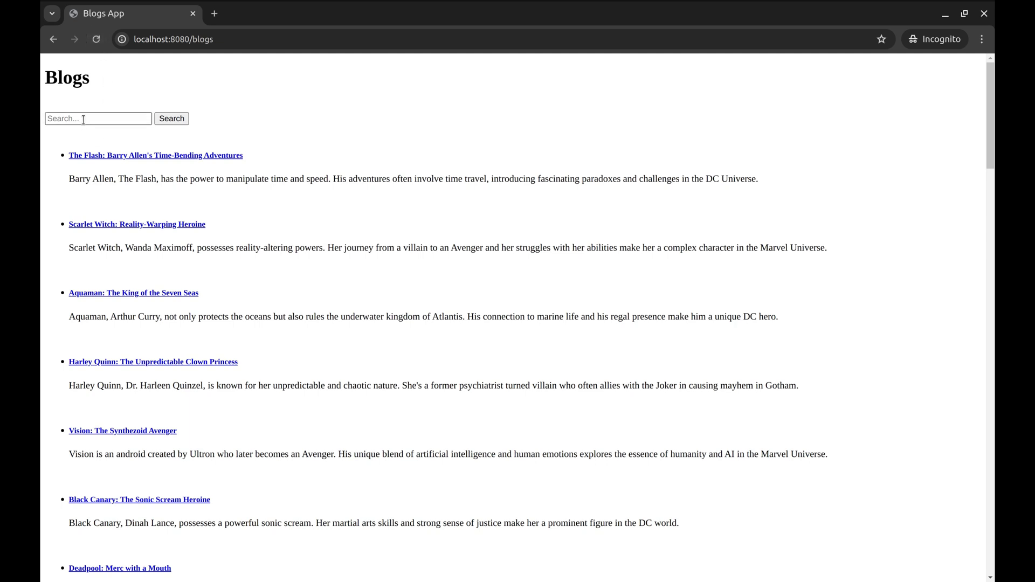
- Enter 'superman' in the Blogs Search… box and submit it
text(superman)
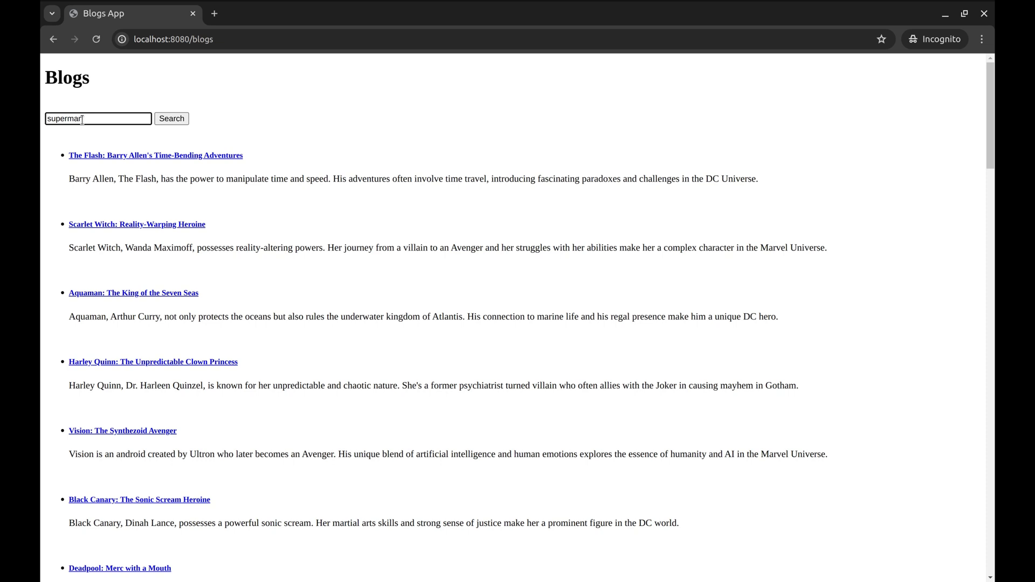
click(170, 119)
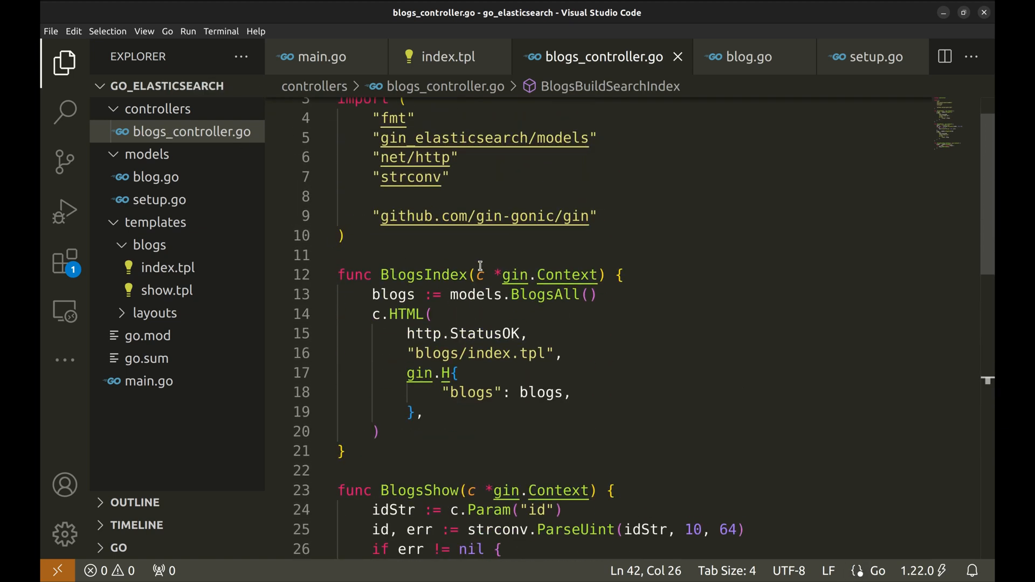
mouse_move(641, 273)
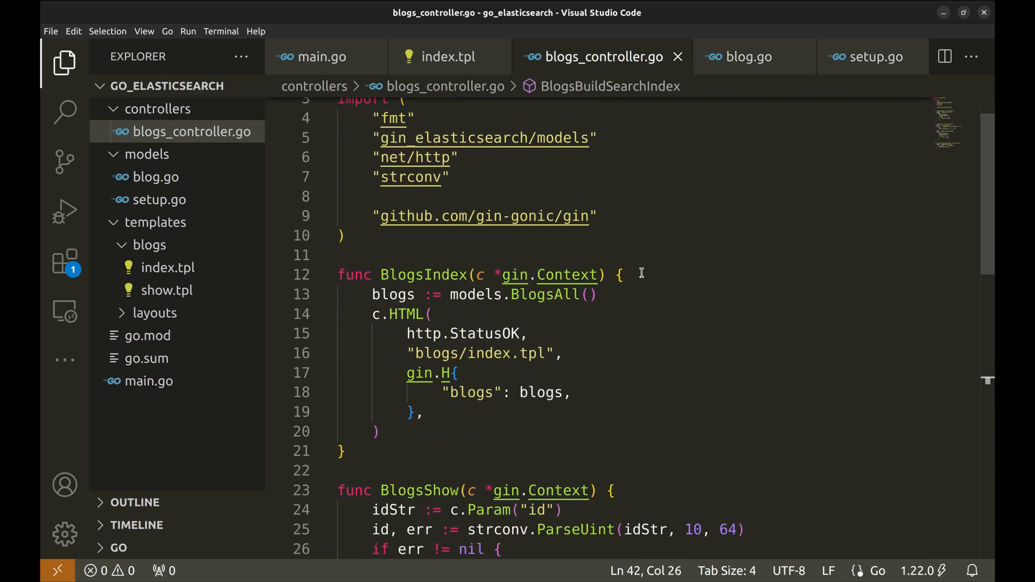
- Add query := c.Query("query") and an if/else loading models.BlogsAll() when no query
click(617, 274)
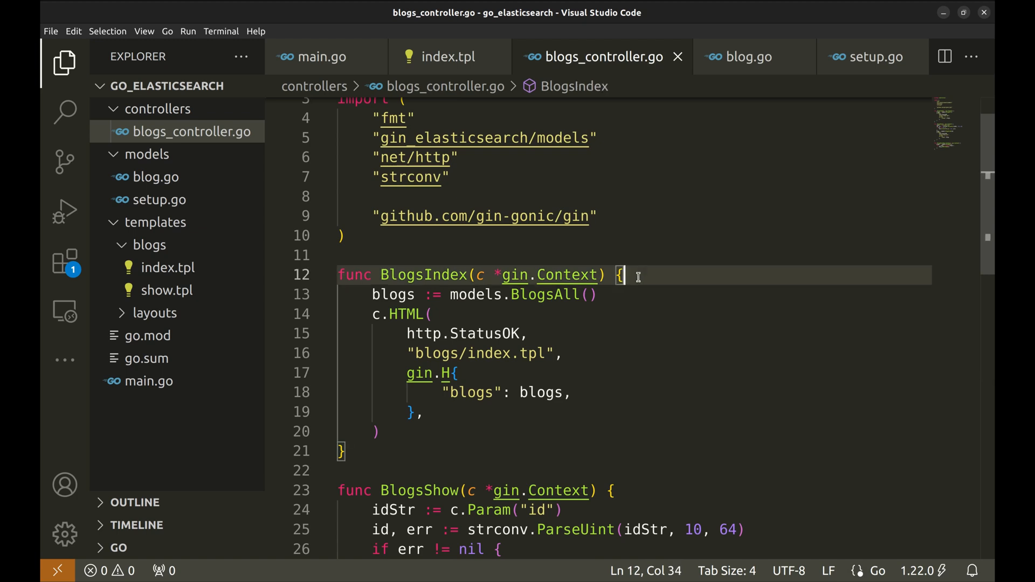
text(query := c.Query("query"))
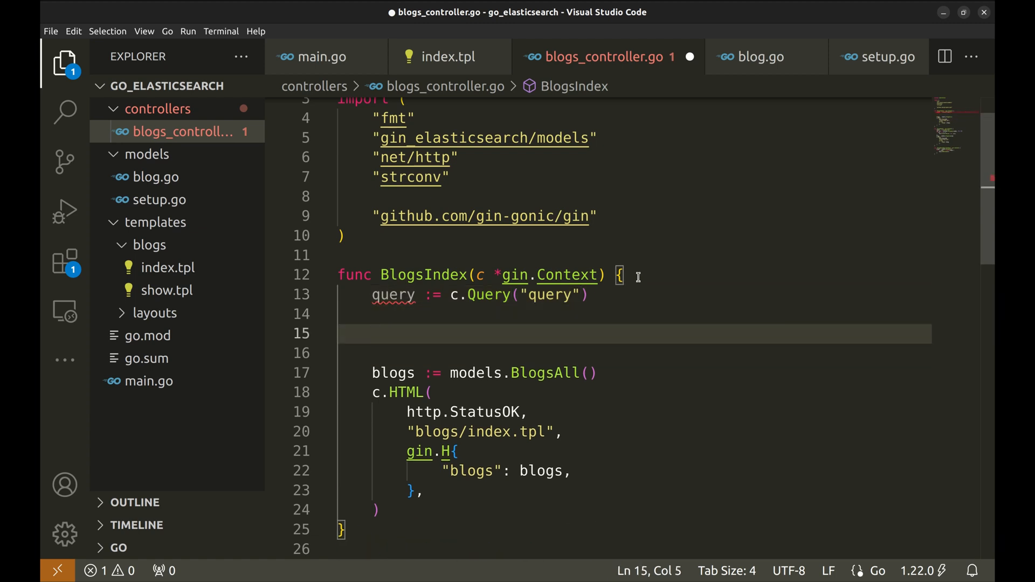
text(if query != "" {)
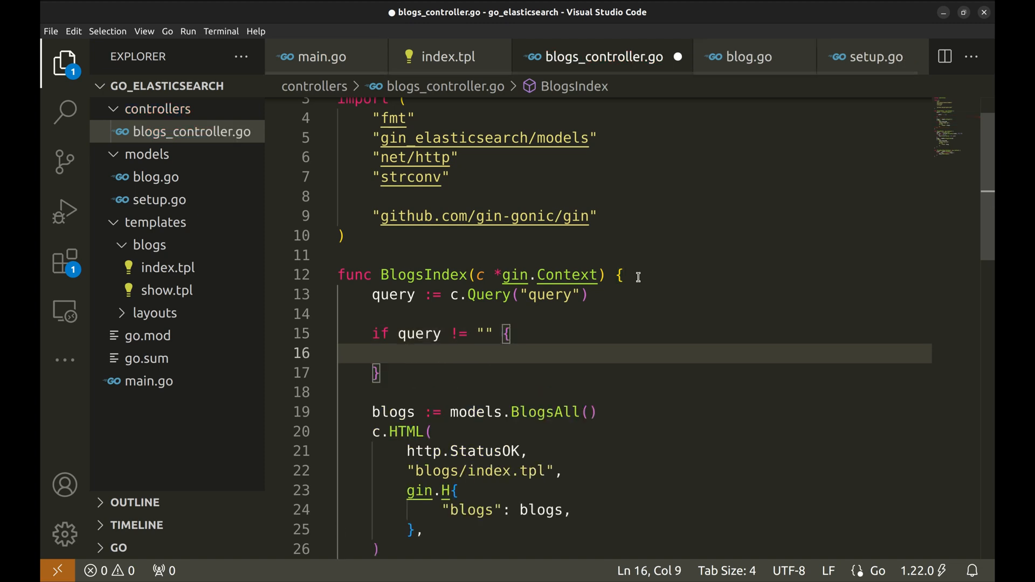
text(// search)
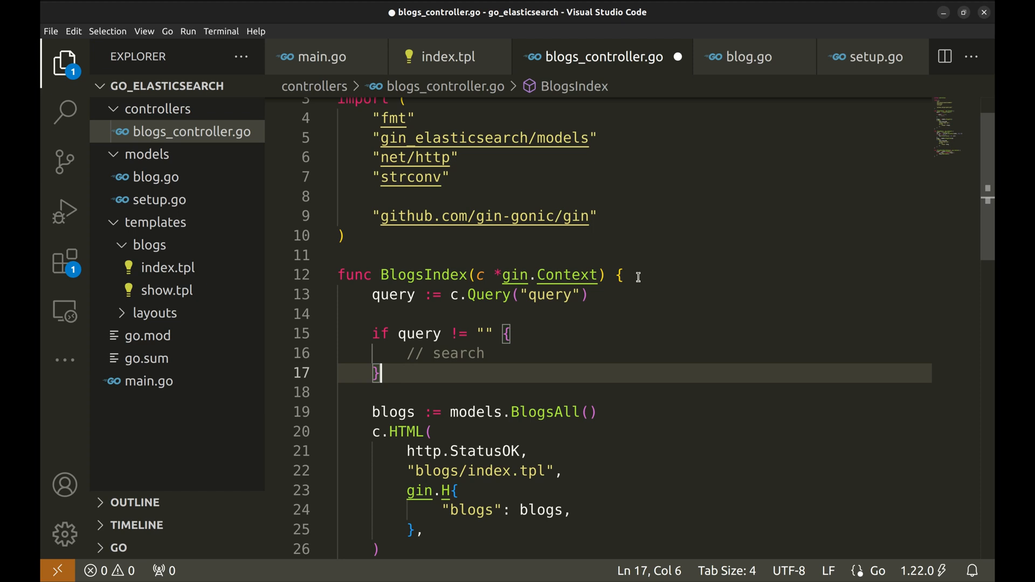
text(else {)
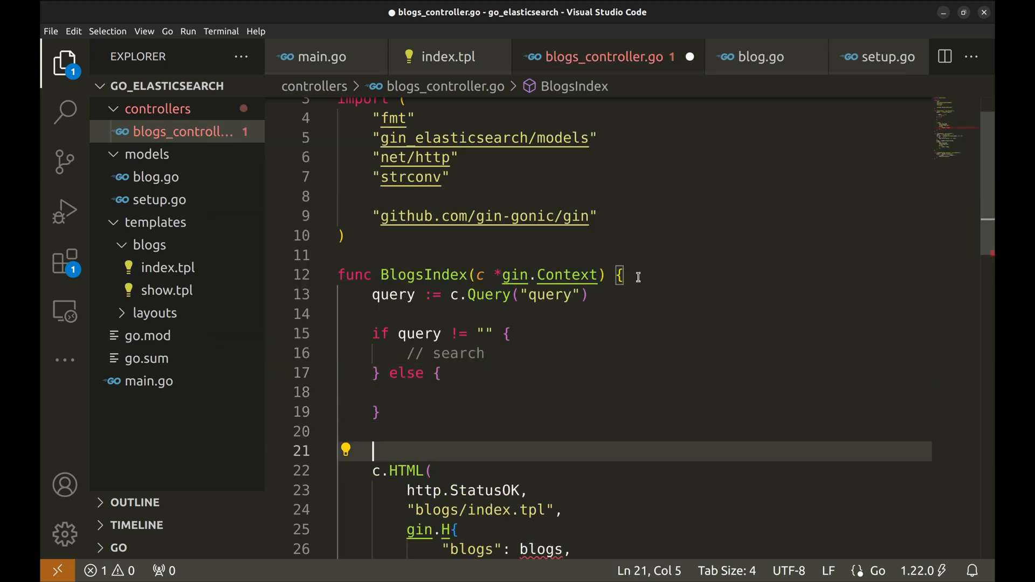
text(blogs := models.BlogsAll()
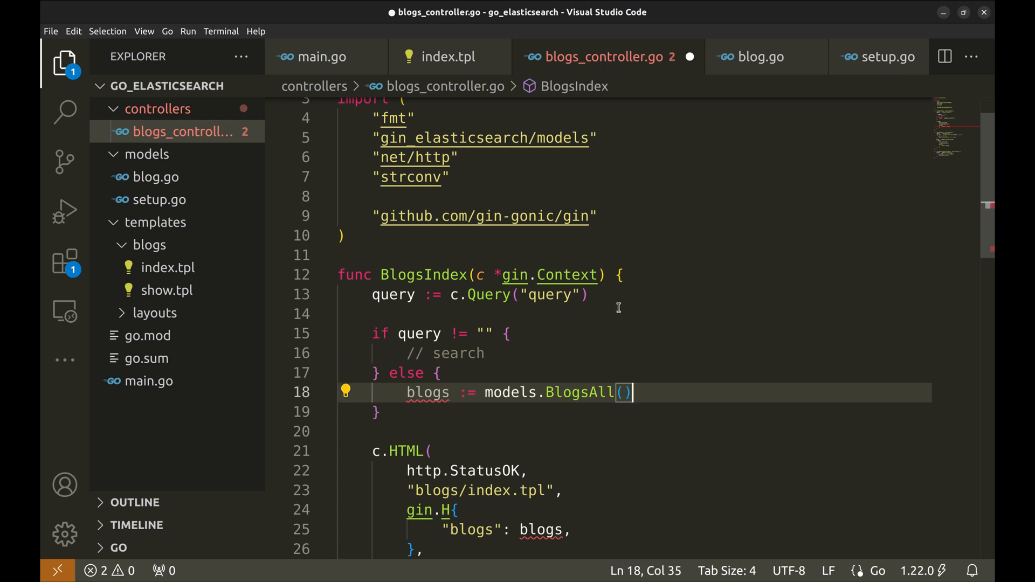
- Declare var blogs *[]models.Blog in BlogsIndex
text(var blogs)
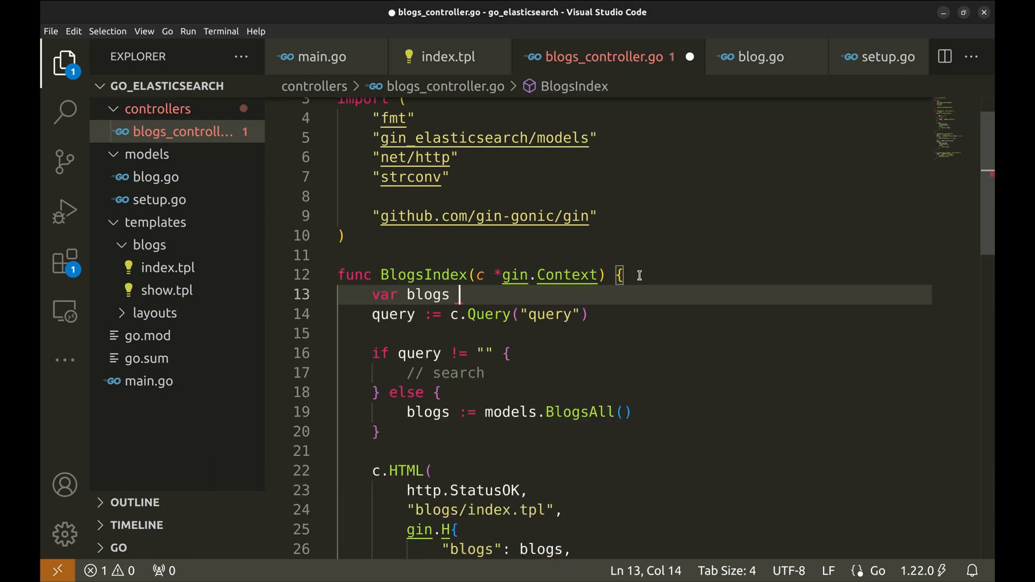
text(*[]models.Blog)
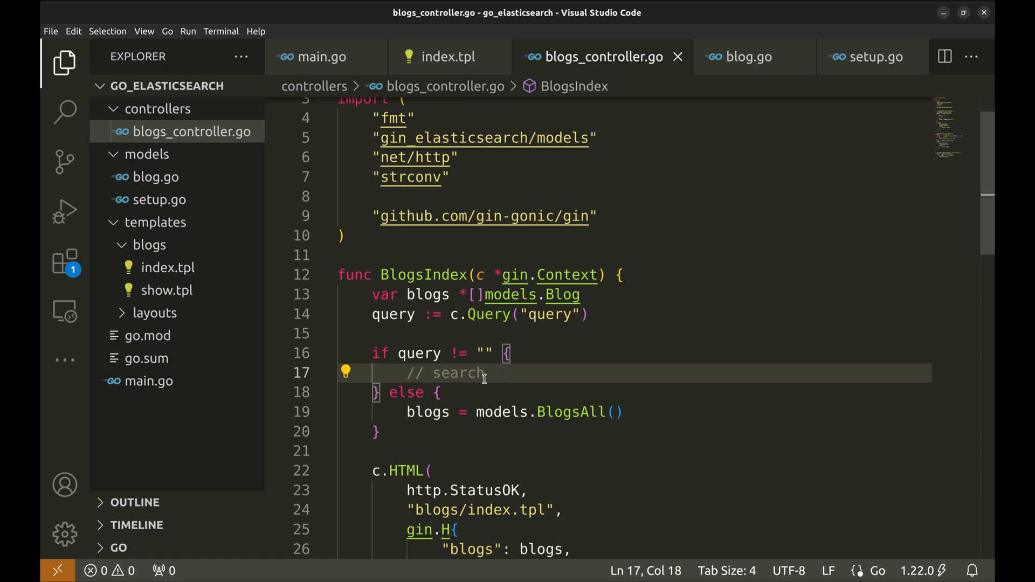
click(750, 56)
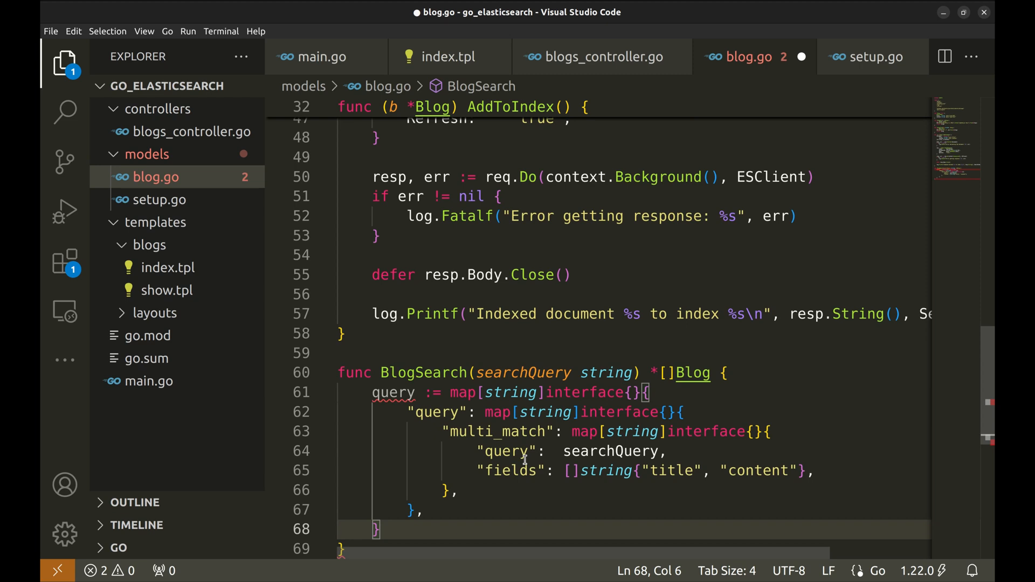
- Save blog.go's BlogSearch multi_match query, reviewing its query, searchQuery and title/content fields keys
scroll(down, 3)
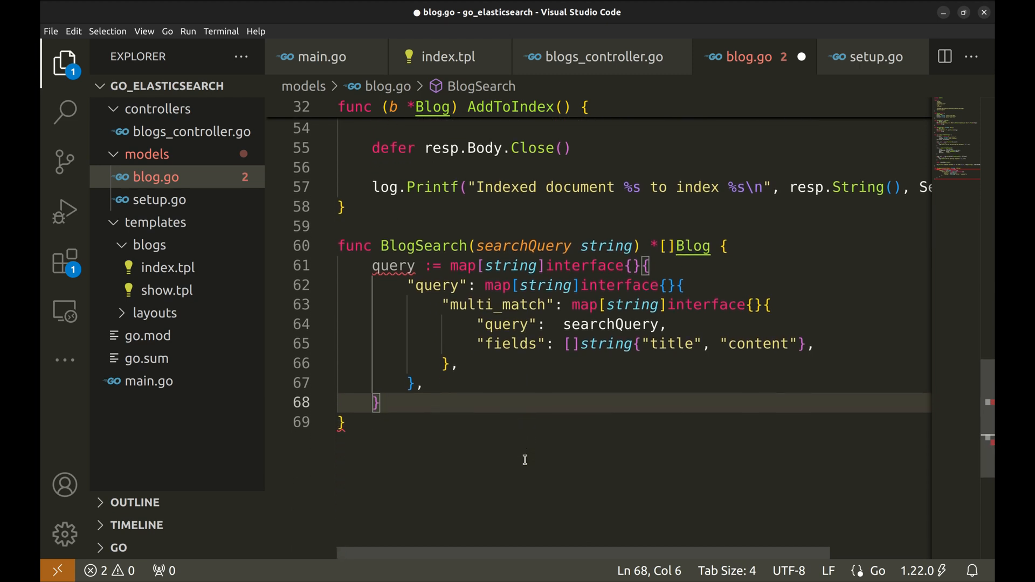
key(ctrl+s)
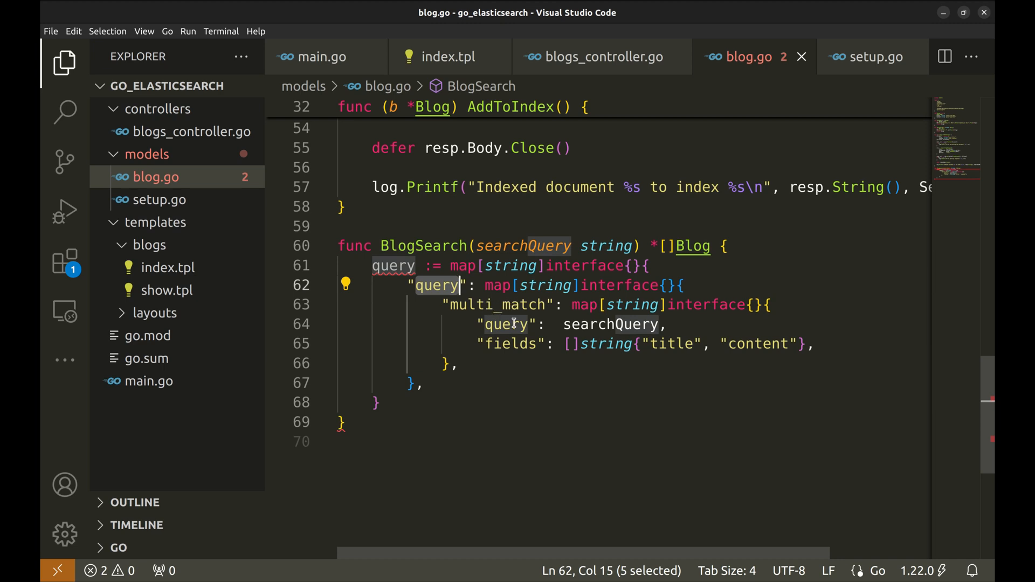
double_click(496, 304)
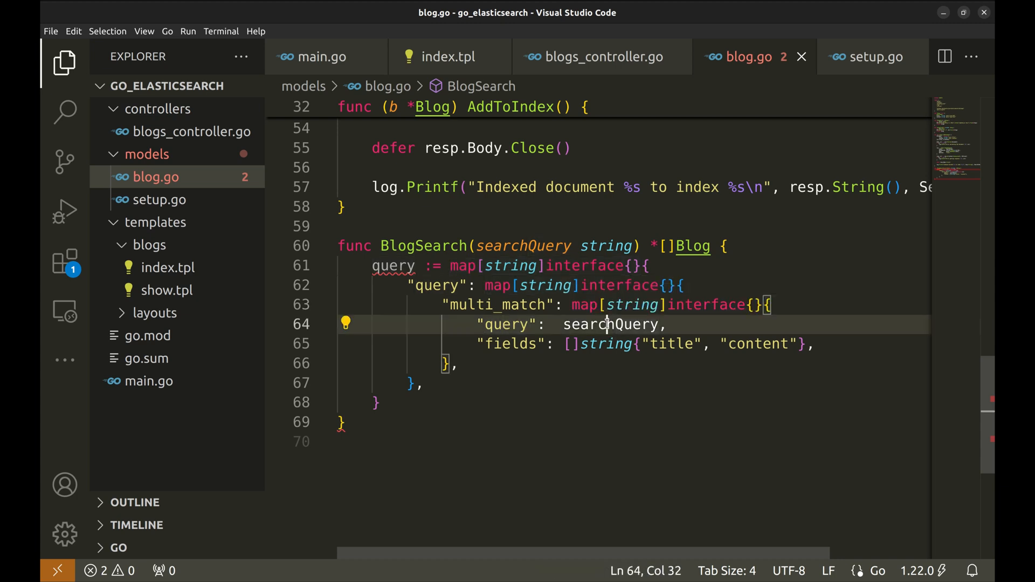
double_click(611, 323)
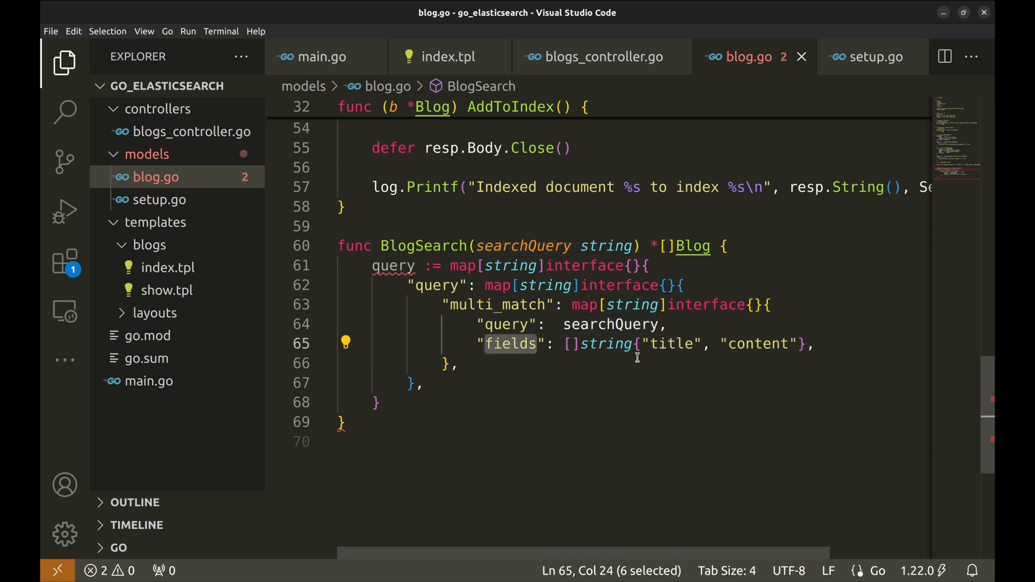
double_click(668, 344)
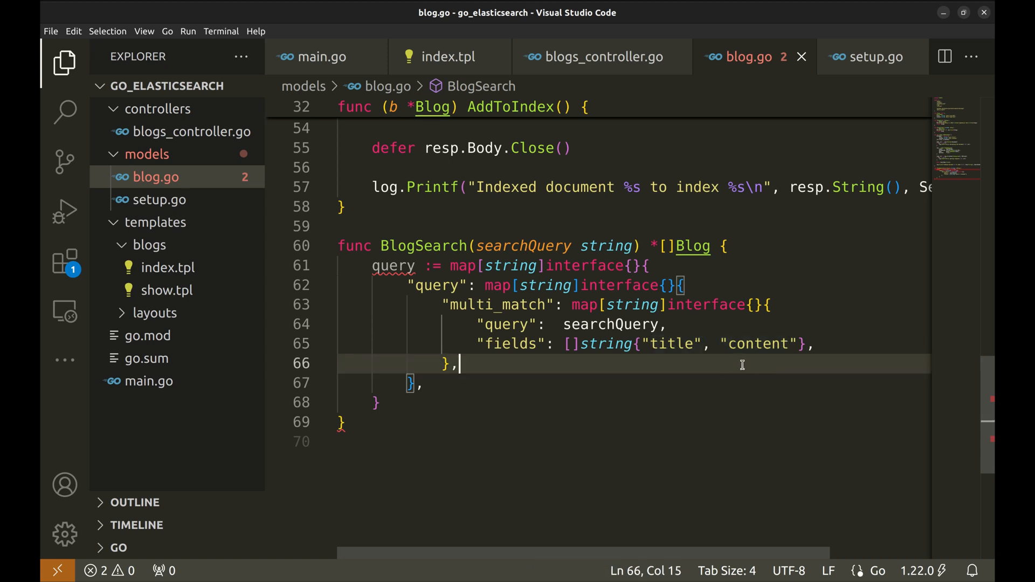
mouse_move(608, 409)
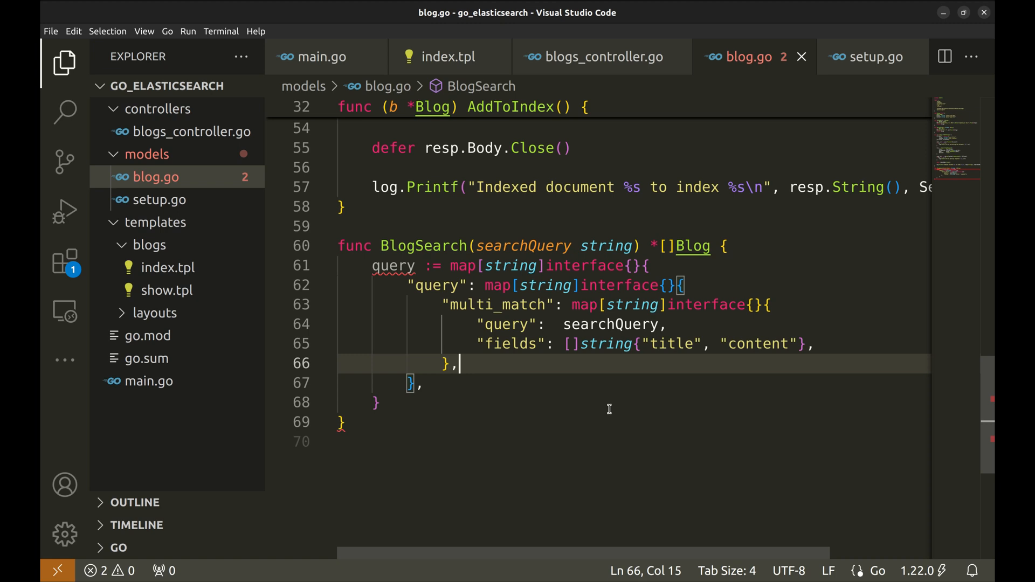
key(Enter)
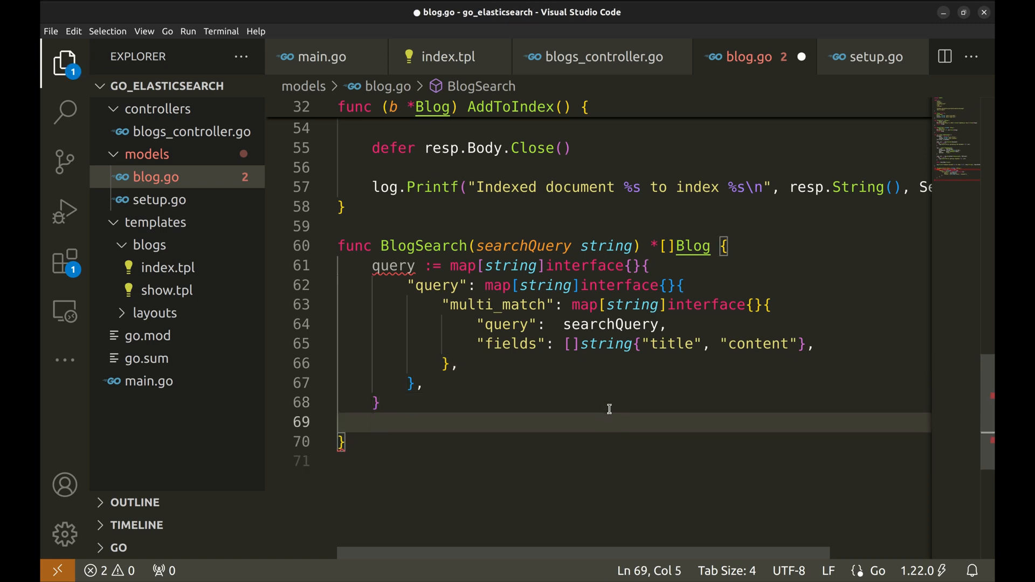
- Call ESClient.Search into resp, err and add an if err != nil return-nil check
key(Enter)
text(if err := json.NewEncoder(&buf).Encode(query); err != nil {)
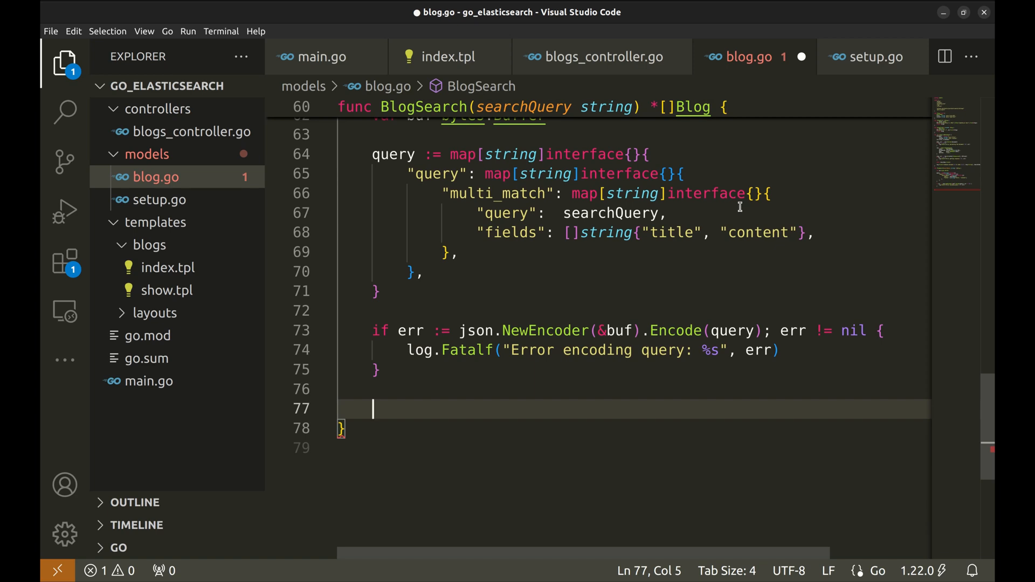
text(ESClient.Search()
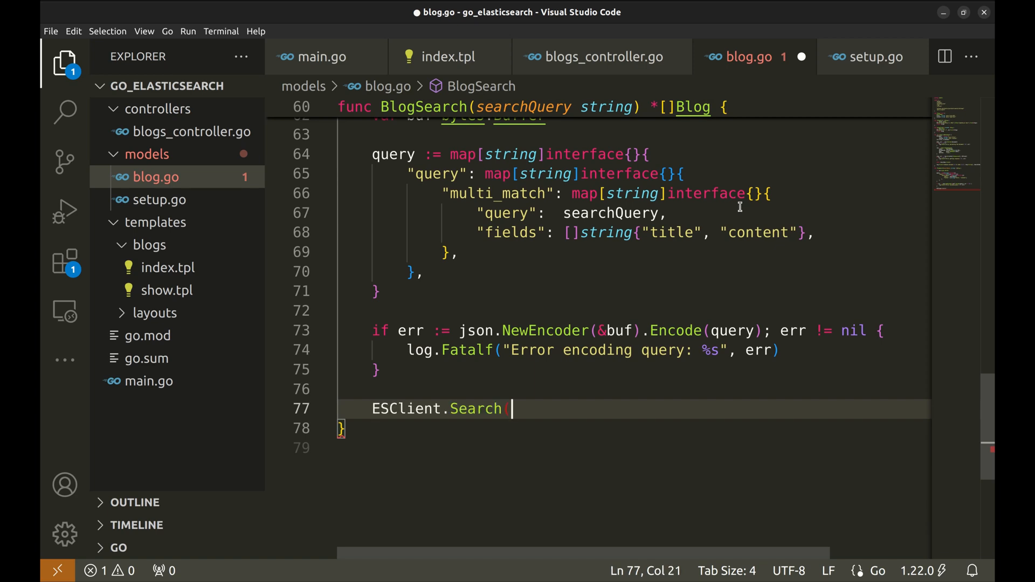
text(()
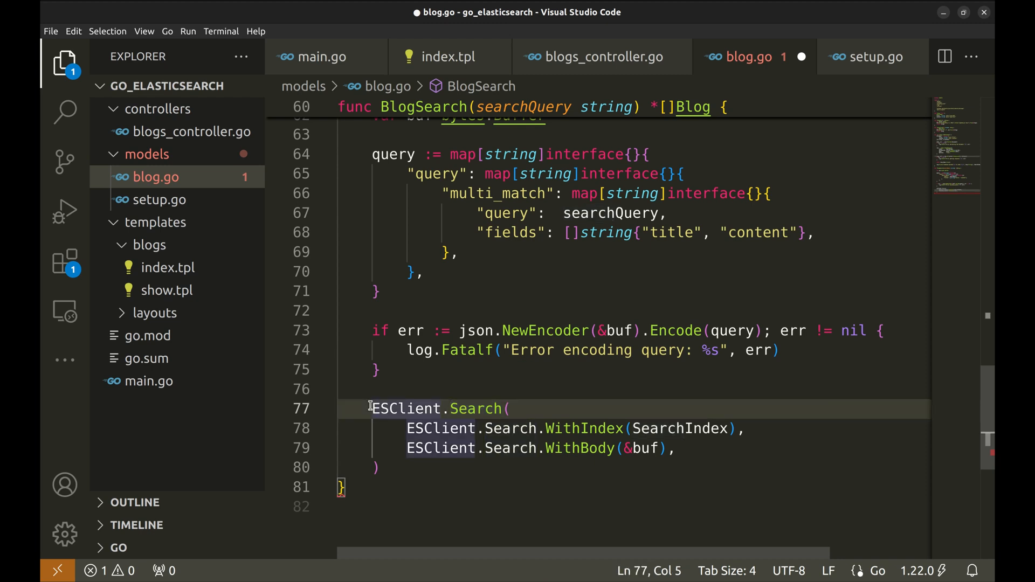
text(resp, err :=)
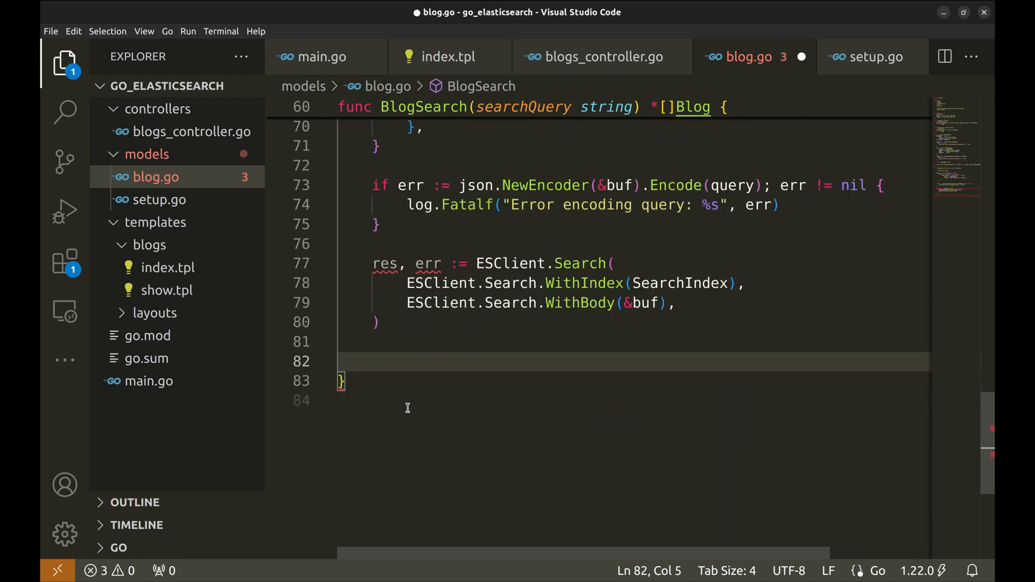
text(if err != nil {)
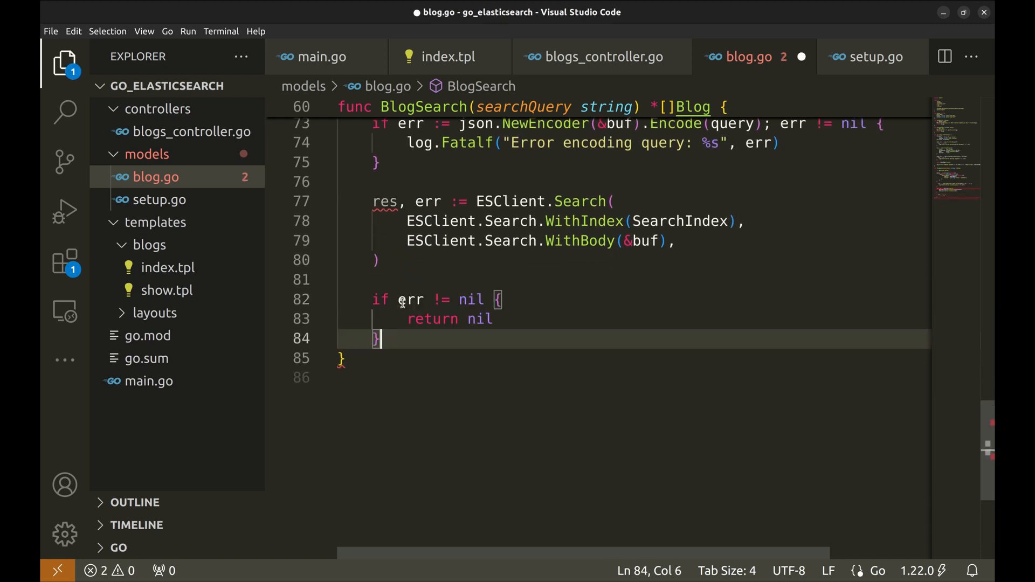
key(ctrl+s)
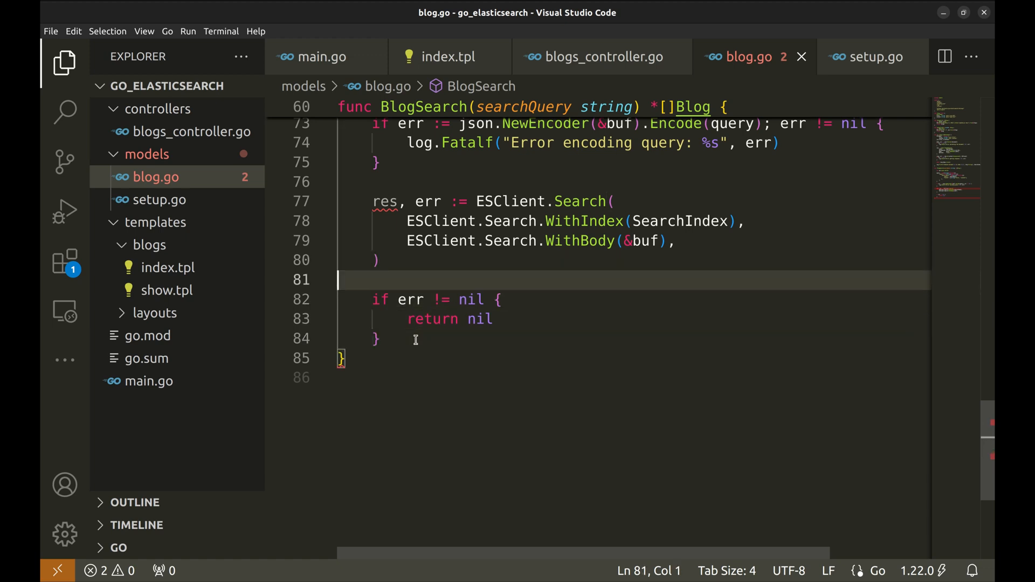
- Defer res.Body.Close() and extend the error condition with || res.IsError()
text(defer res.Body.Close())
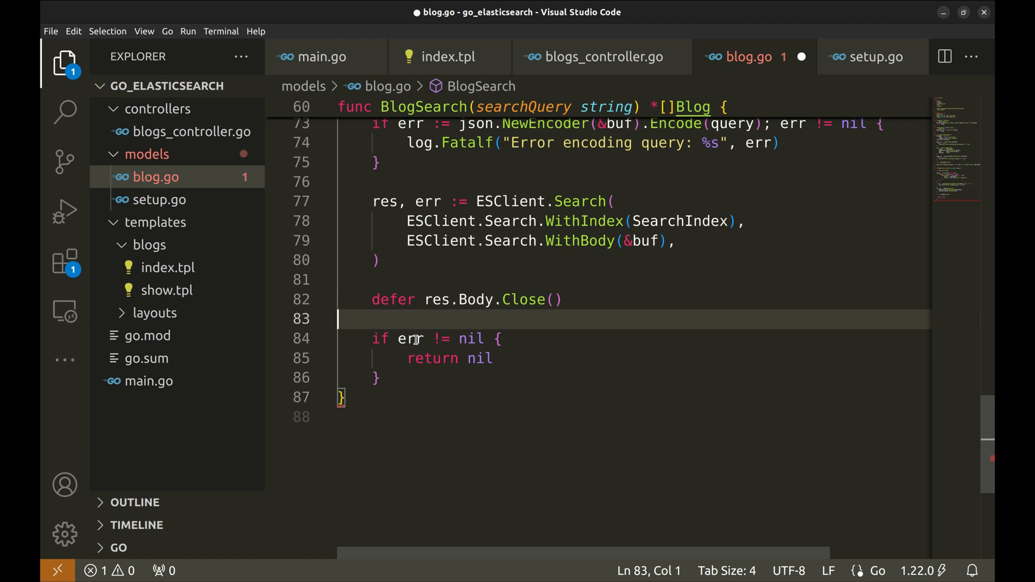
click(482, 339)
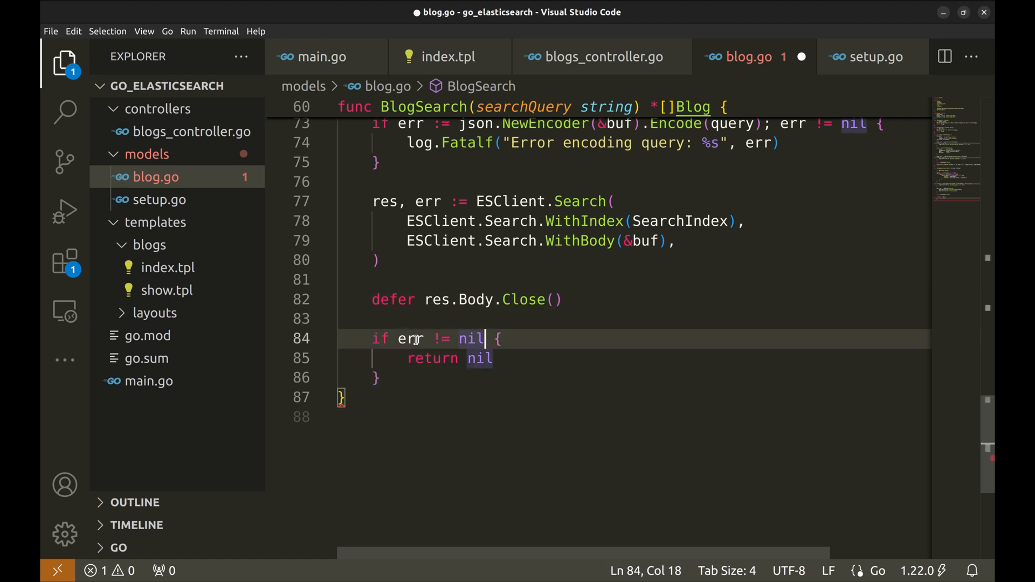
text(||)
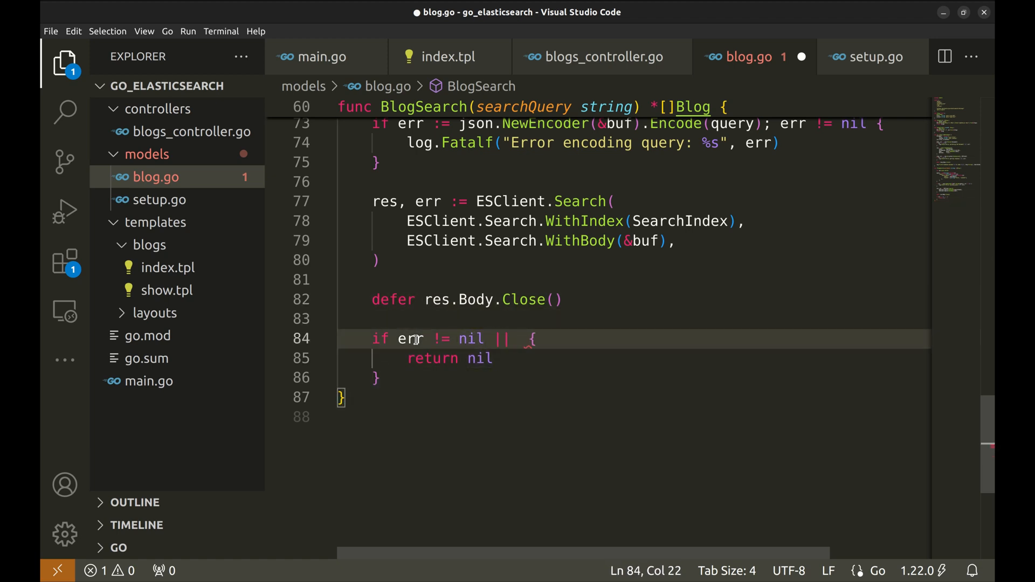
text(res.IsError()
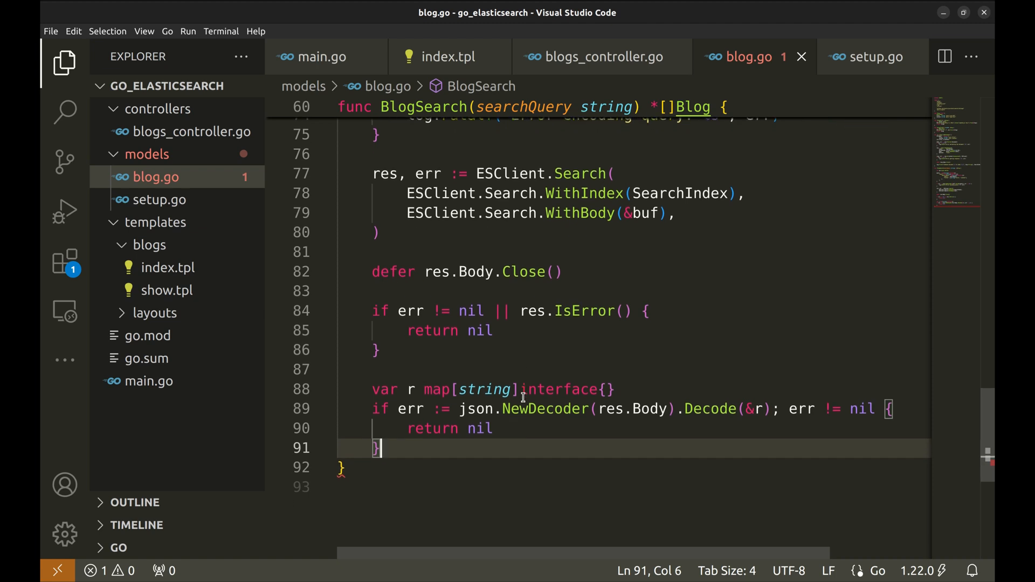
- Paste the loop extracting IDs from the response hits and save blog.go
scroll(down, 3)
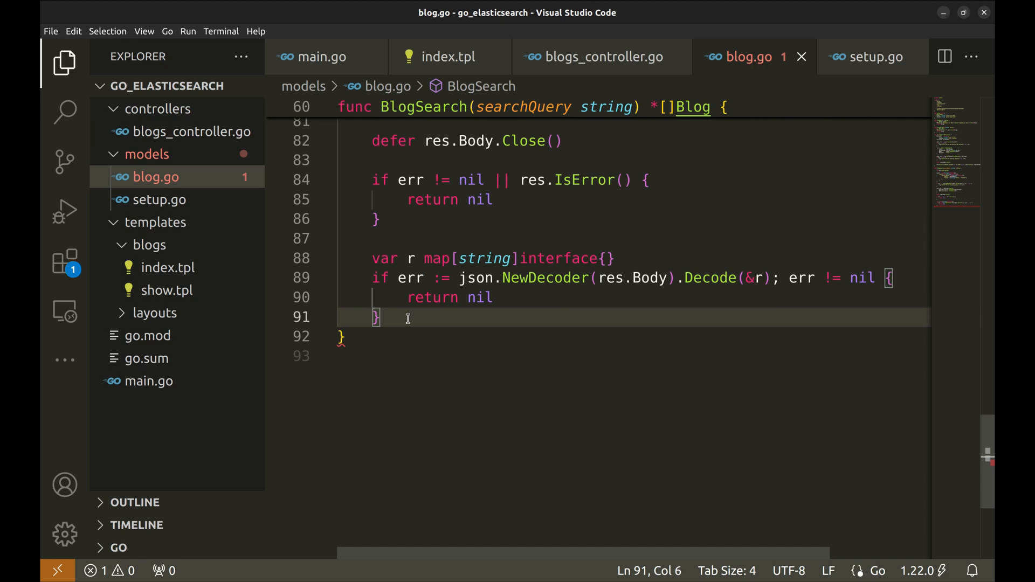
key(enter)
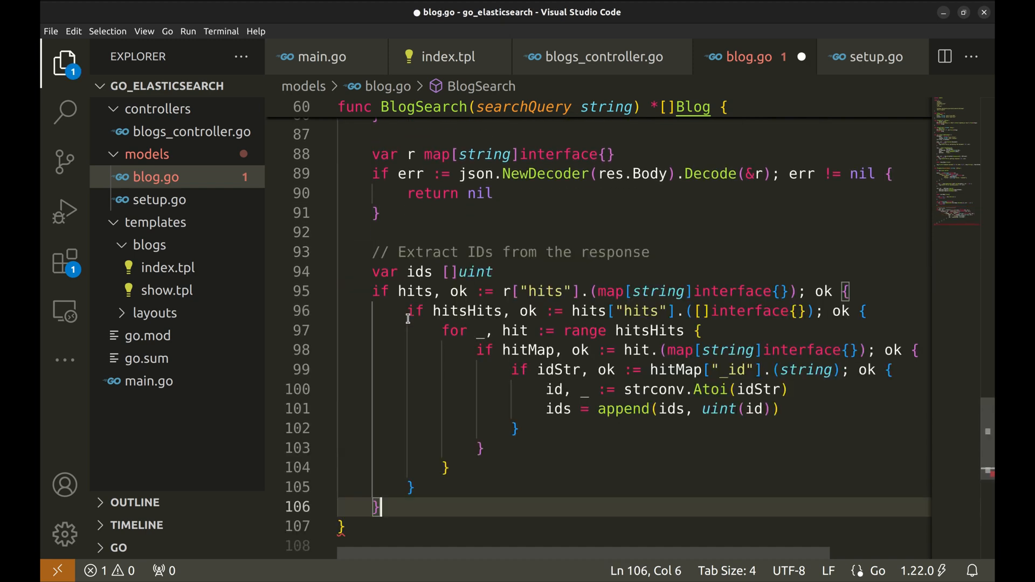
key(ctrl+s)
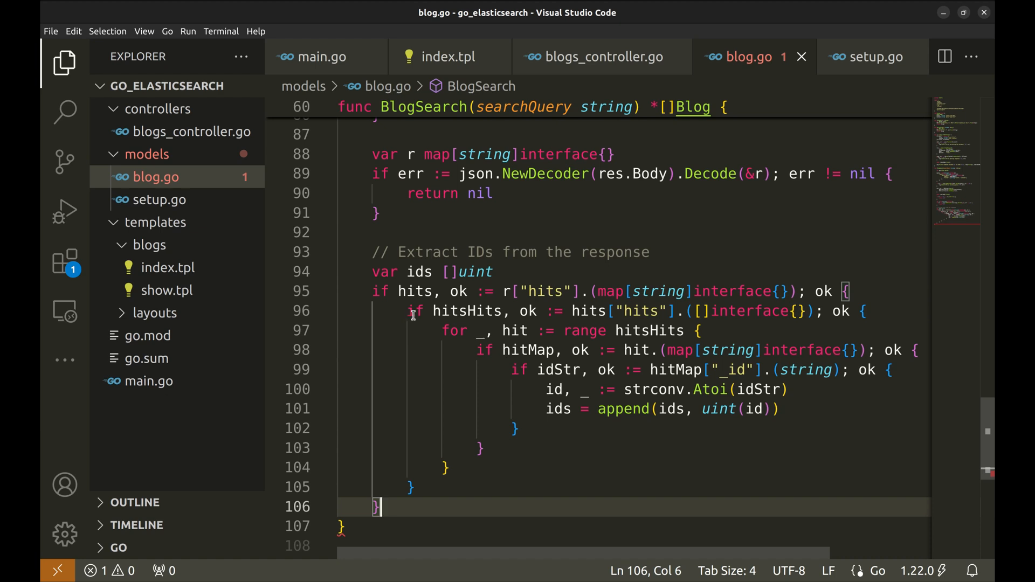
mouse_move(497, 357)
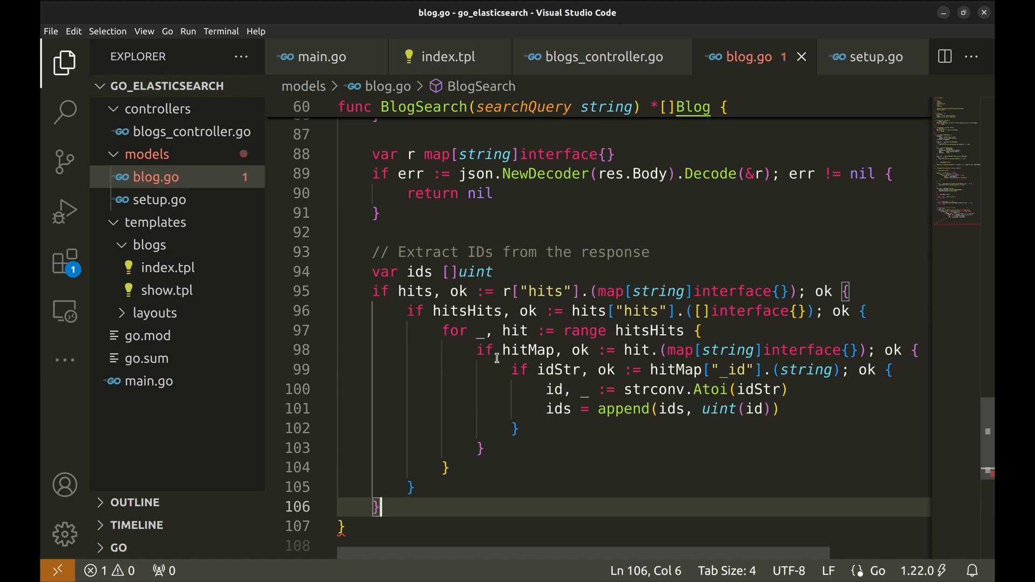
double_click(544, 291)
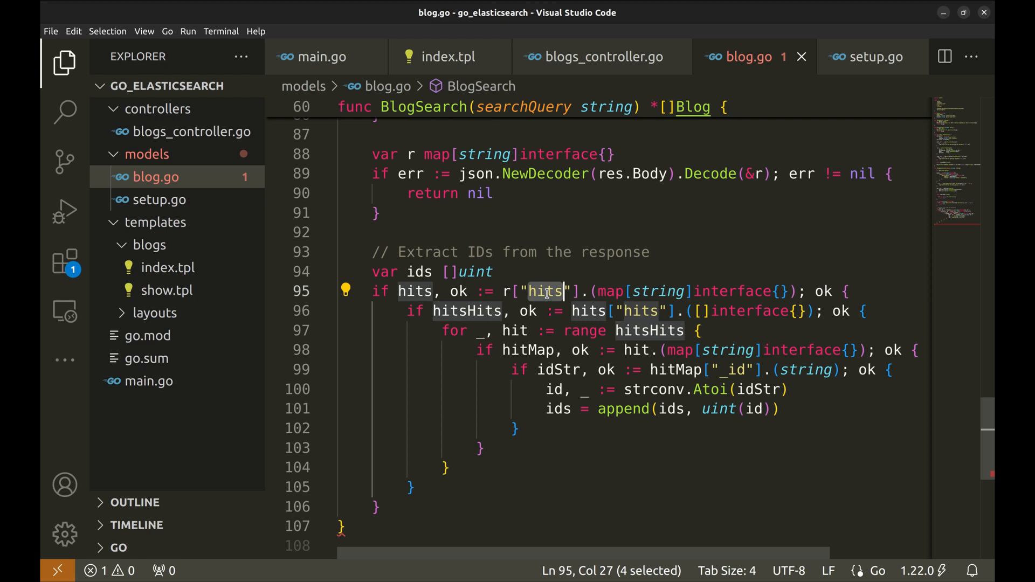
mouse_move(723, 370)
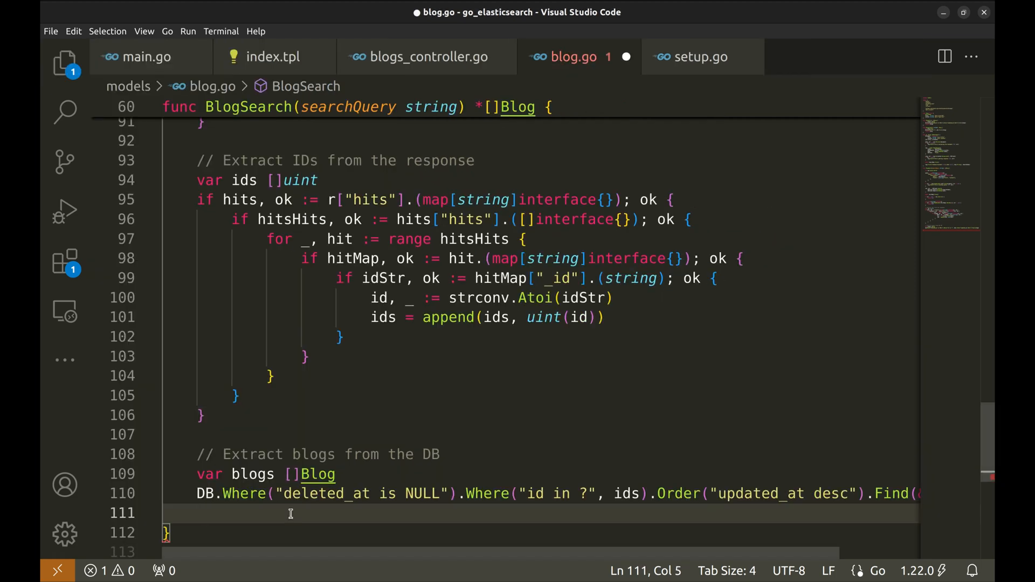
- Finish BlogSearch with return &blogs and save
text(return)
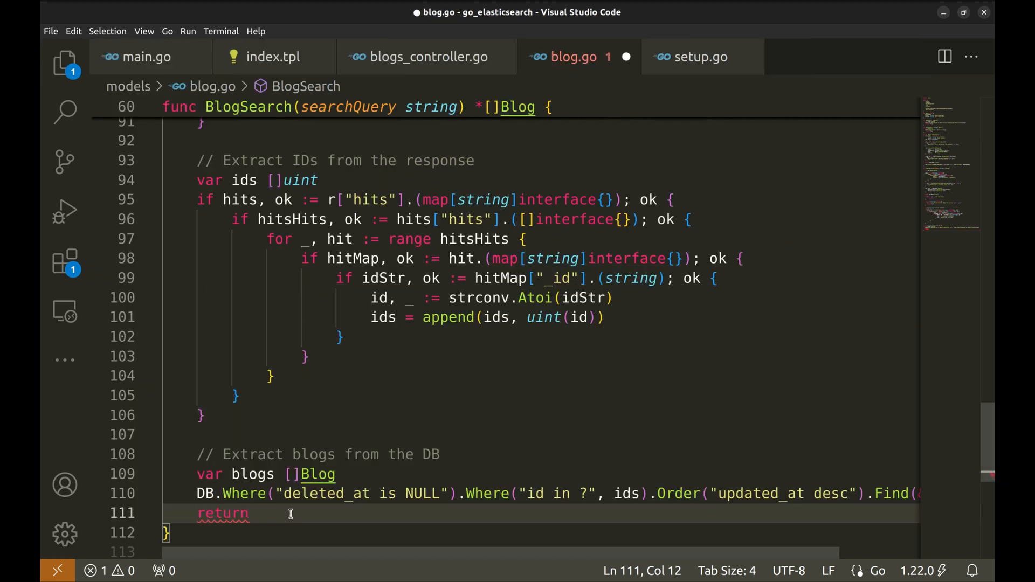
text(blogs)
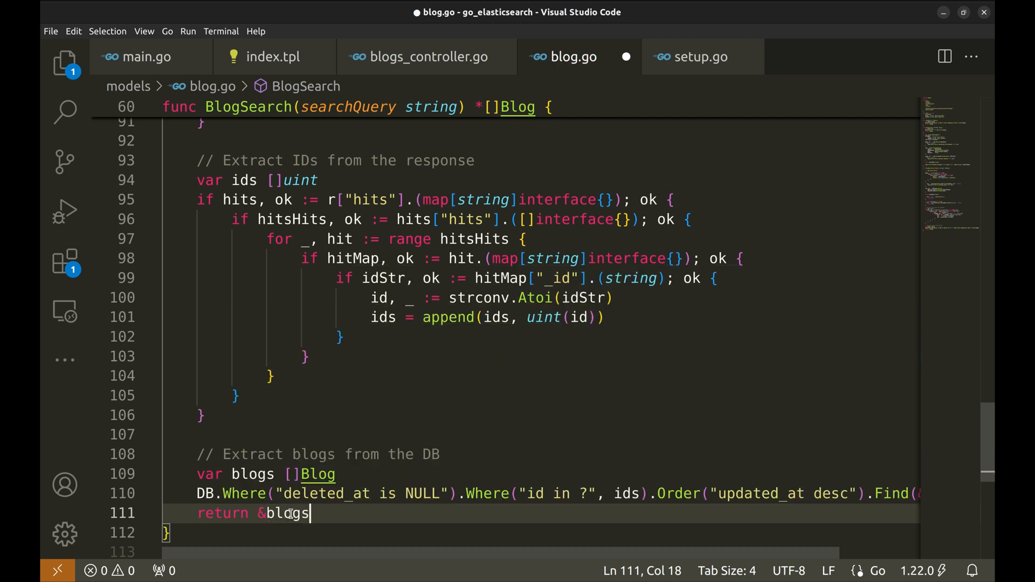
key(ctrl+s)
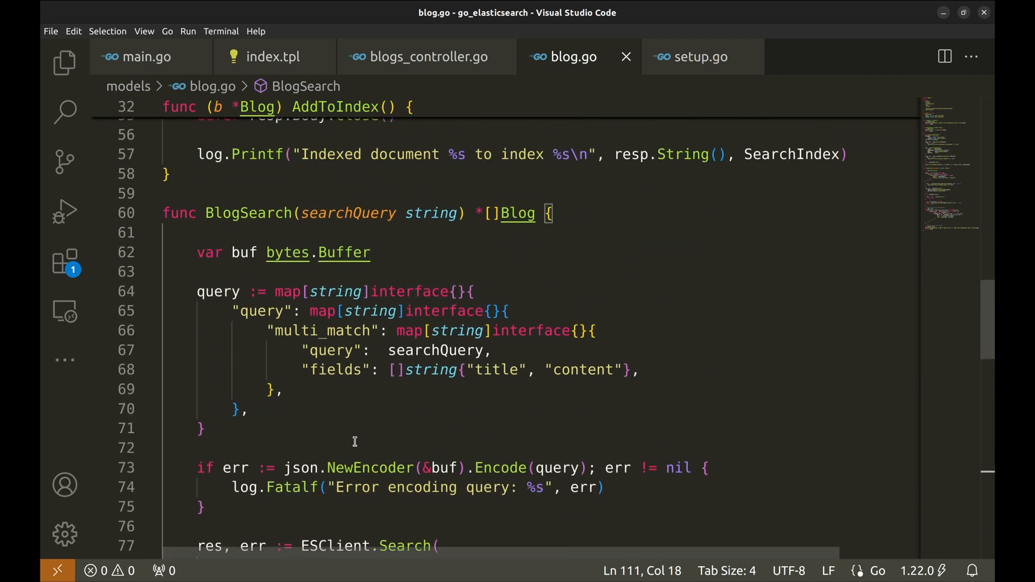
- Replace the // search placeholder with blogs = models.BlogSearch(query), then restart go run main.go
double_click(249, 213)
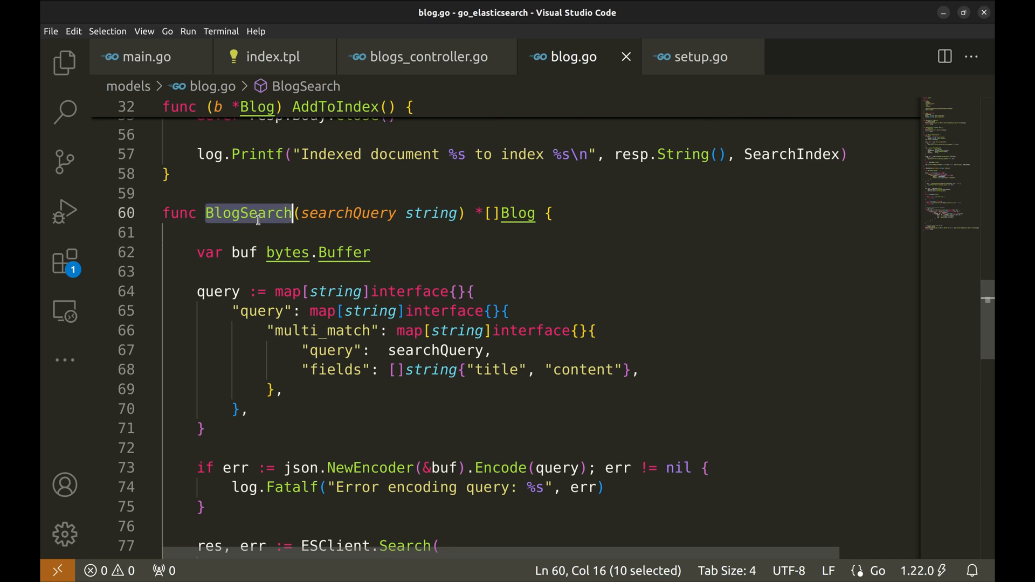
click(426, 56)
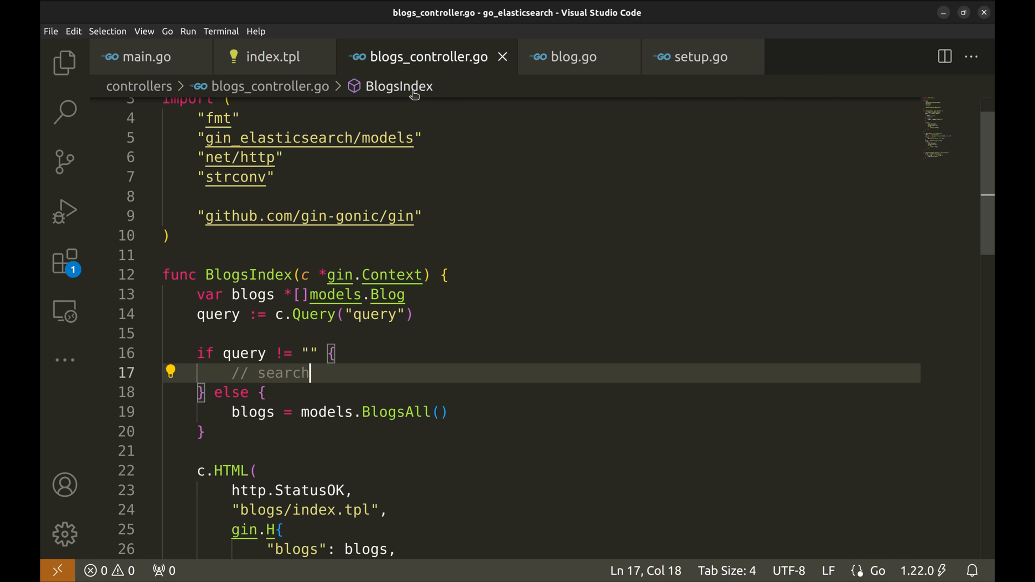
double_click(283, 373)
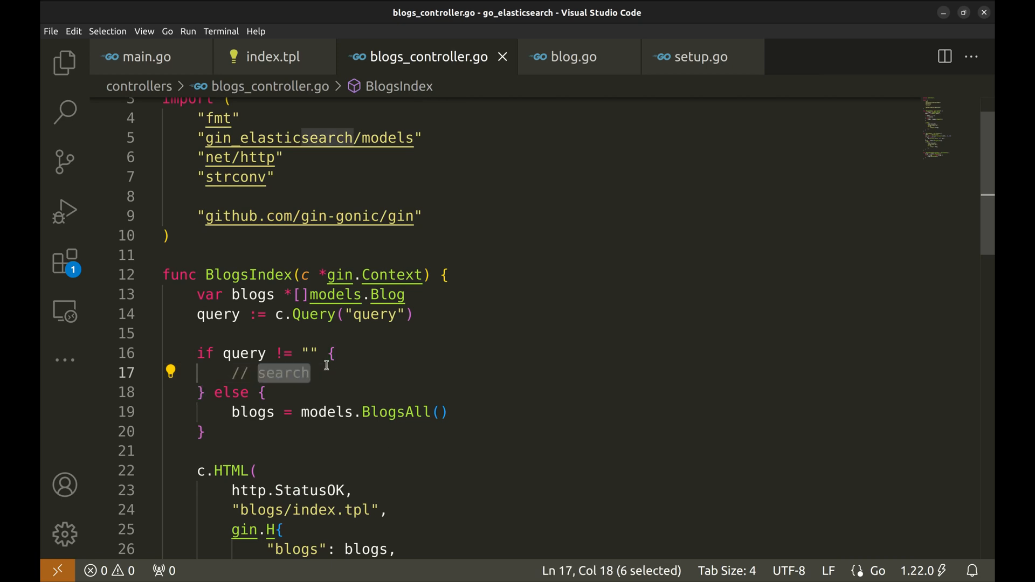
text(blogs = models.BlogSearch(query))
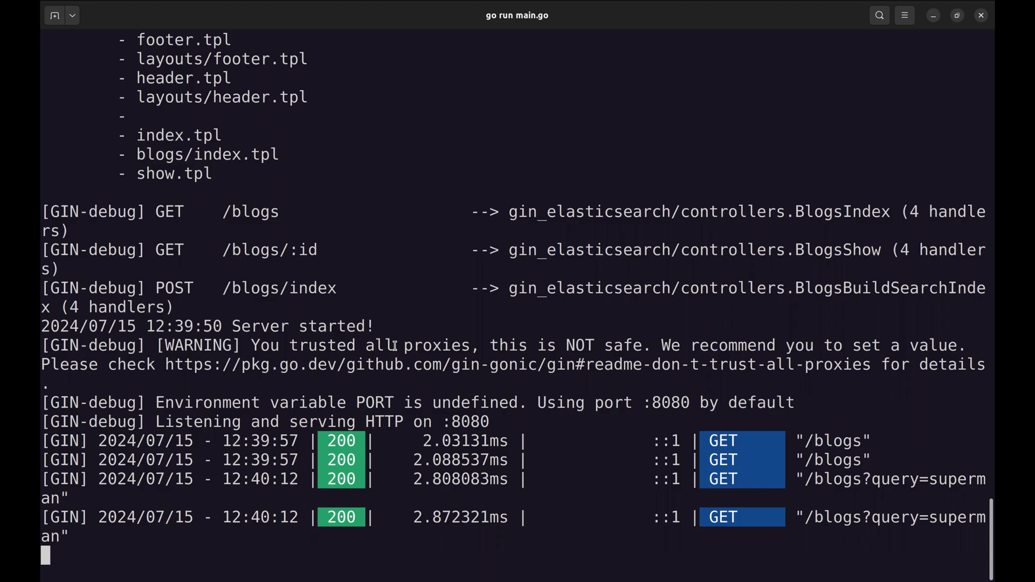
key(ctrl+c)
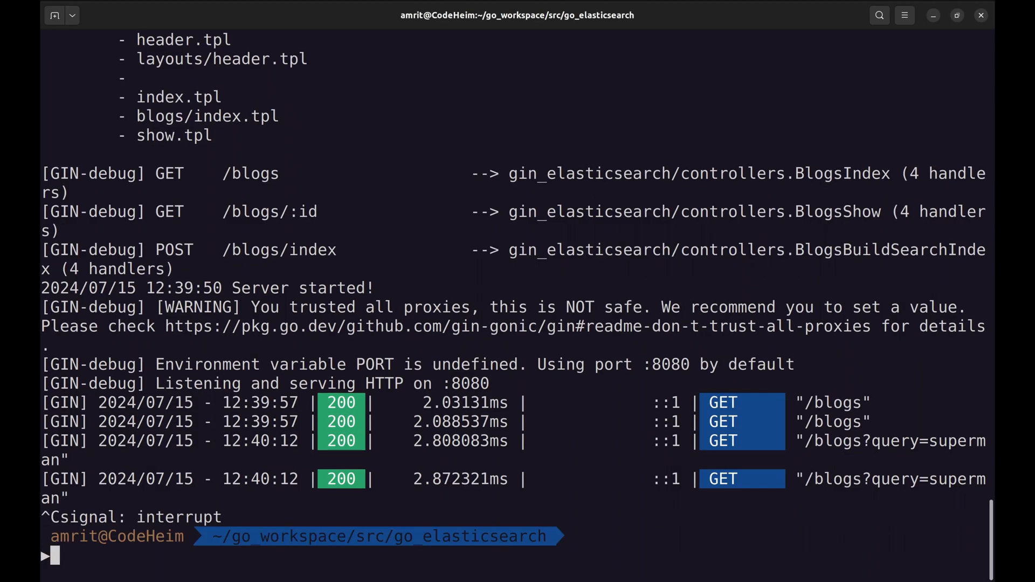
text(go run main.go)
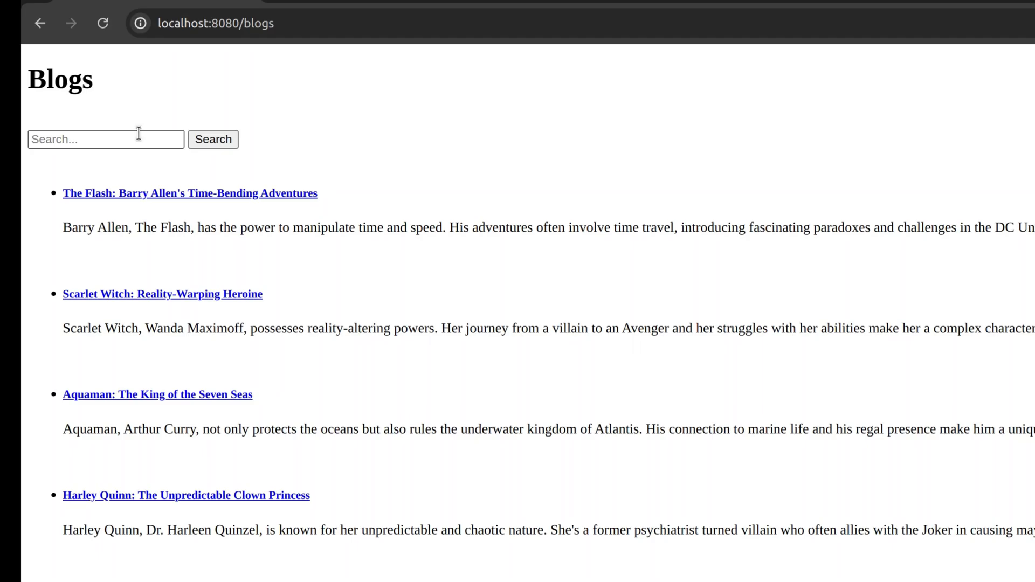
- Run Blogs page searches for 'Flash' and then 'Batman'
text(Flash)
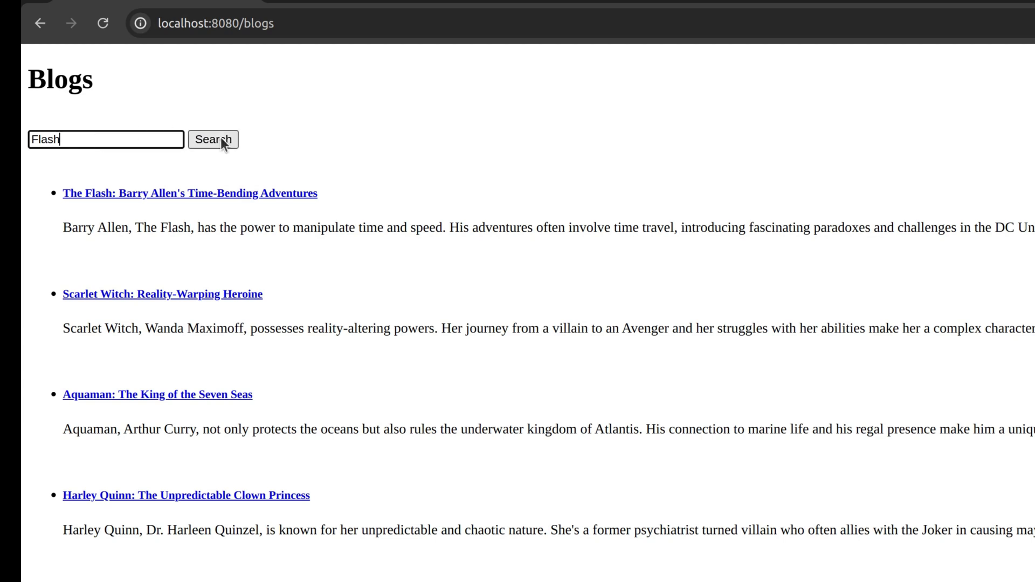
click(213, 139)
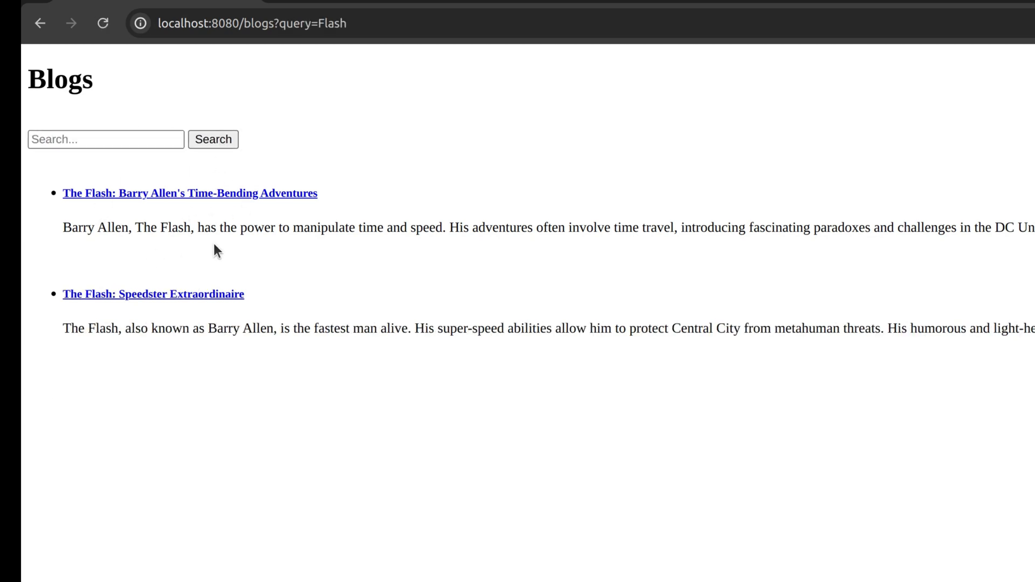
mouse_move(194, 320)
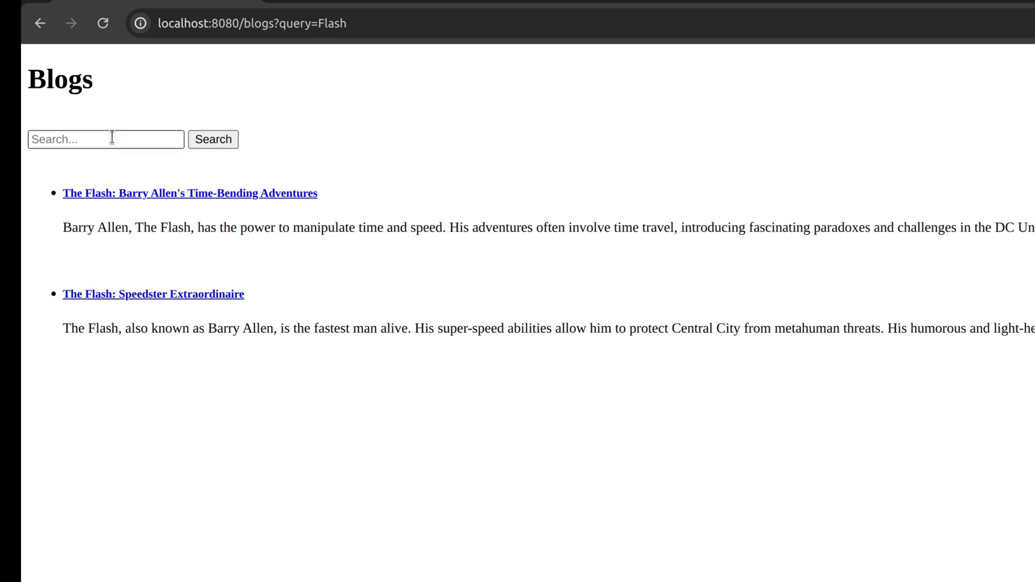
click(106, 139)
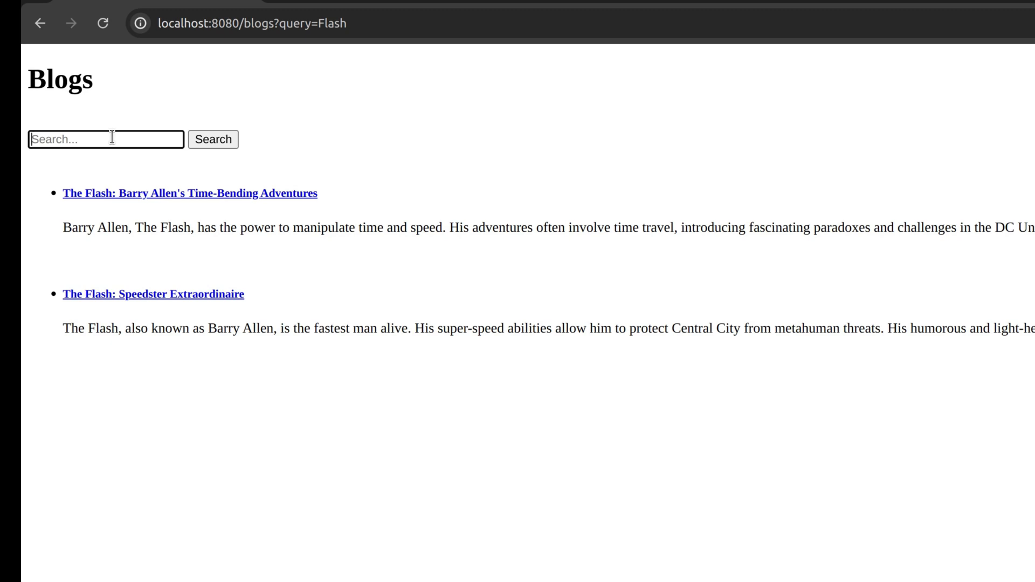
text(Batma)
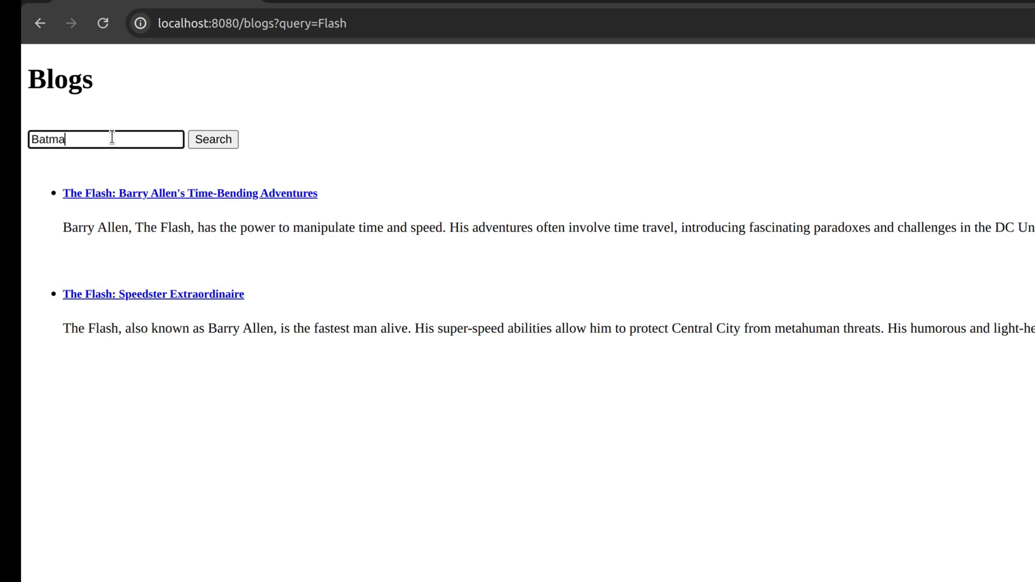
click(213, 139)
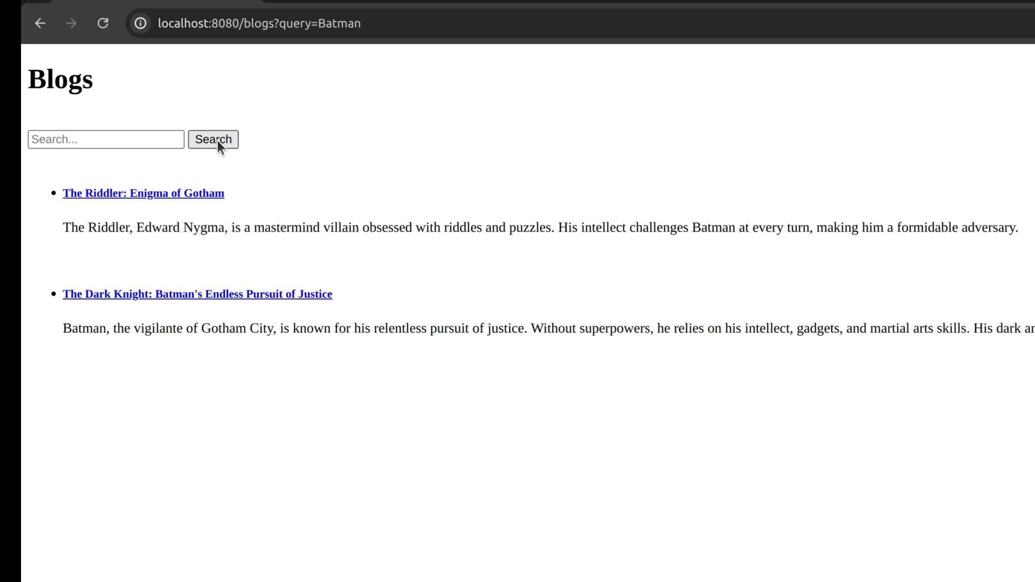